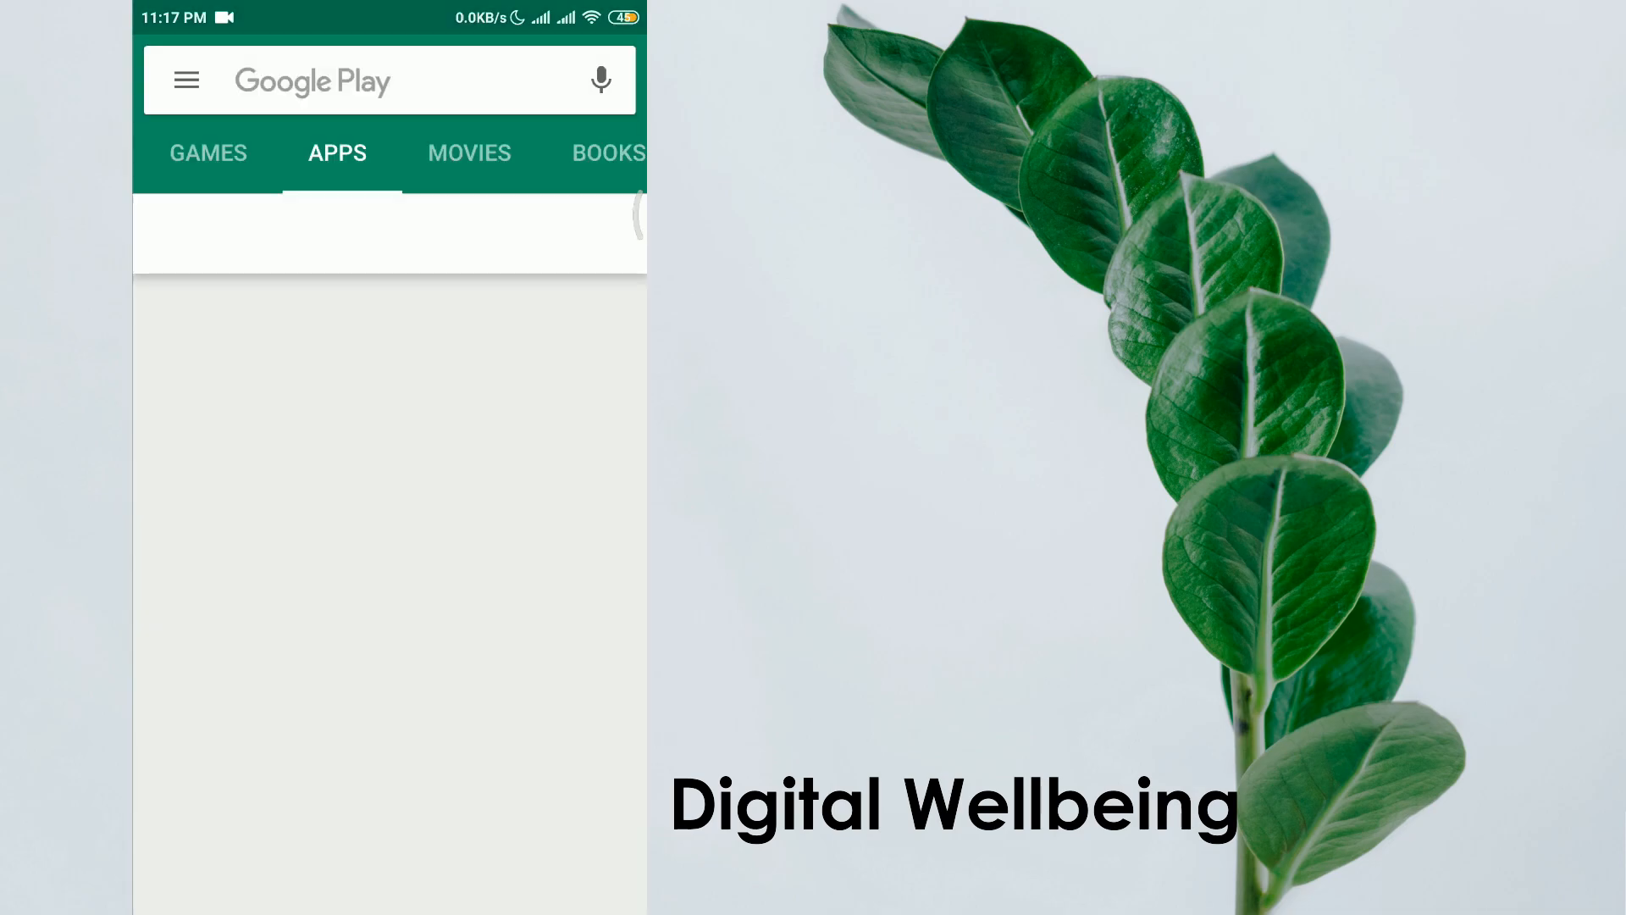
- Search the Play Store for 'digital wellbeing' and scroll the results to find ActionDash
click(395, 79)
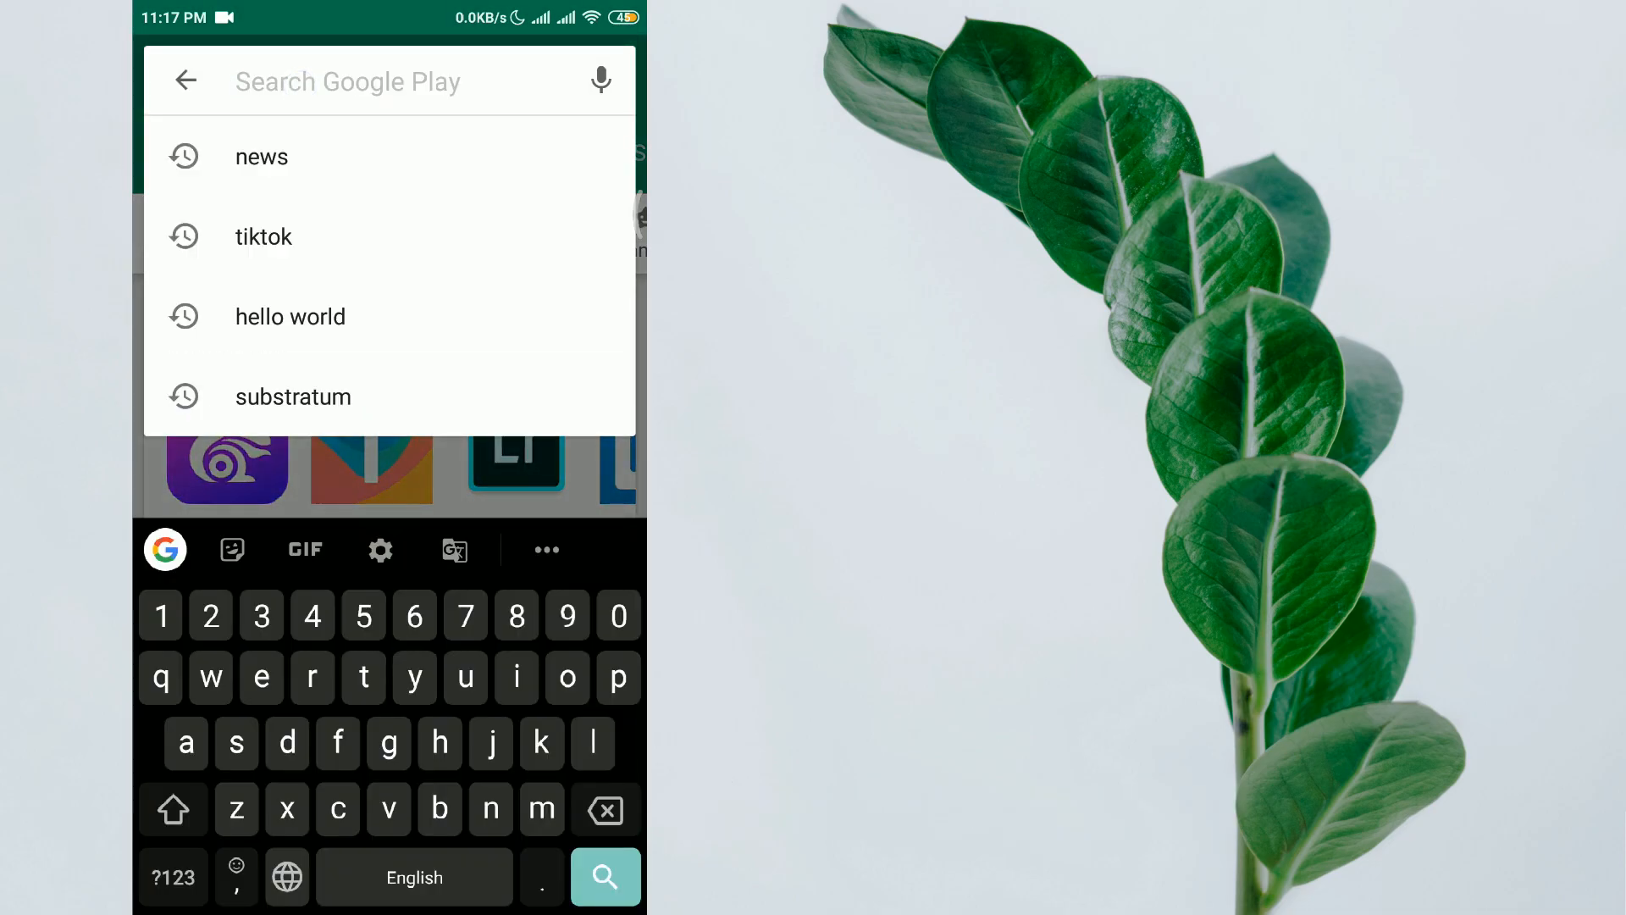
text(digital)
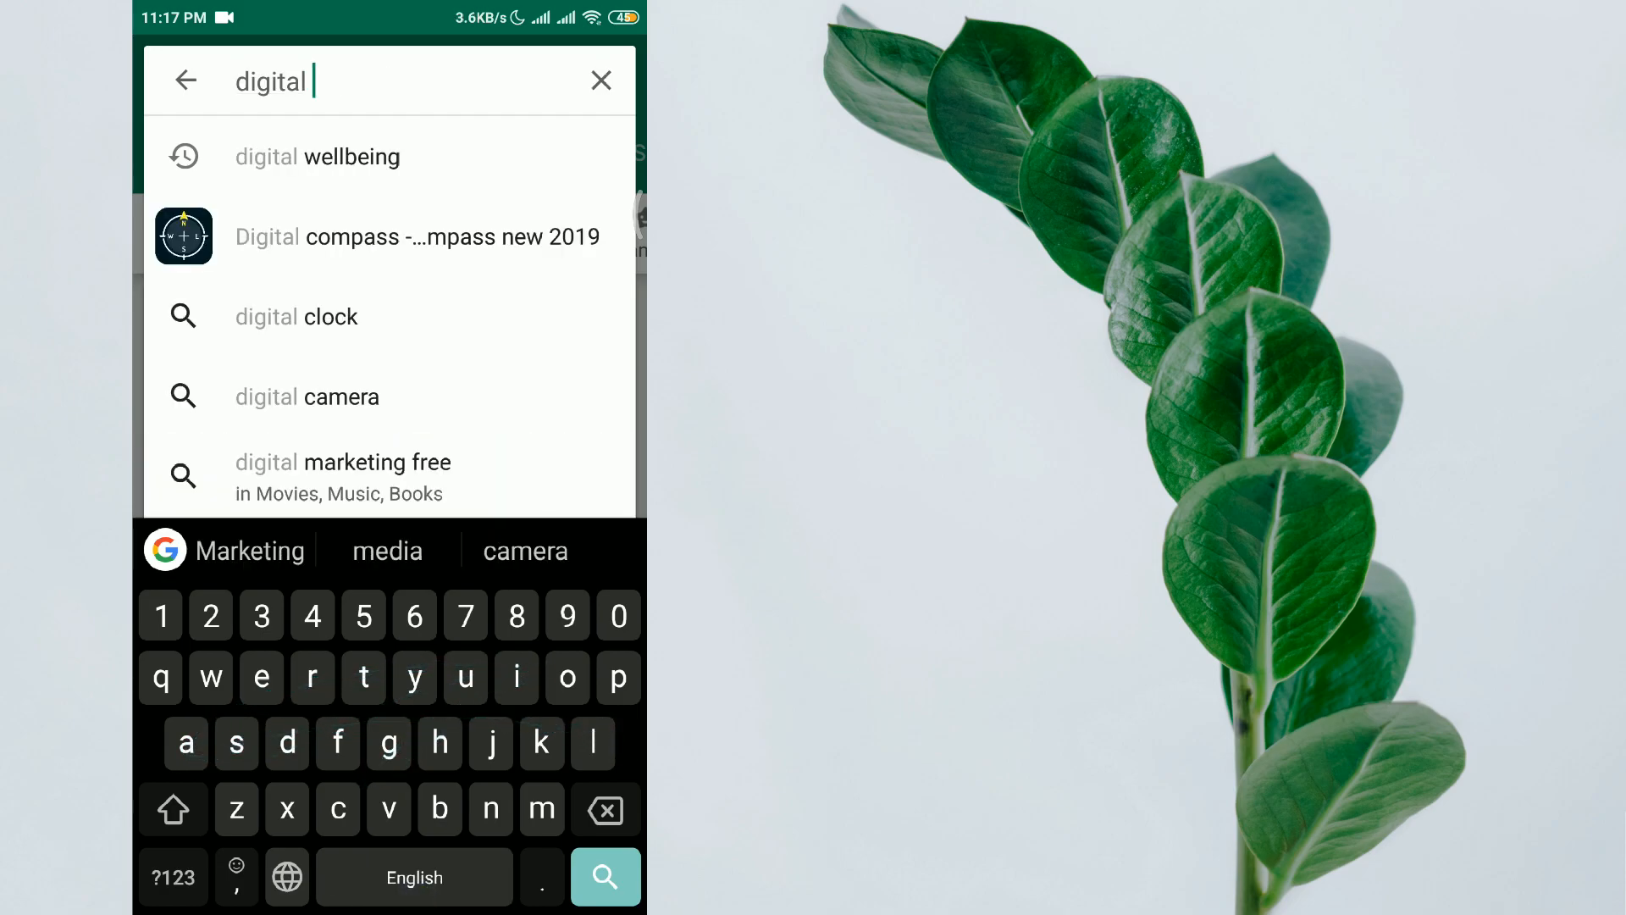
click(316, 155)
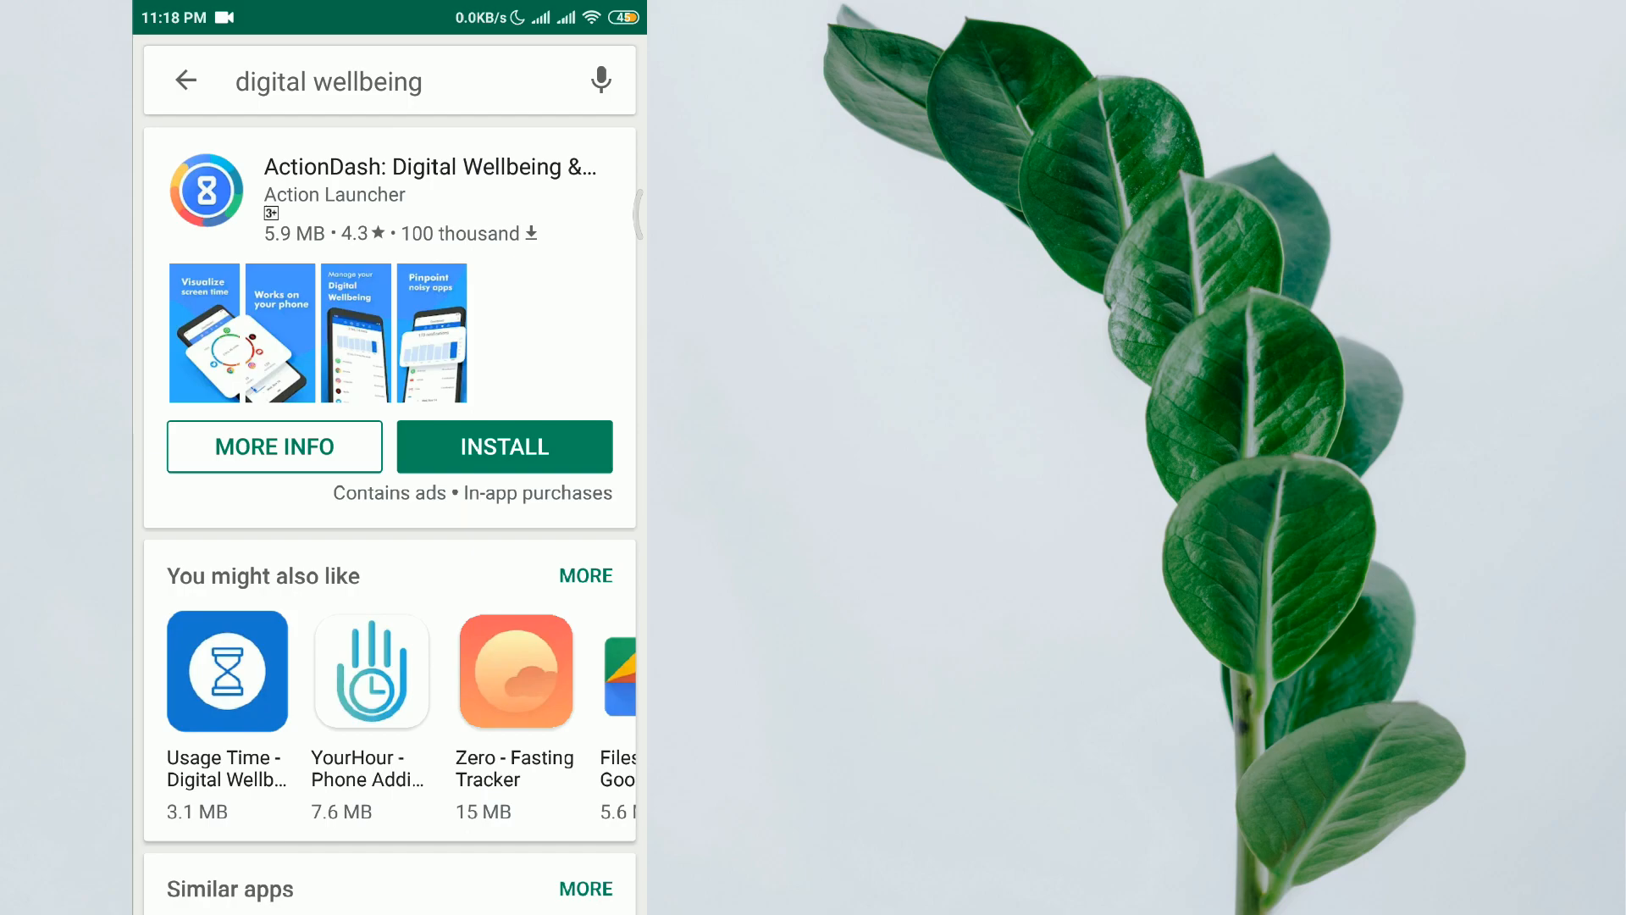
scroll(down, 3)
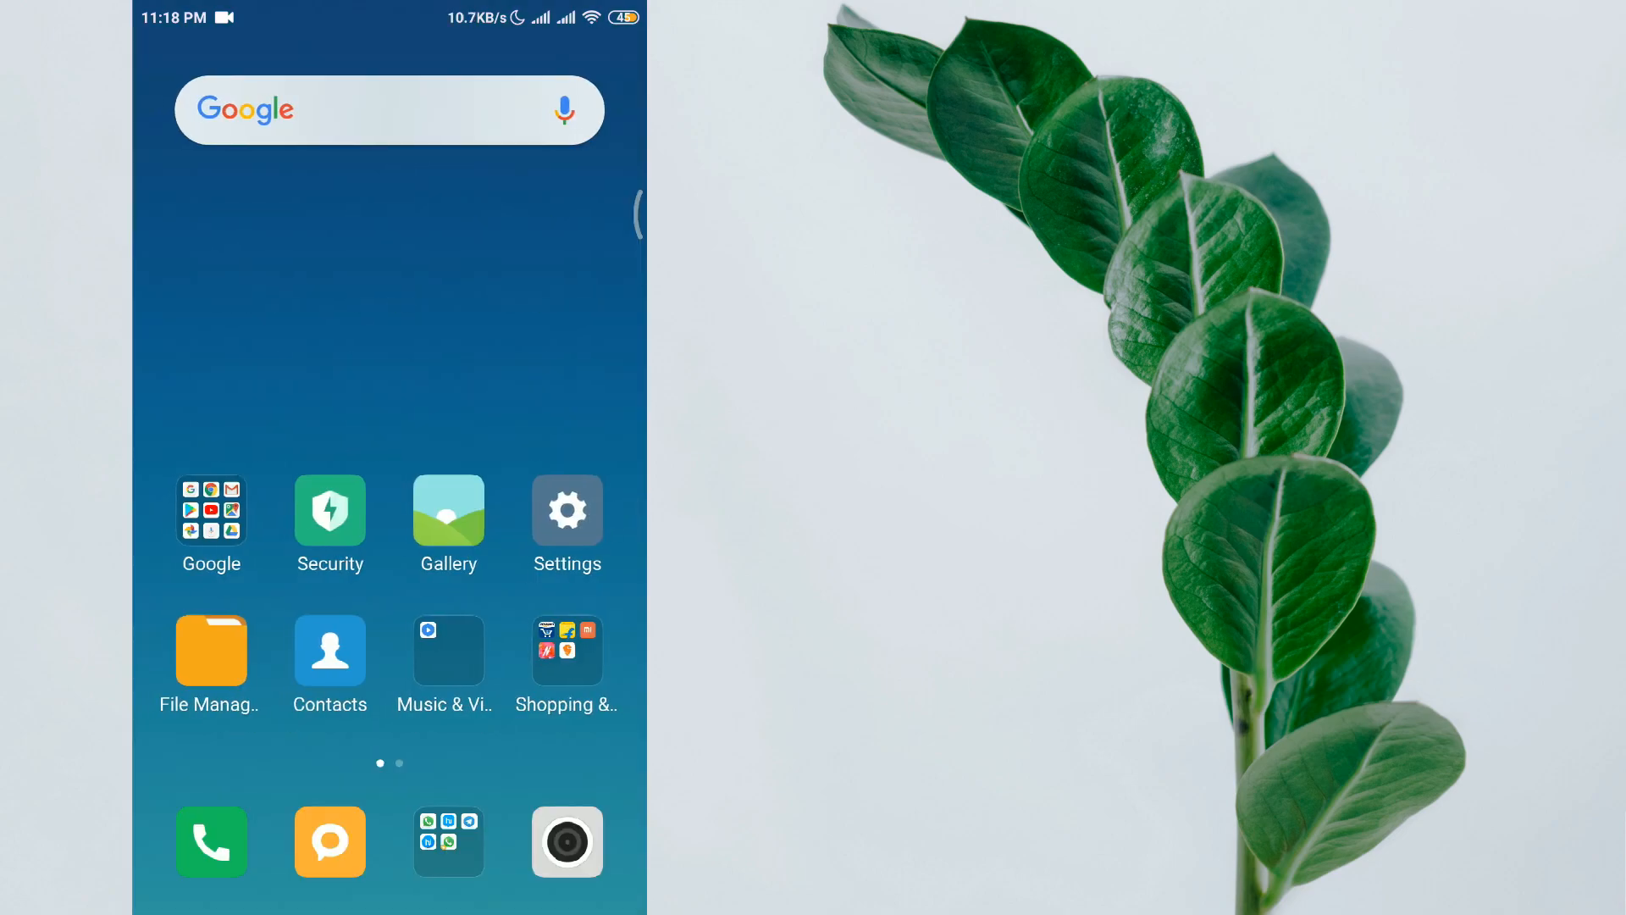
- Visit Android Settings briefly, then return home and reopen the Play Store results
click(565, 510)
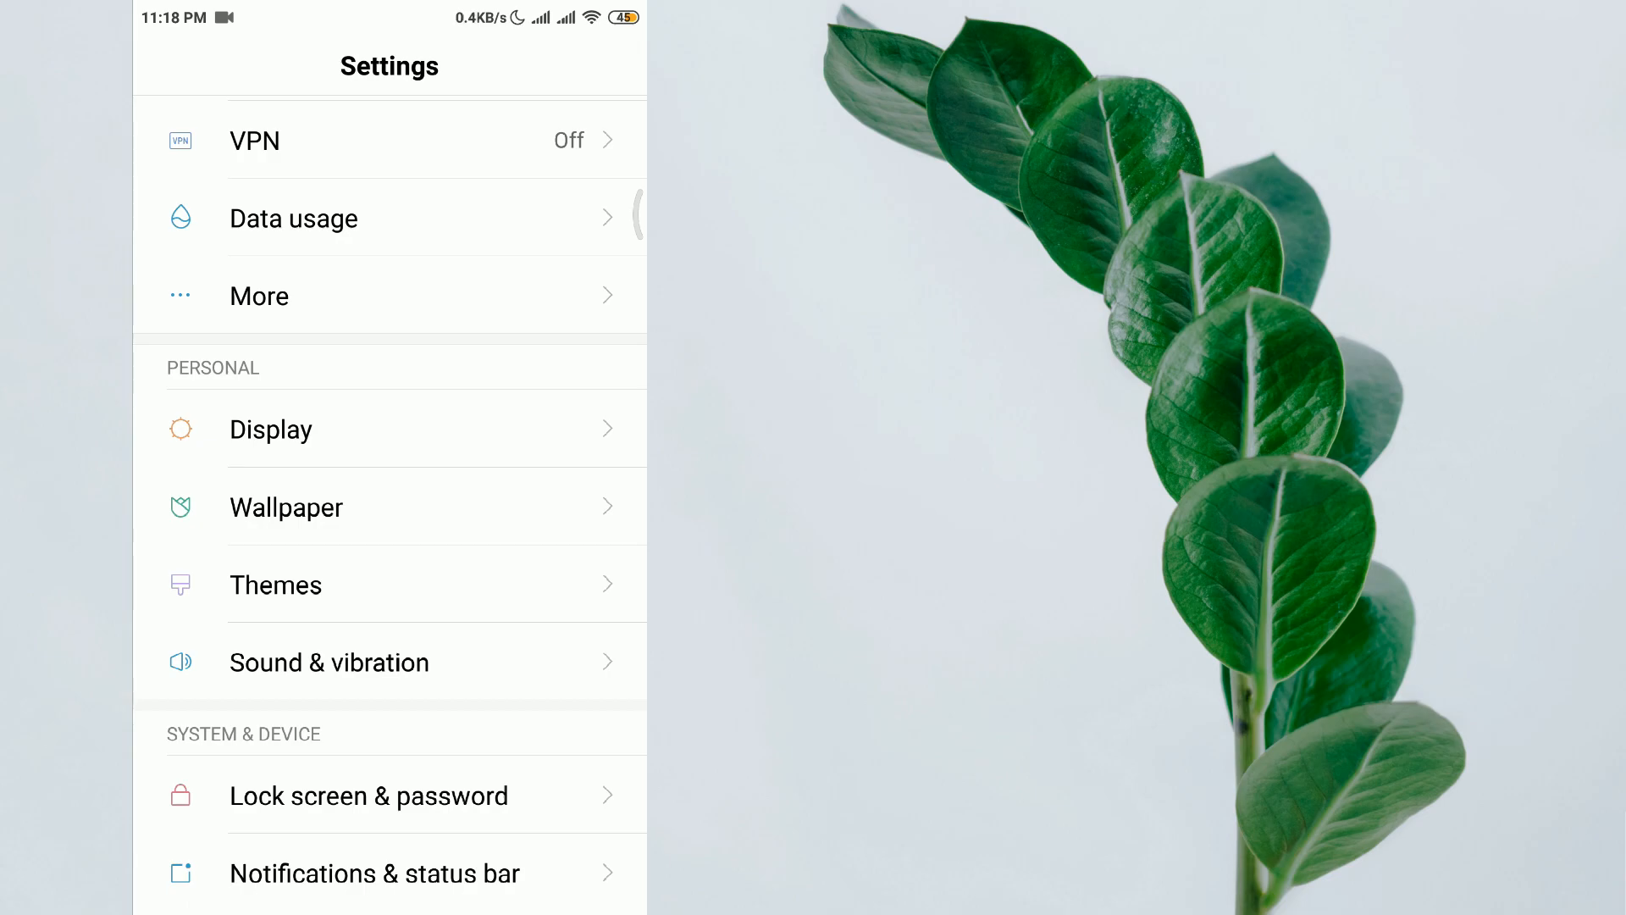
key(Home)
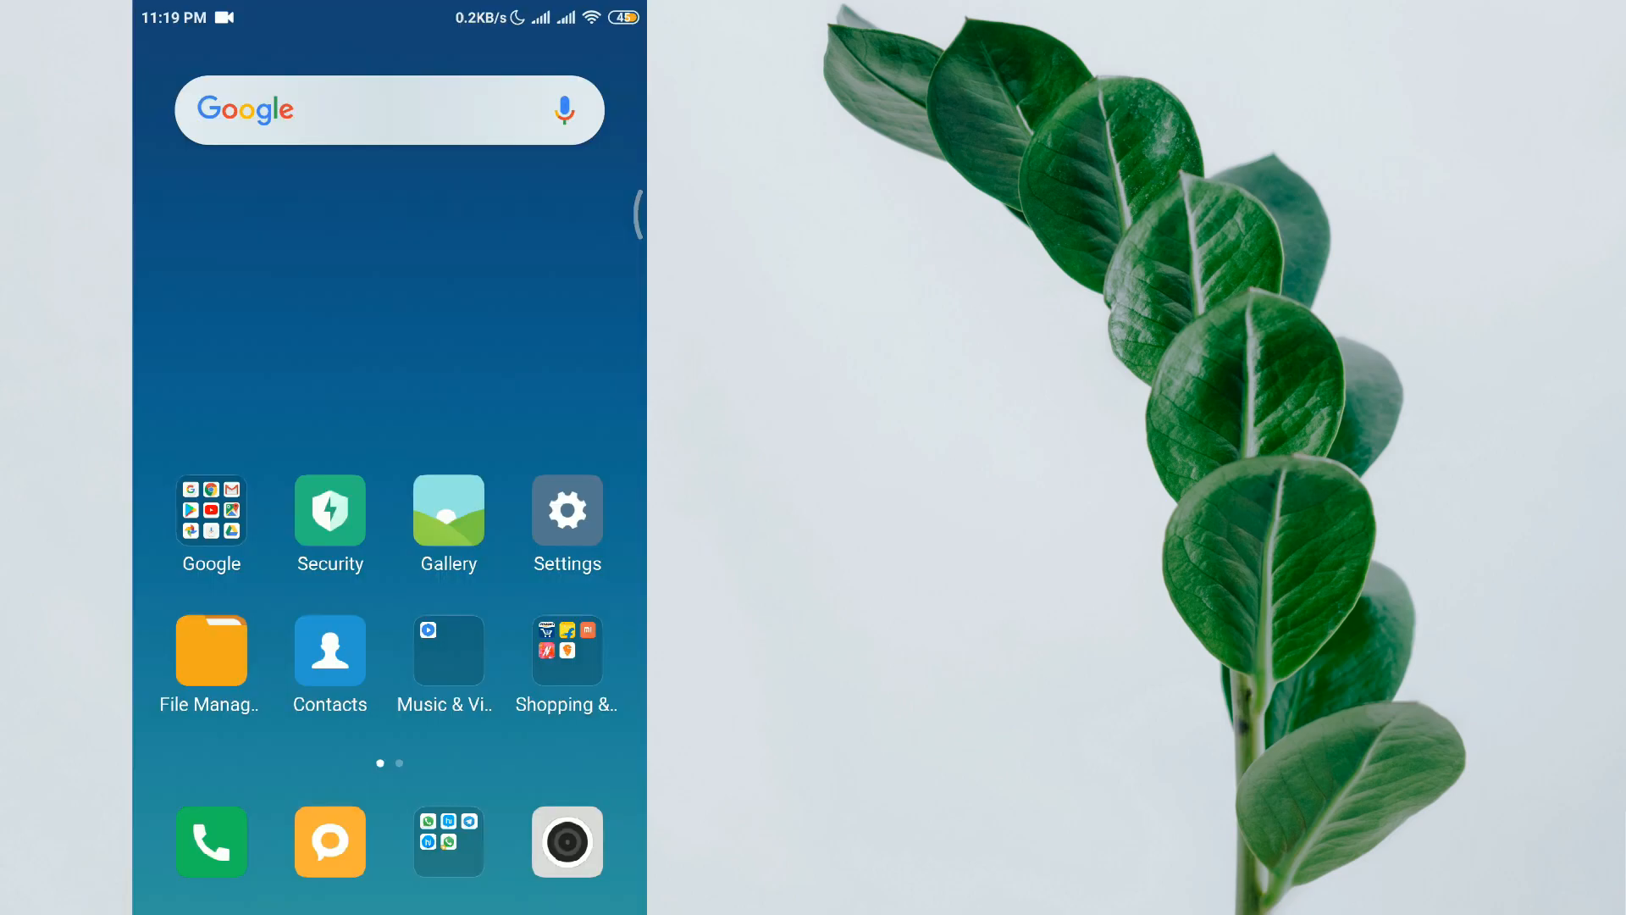
click(210, 513)
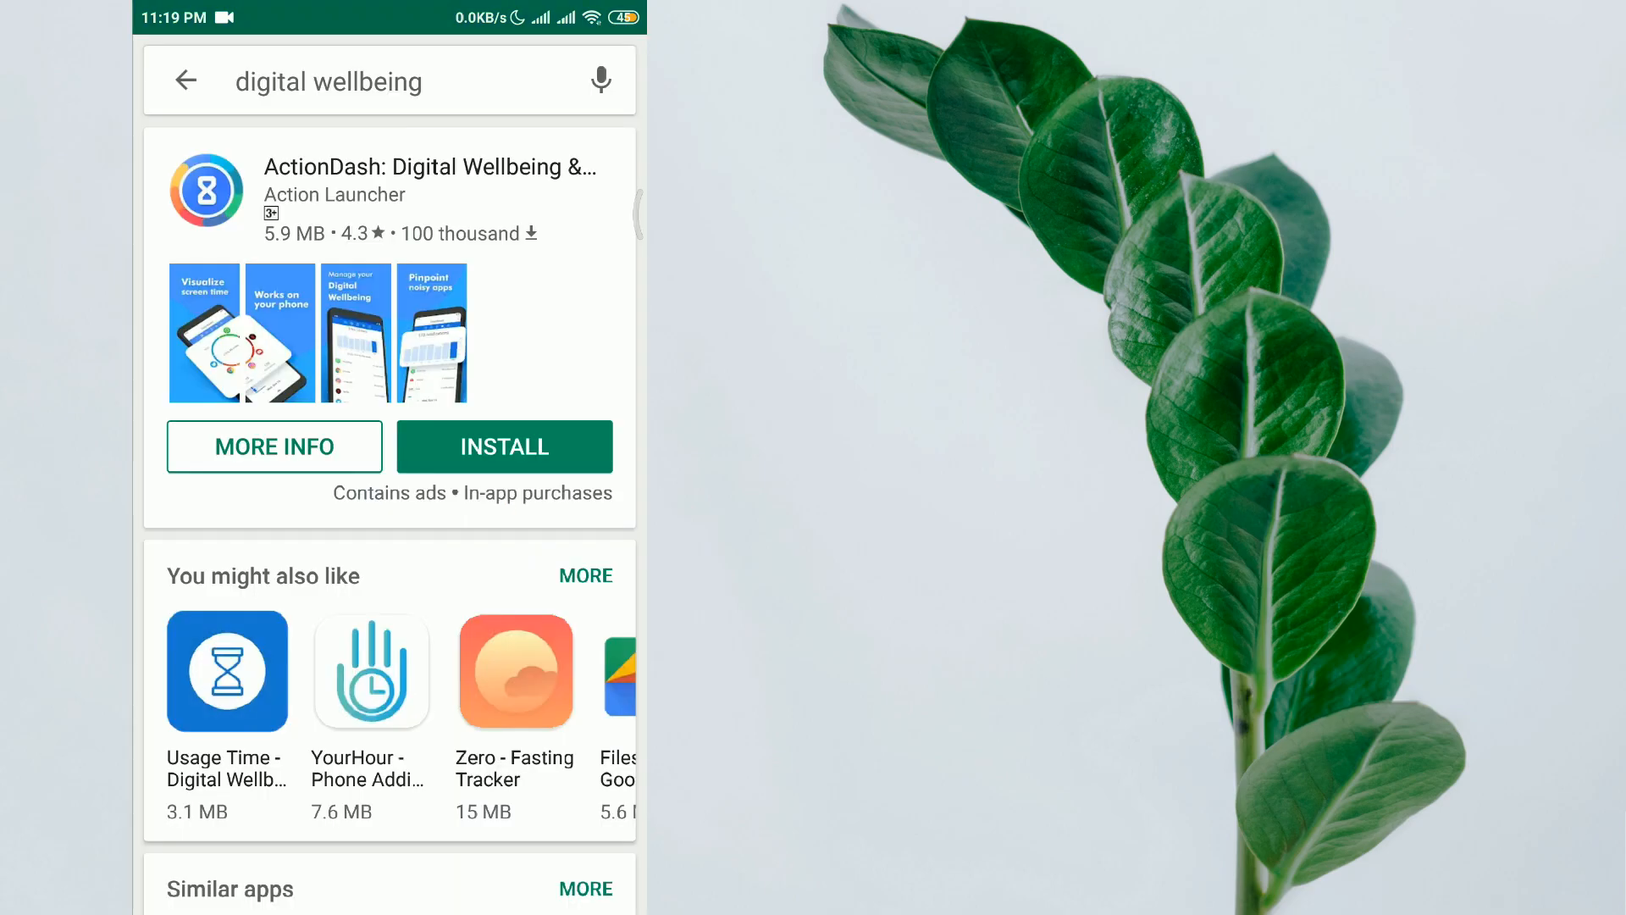
- Open ActionDash's store page from the results and install it
click(363, 82)
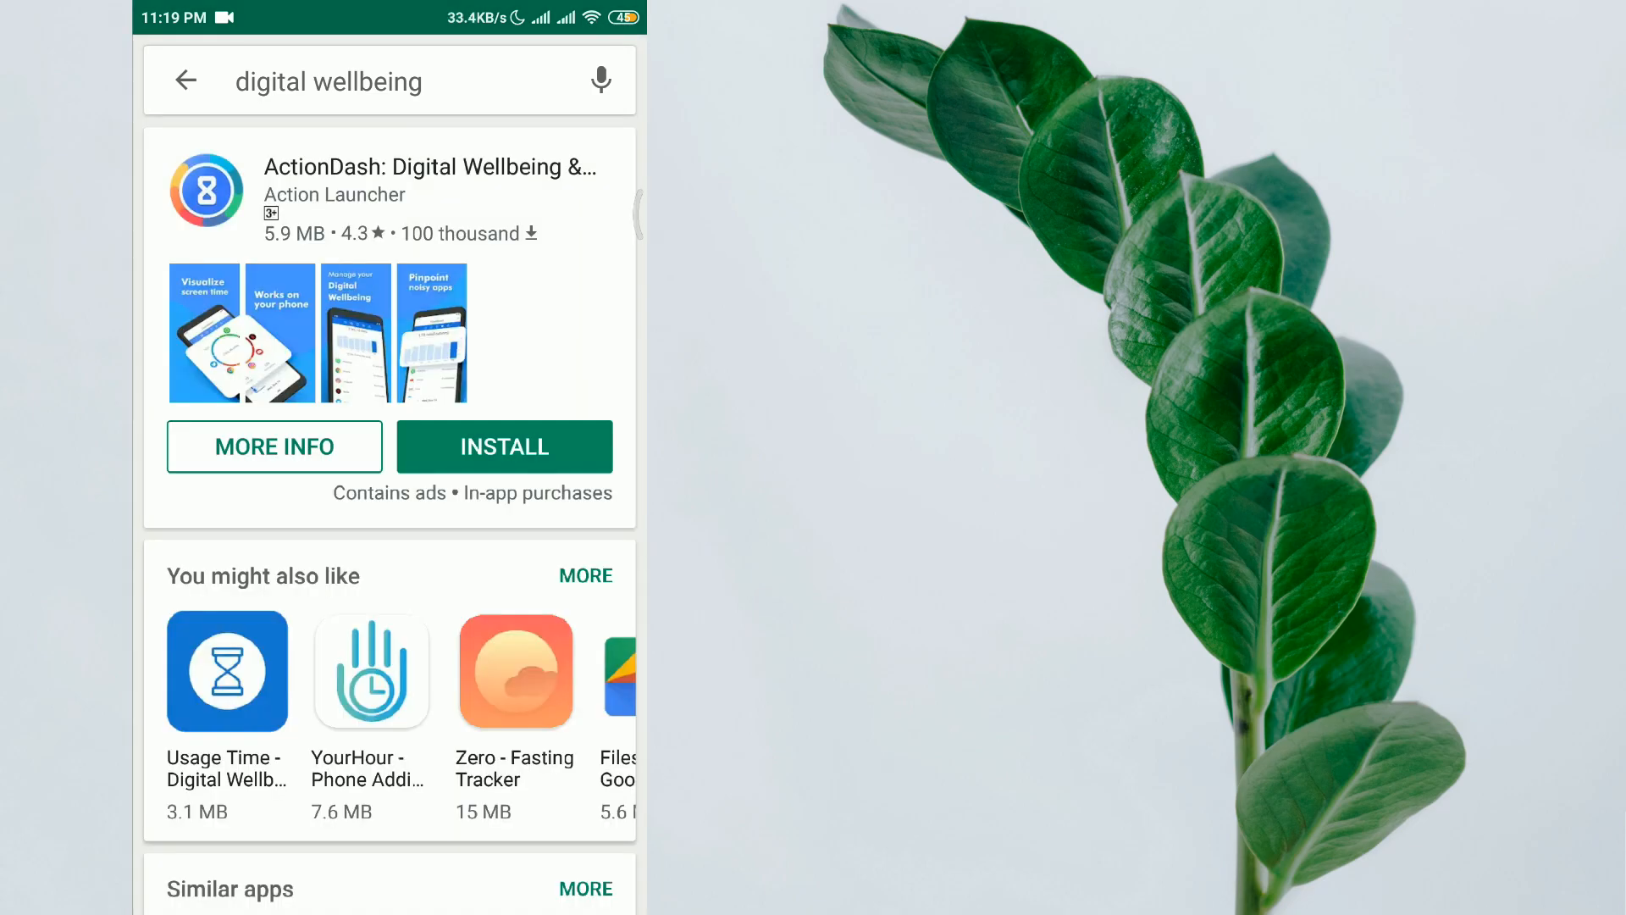
click(389, 196)
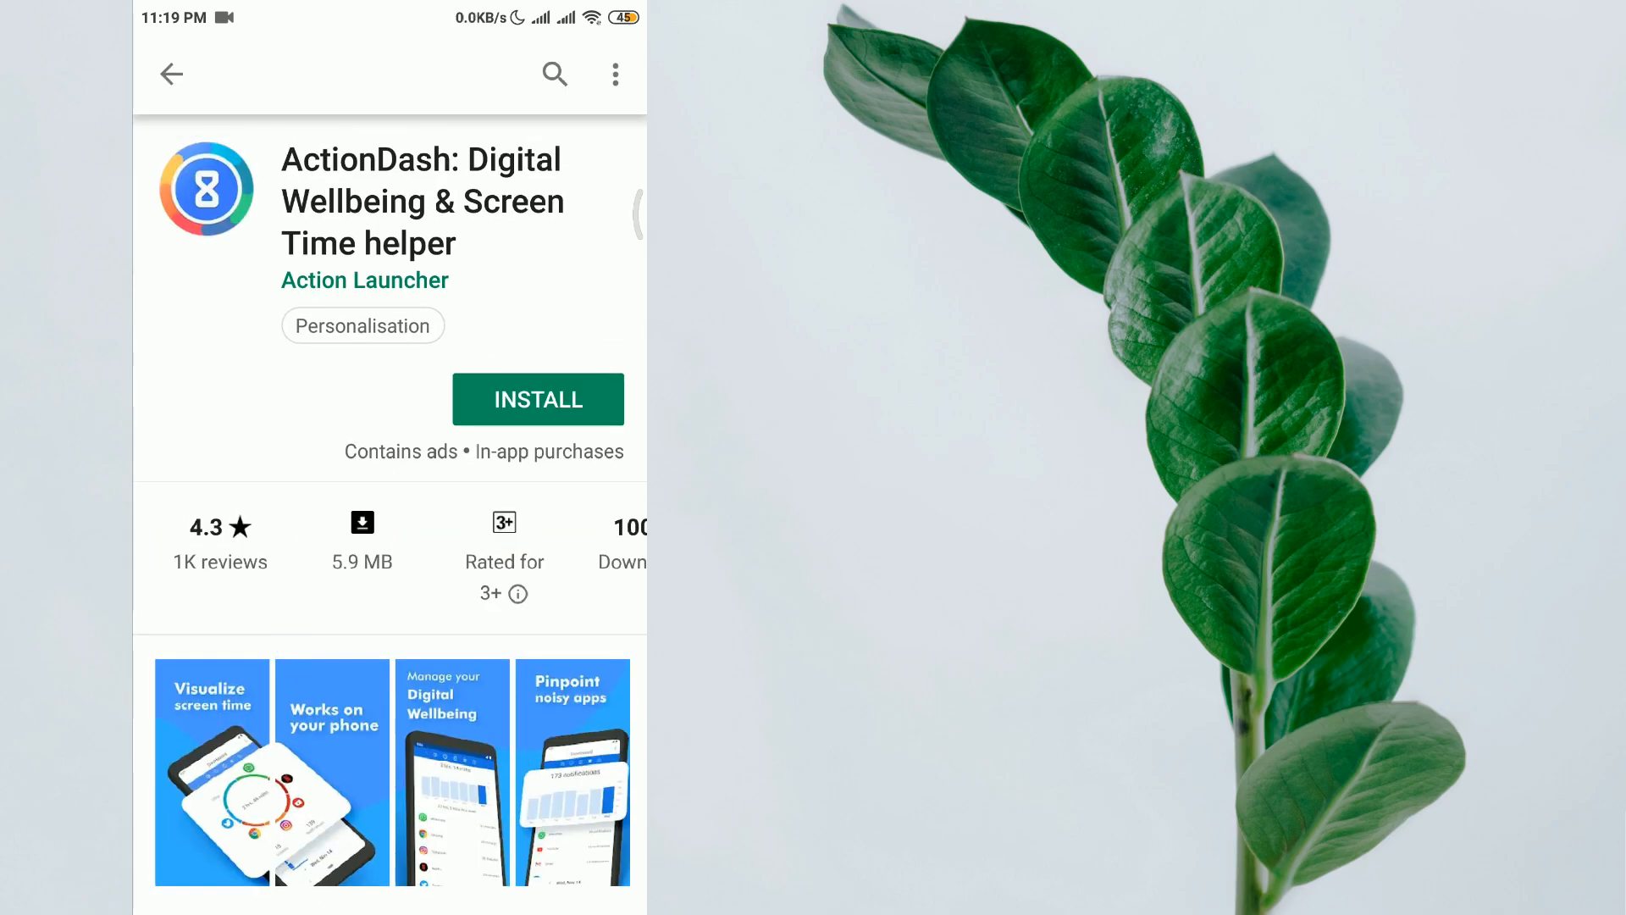
click(537, 400)
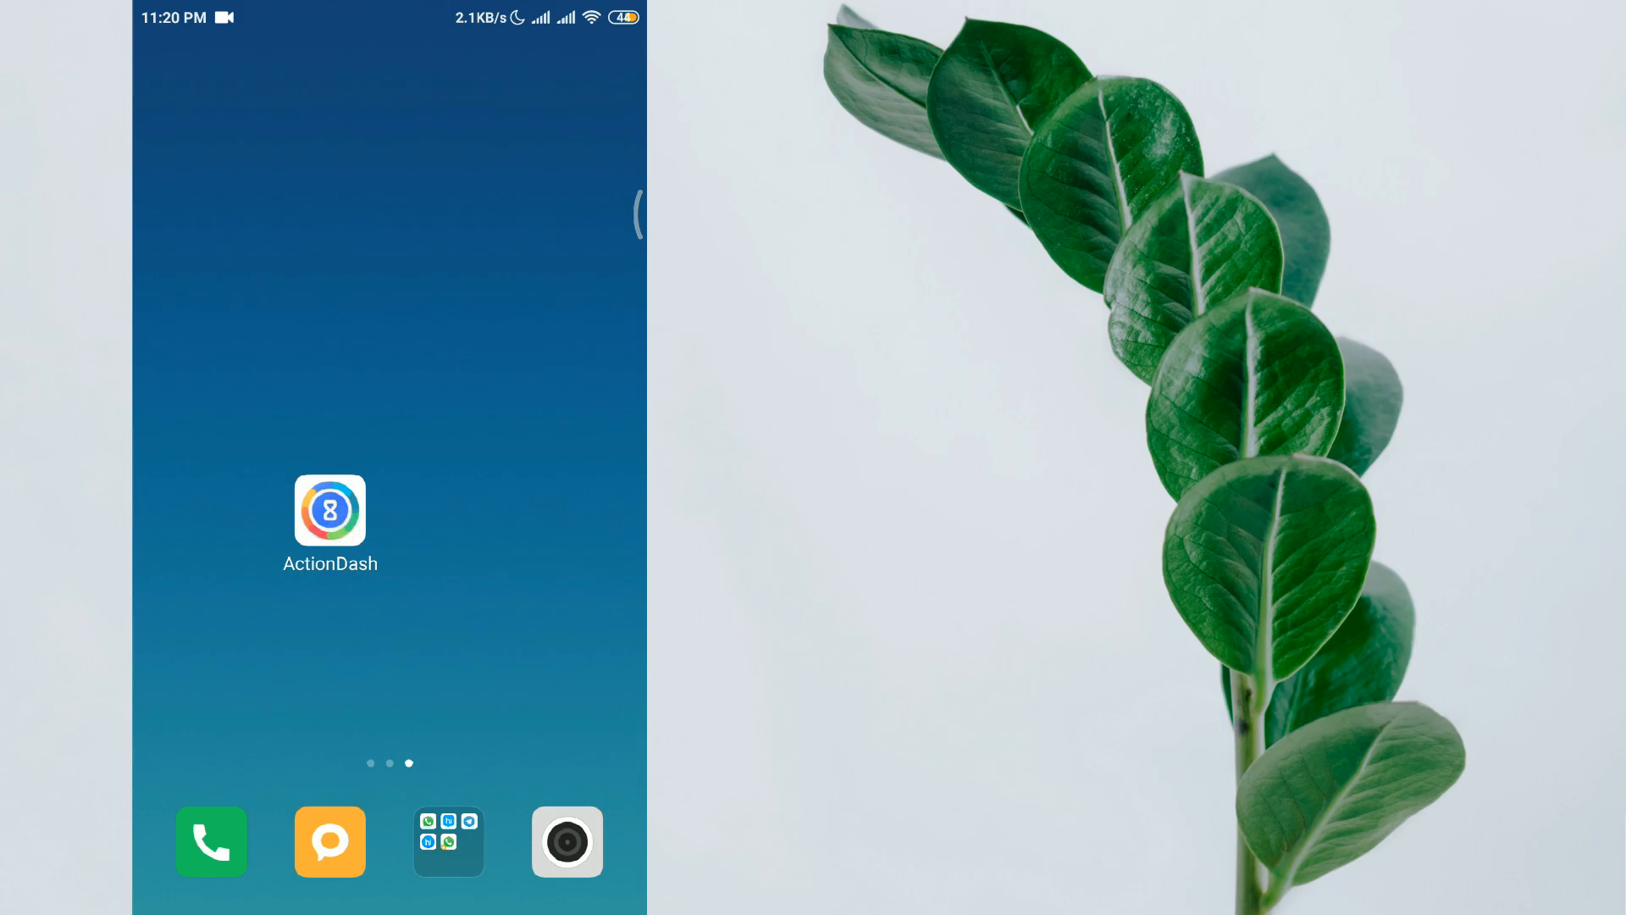
- Launch ActionDash, grant usage access and finish the welcome tour to reach the dashboard
click(329, 509)
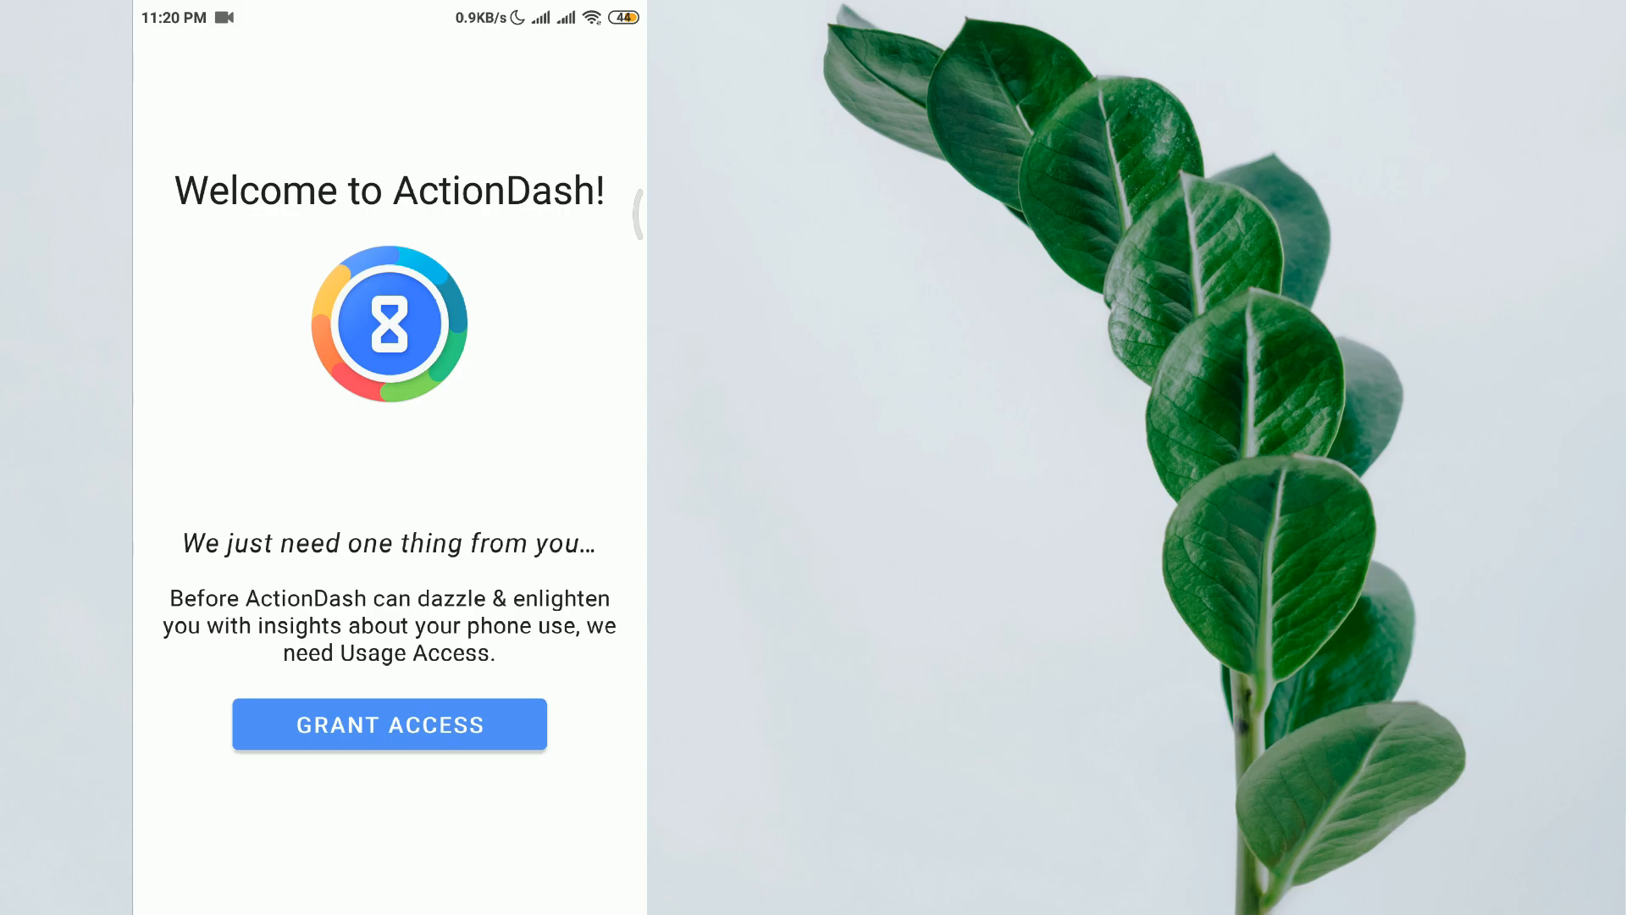
click(388, 723)
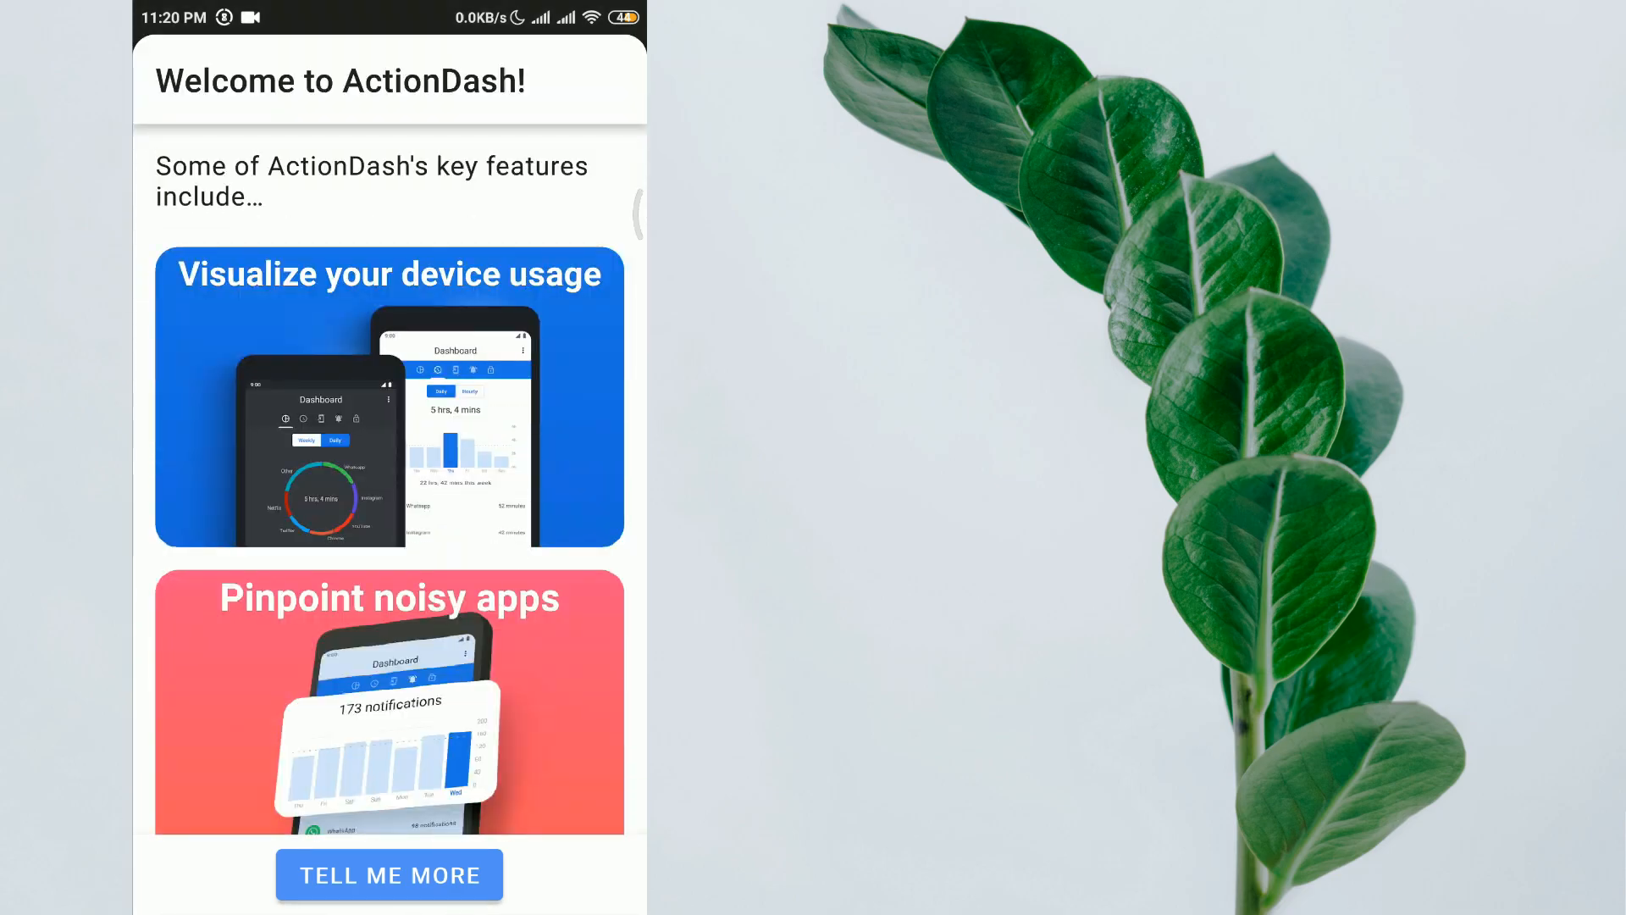
scroll(down, 3)
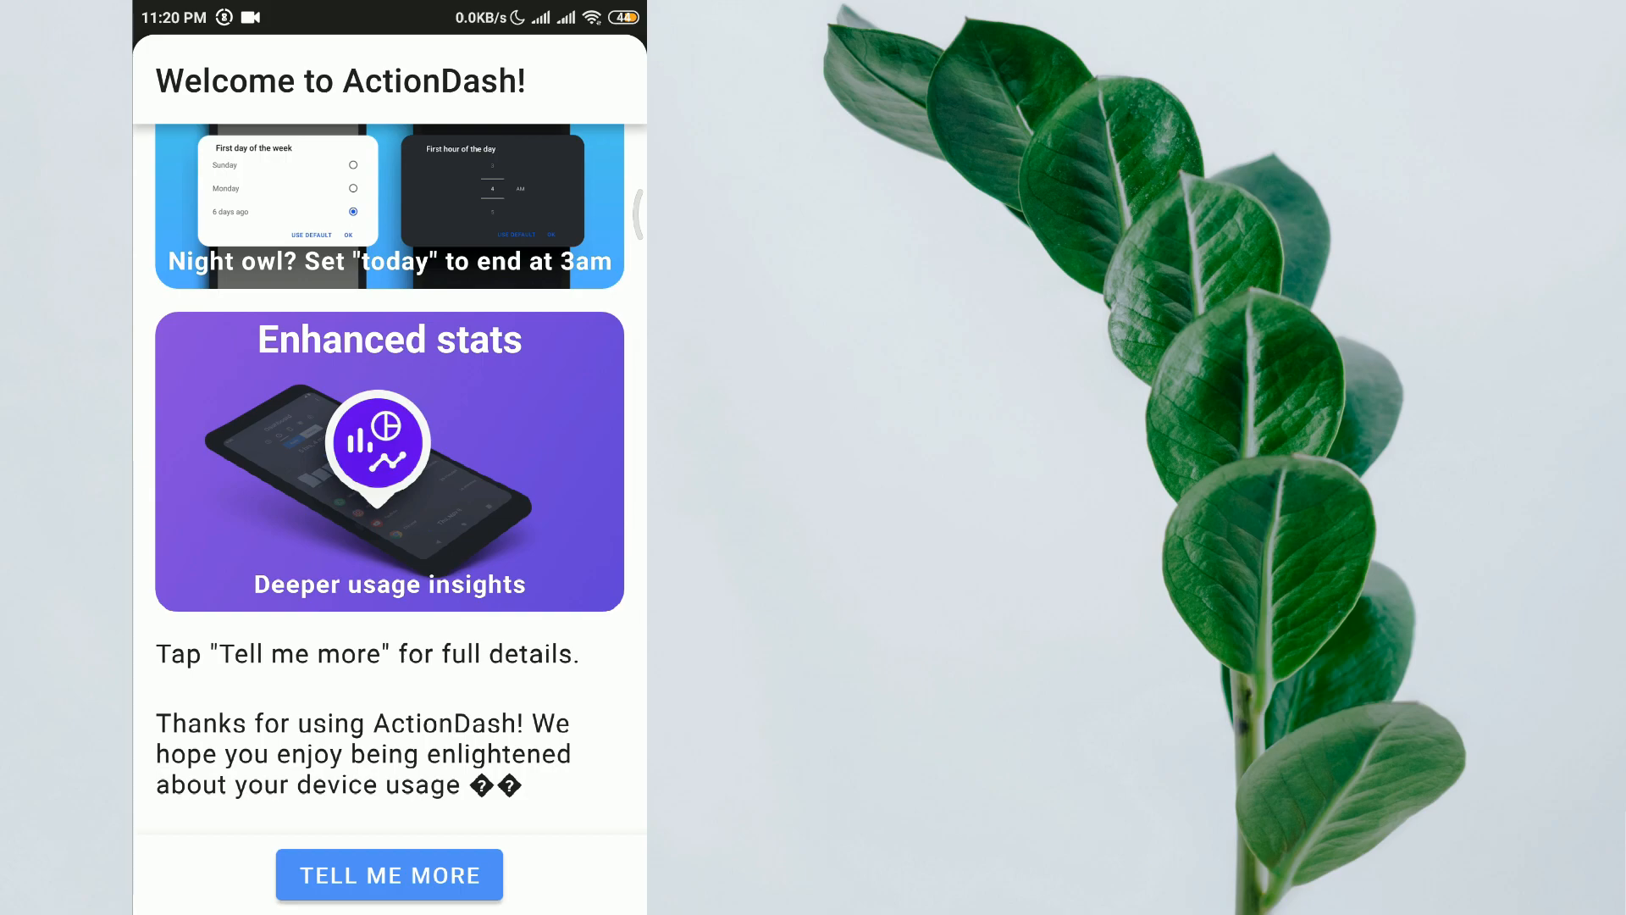
click(390, 874)
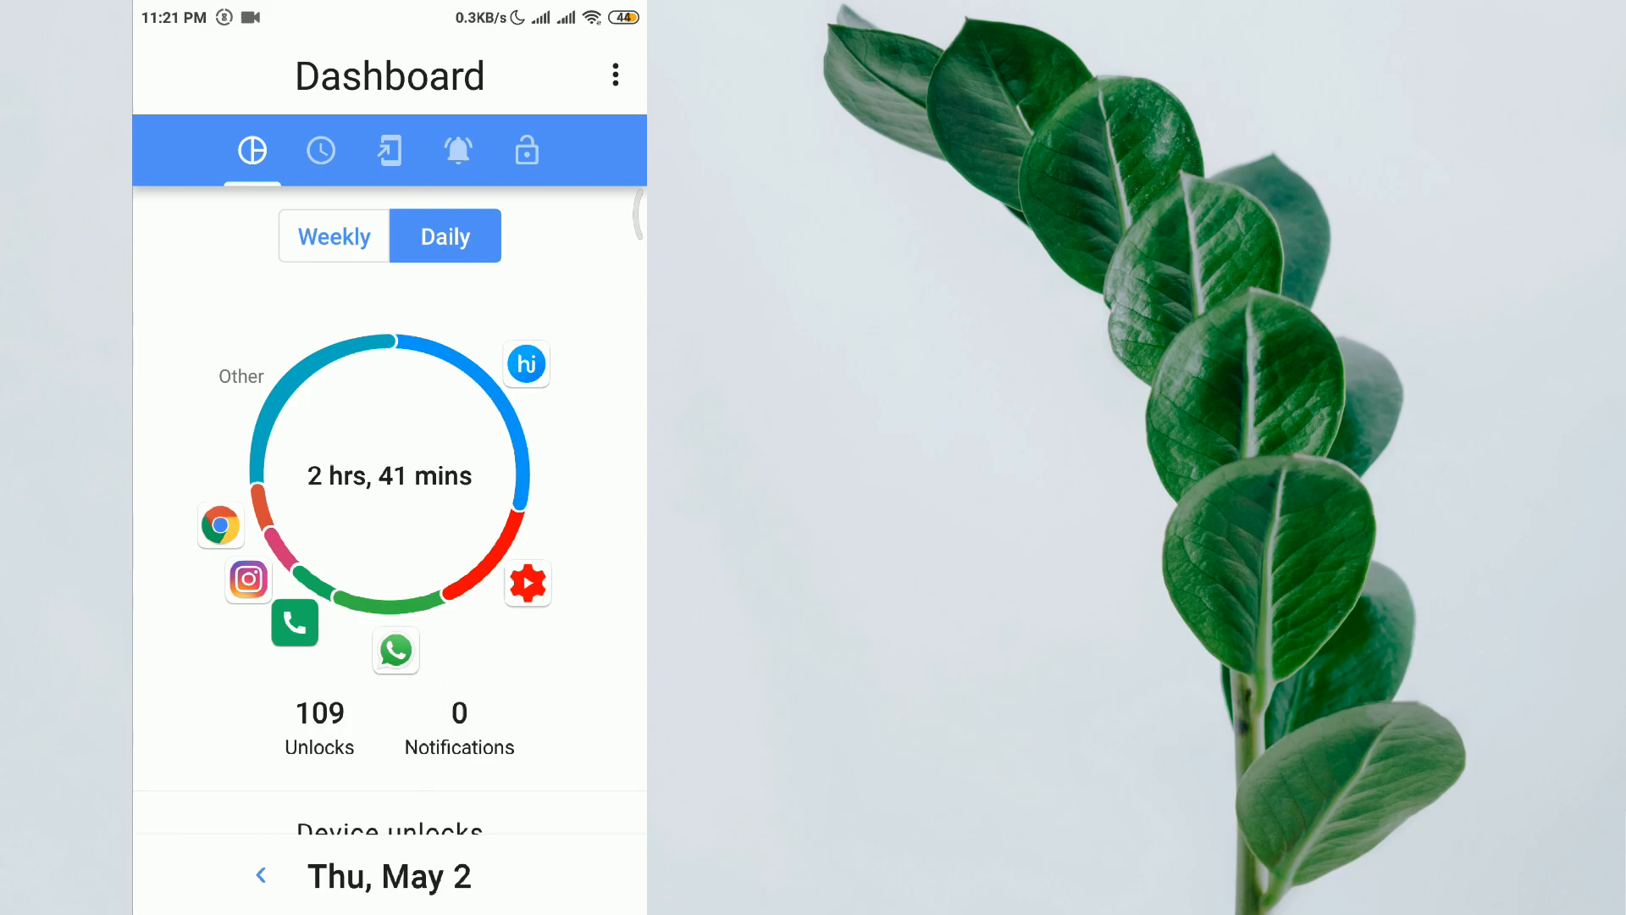
- Review the per-app screen-time list, then switch to the app launches view (287 today)
click(321, 151)
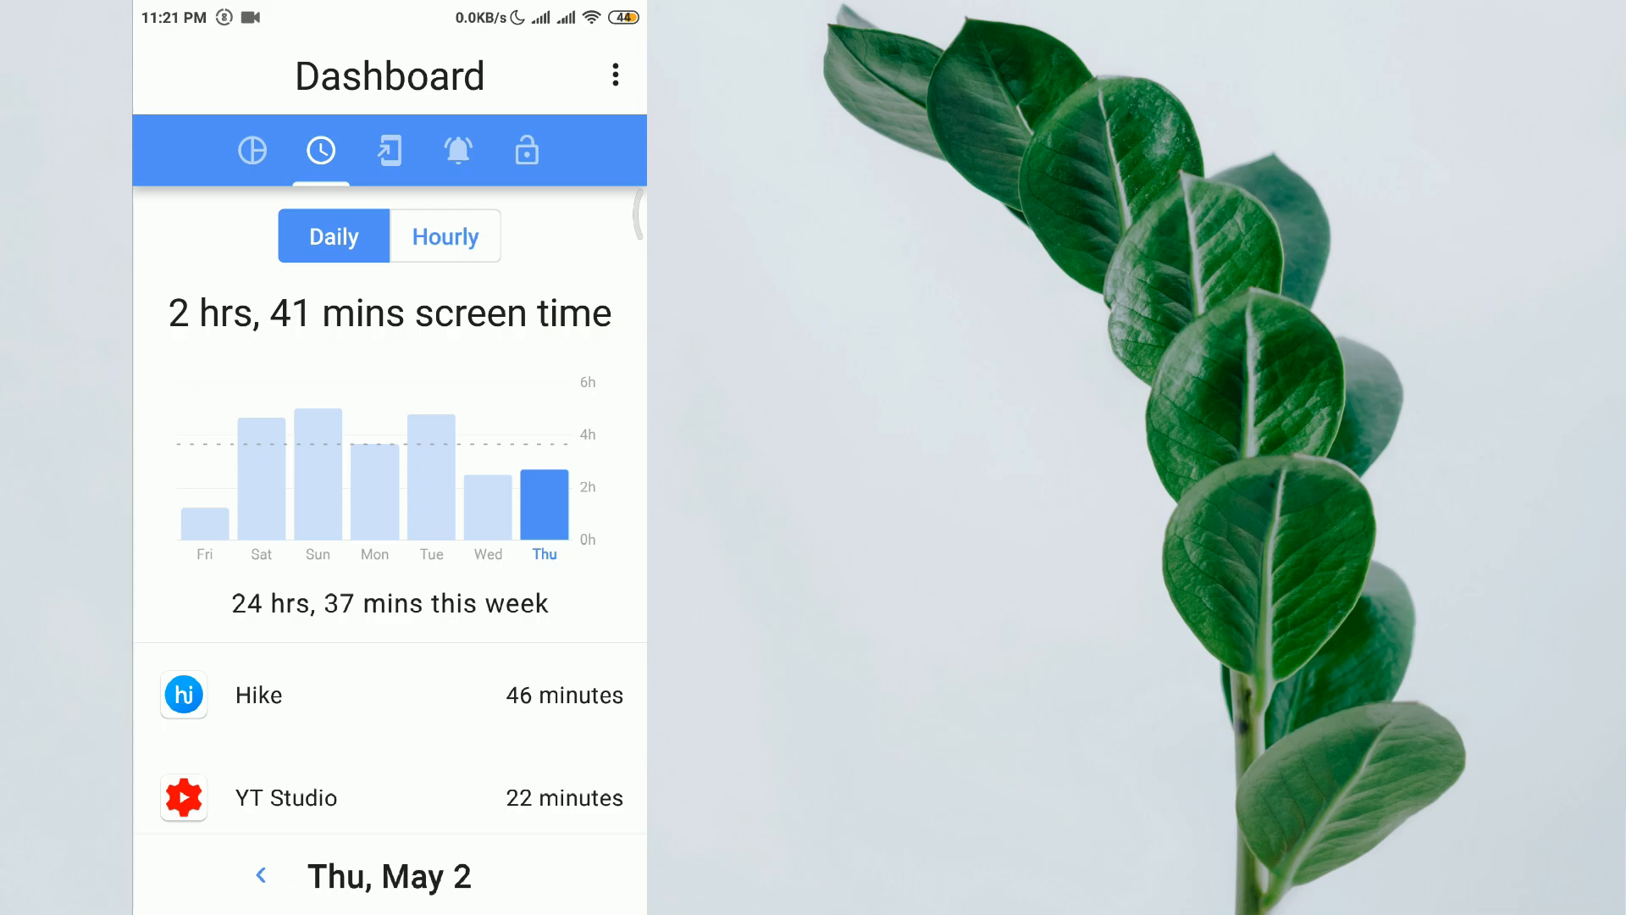
scroll(down, 3)
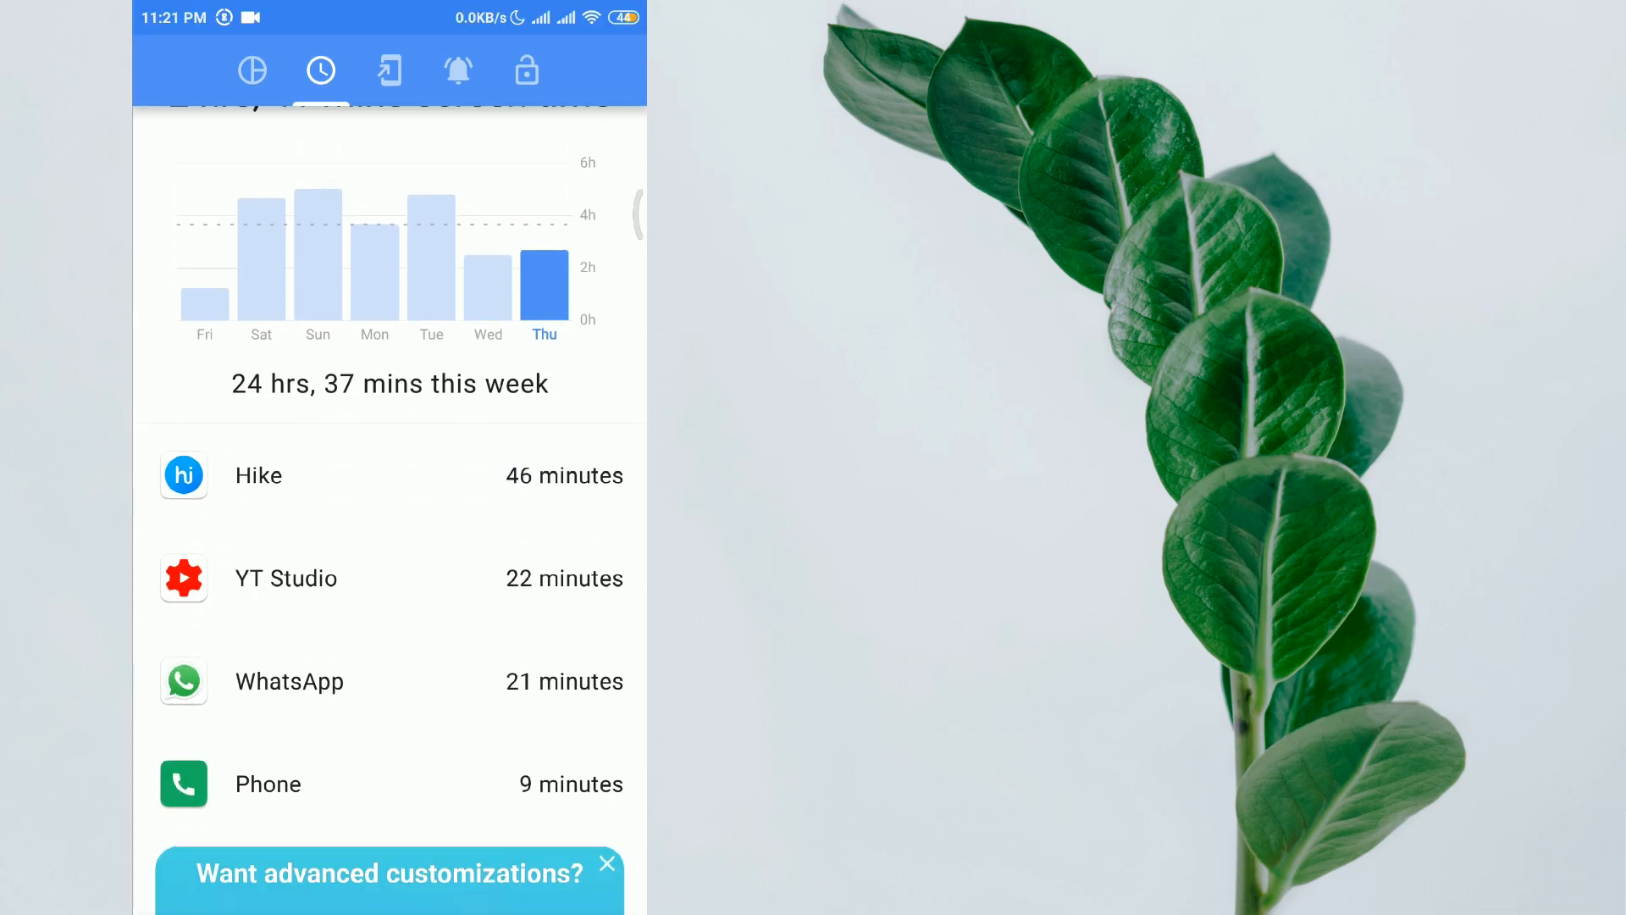
scroll(down, 3)
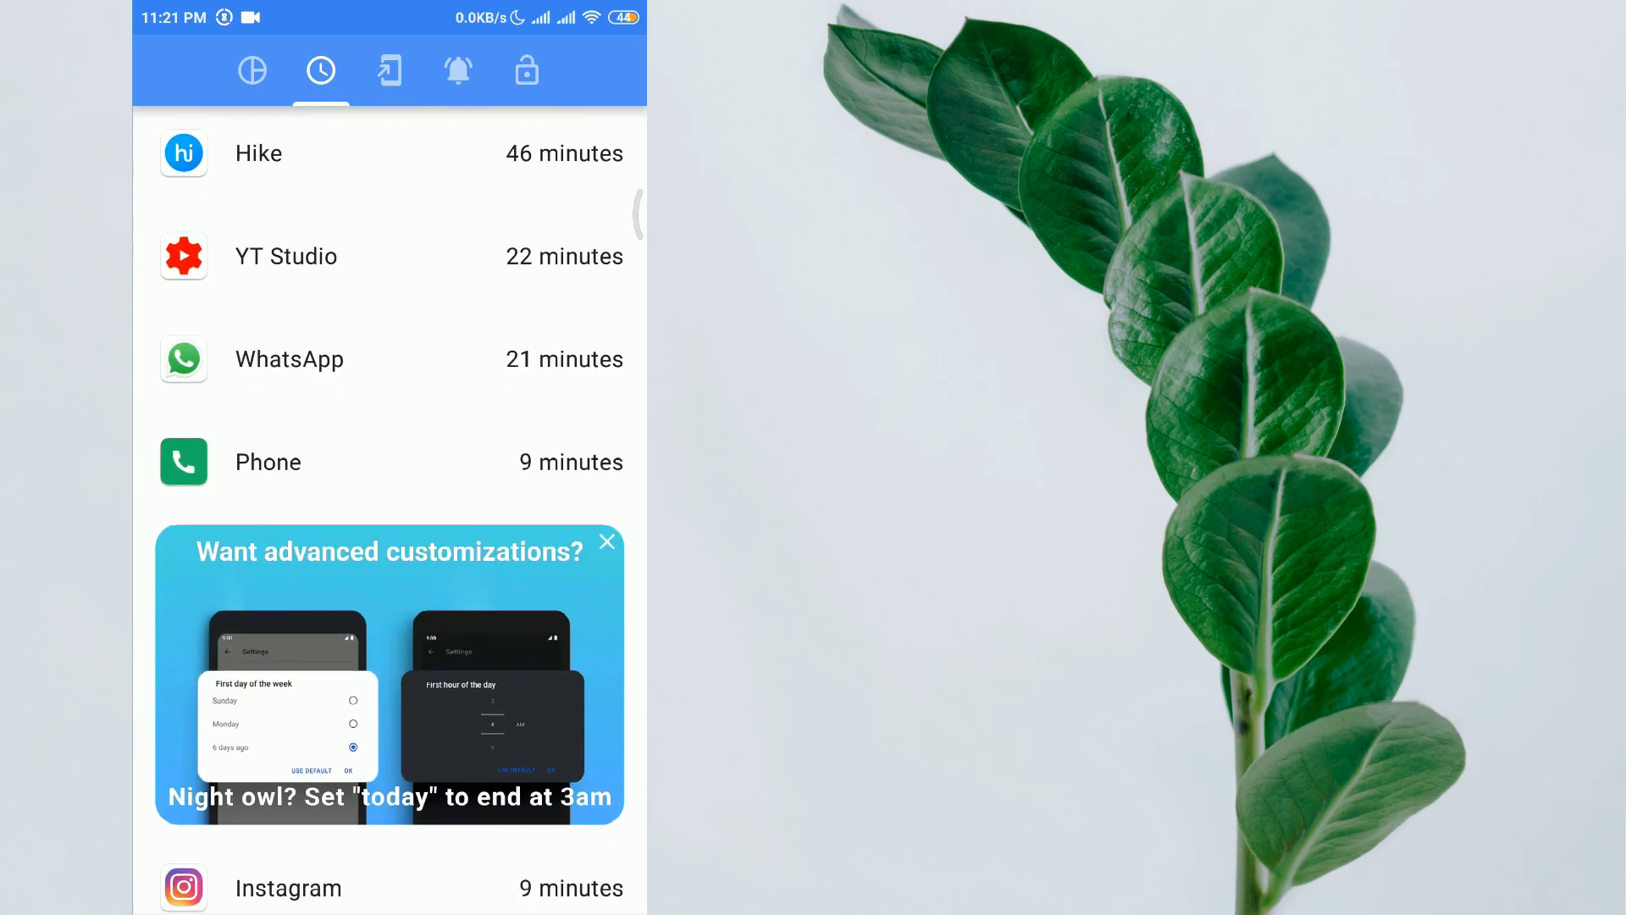
scroll(down, 3)
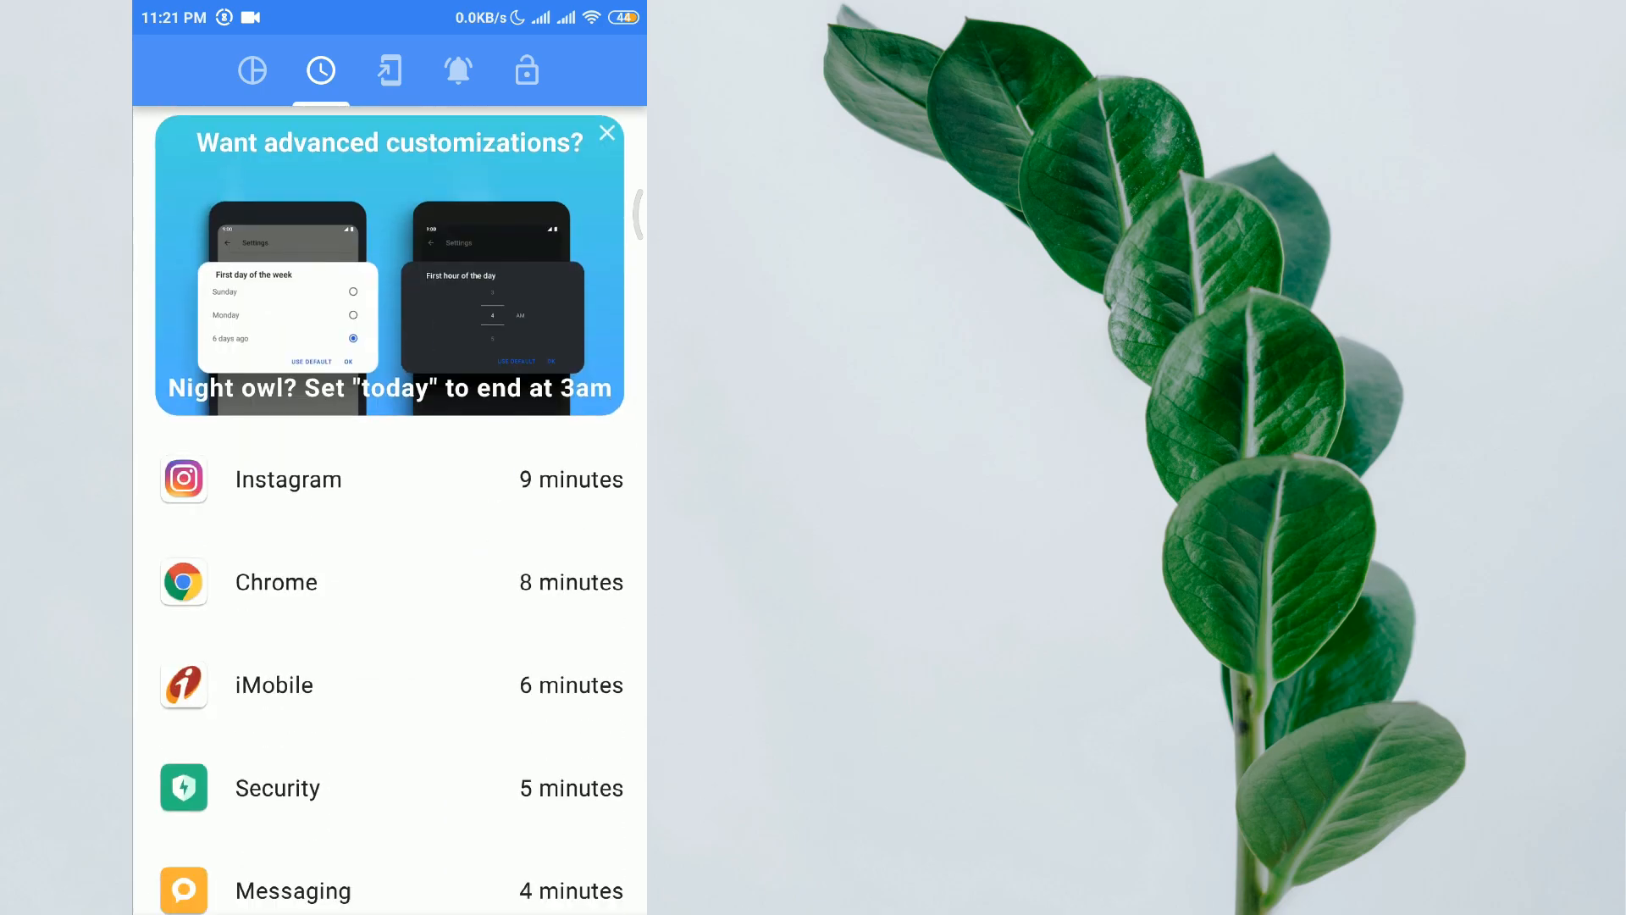
scroll(up, 3)
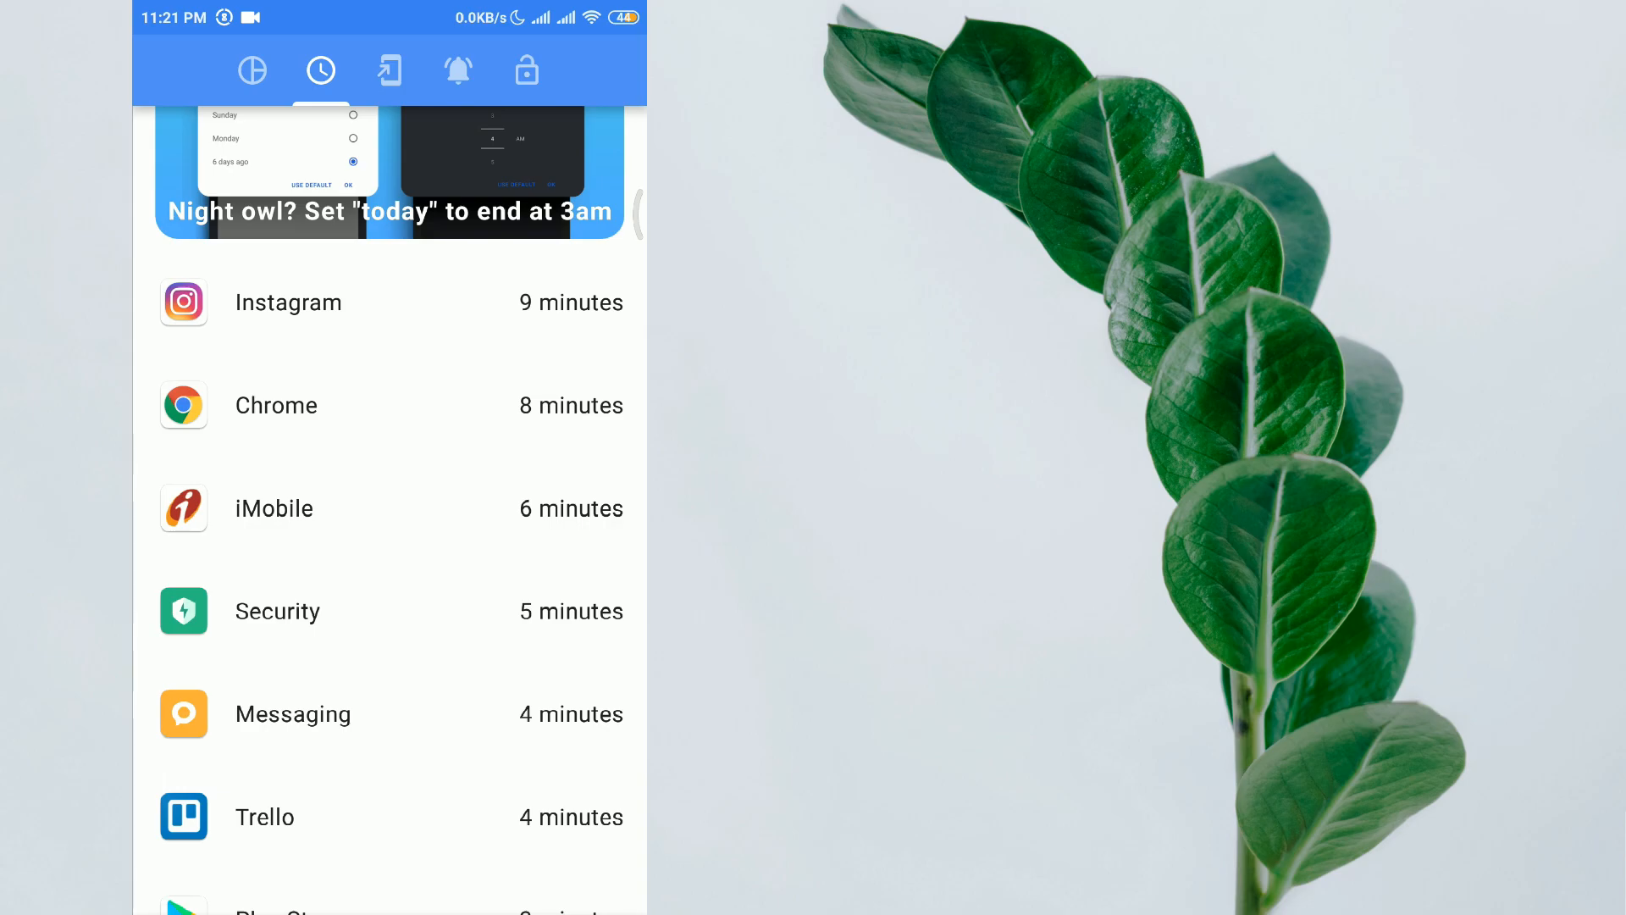
scroll(down, 3)
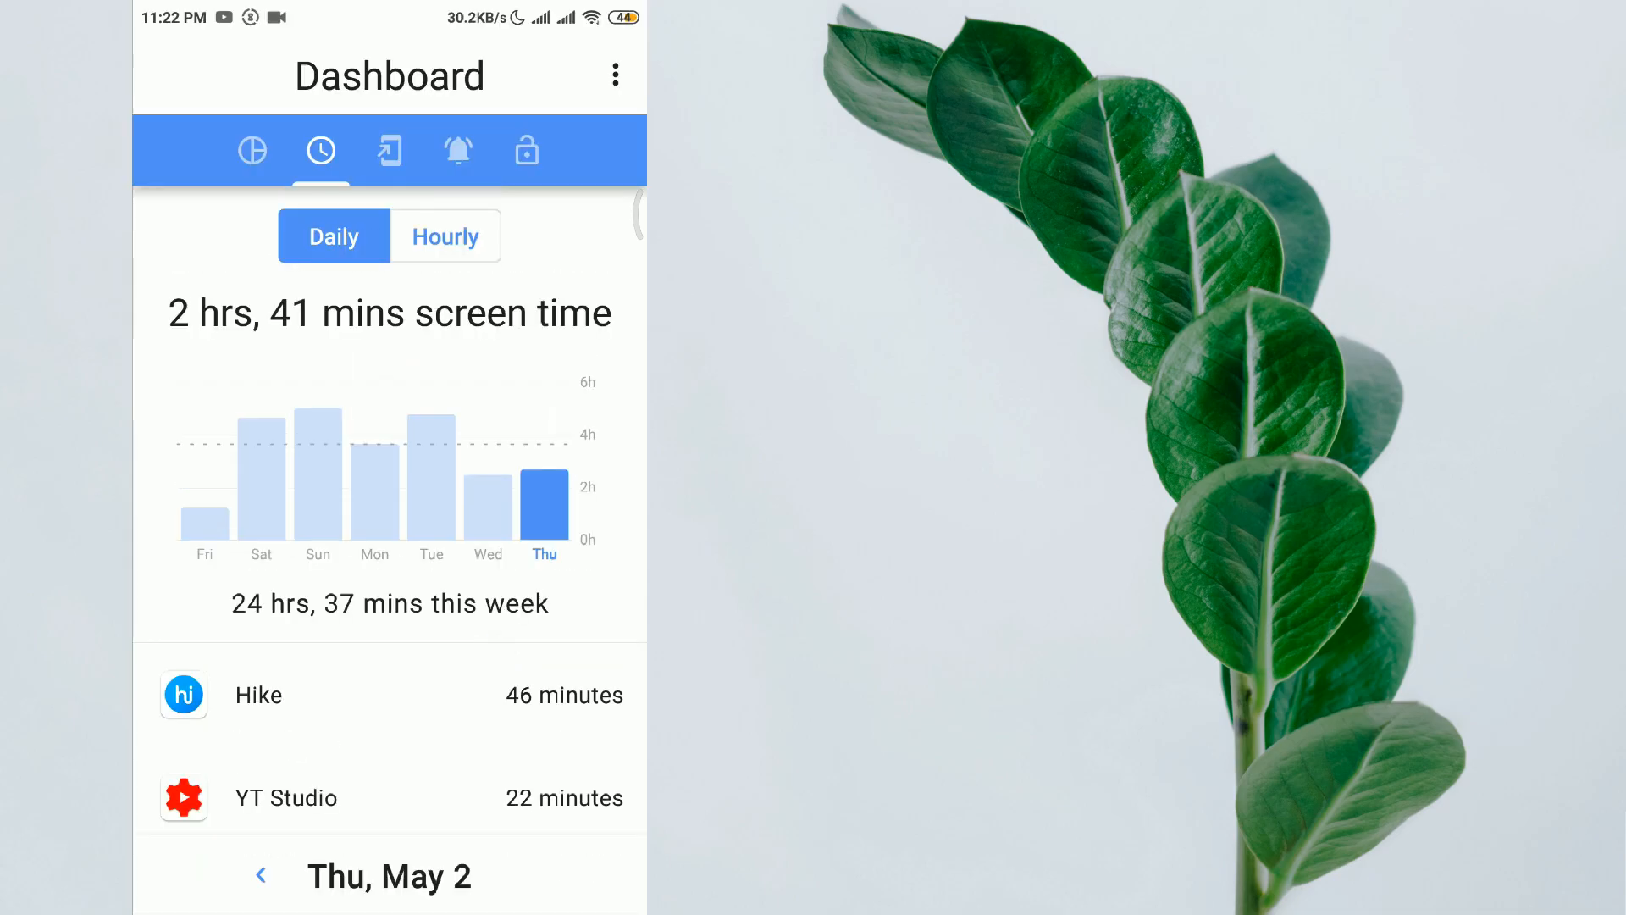
click(389, 151)
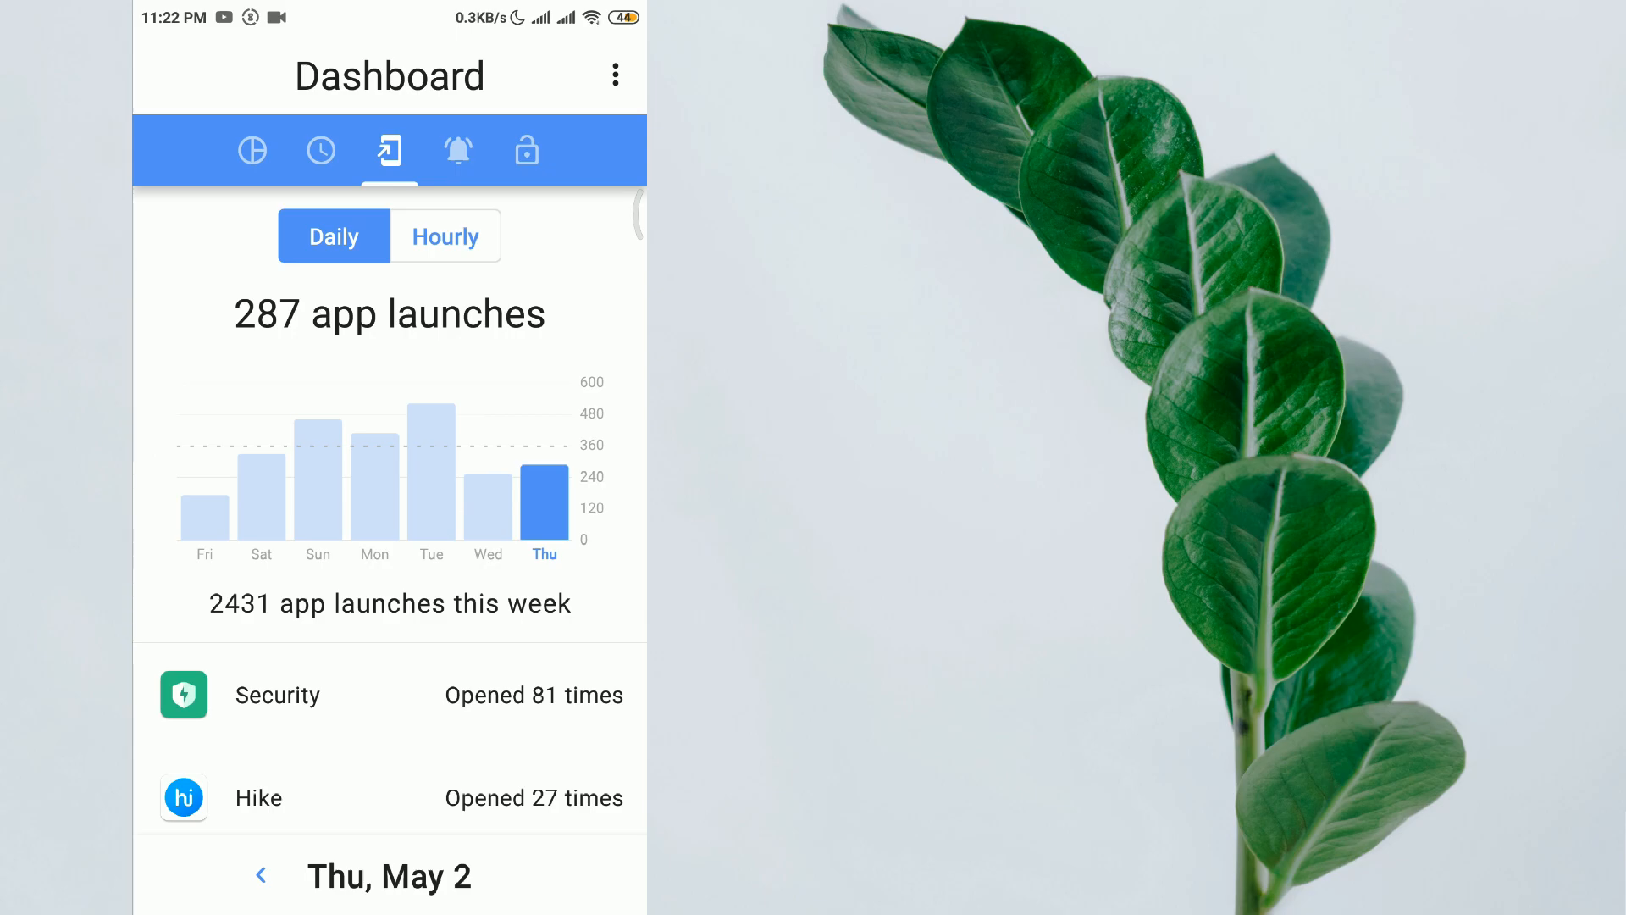
- Grant notification access and review notification stats, switching the chart to daily totals
click(456, 151)
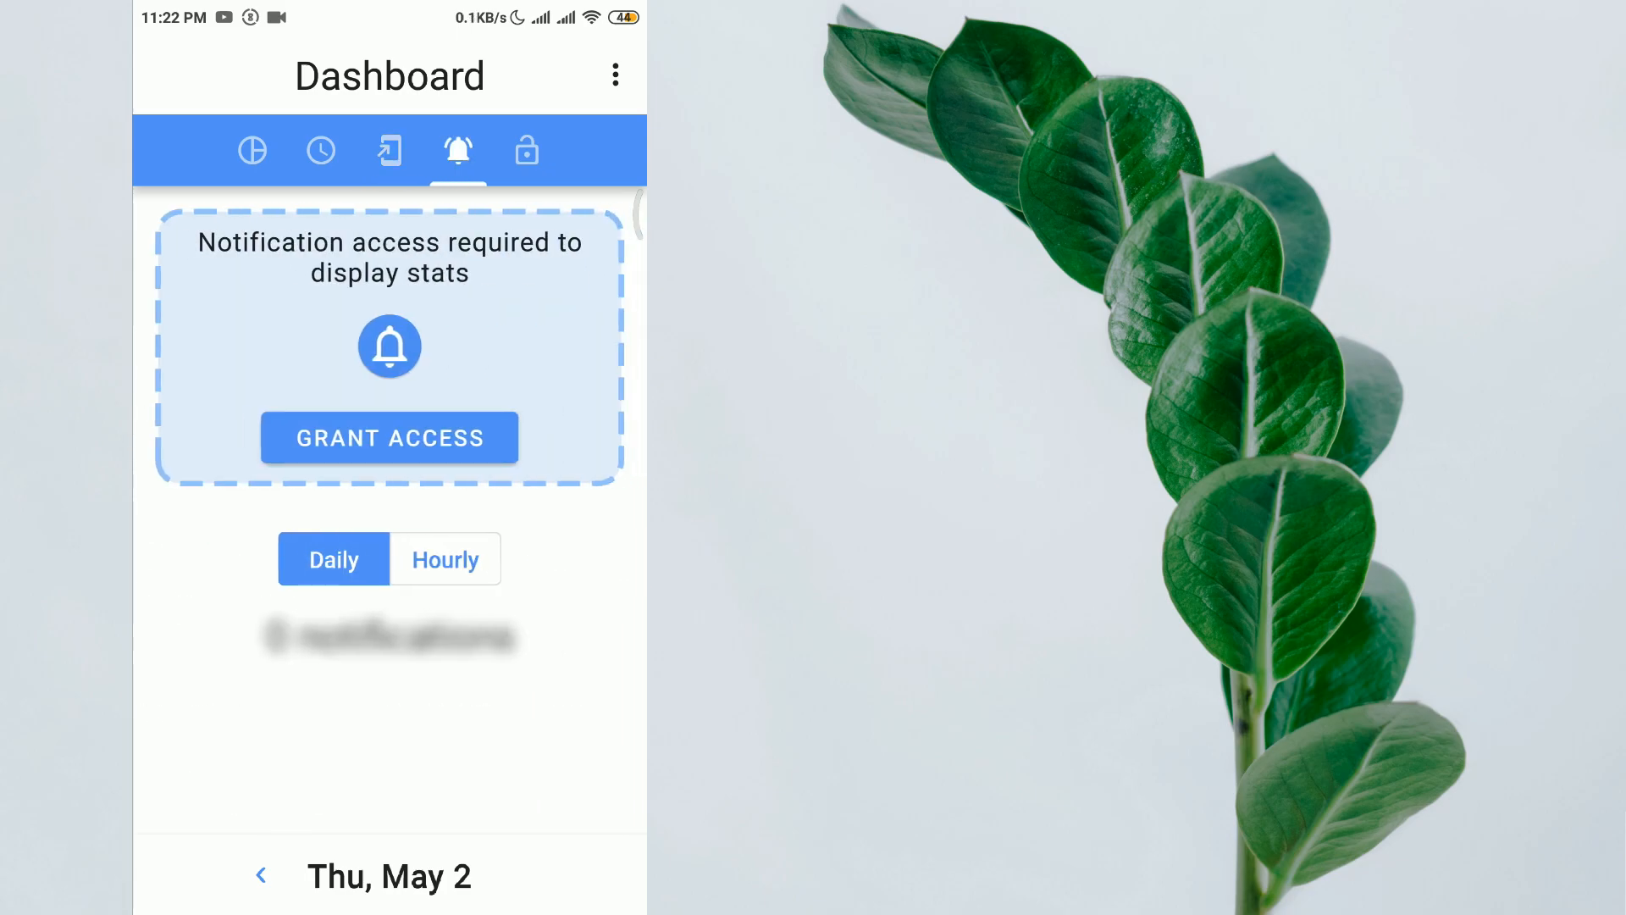
click(390, 437)
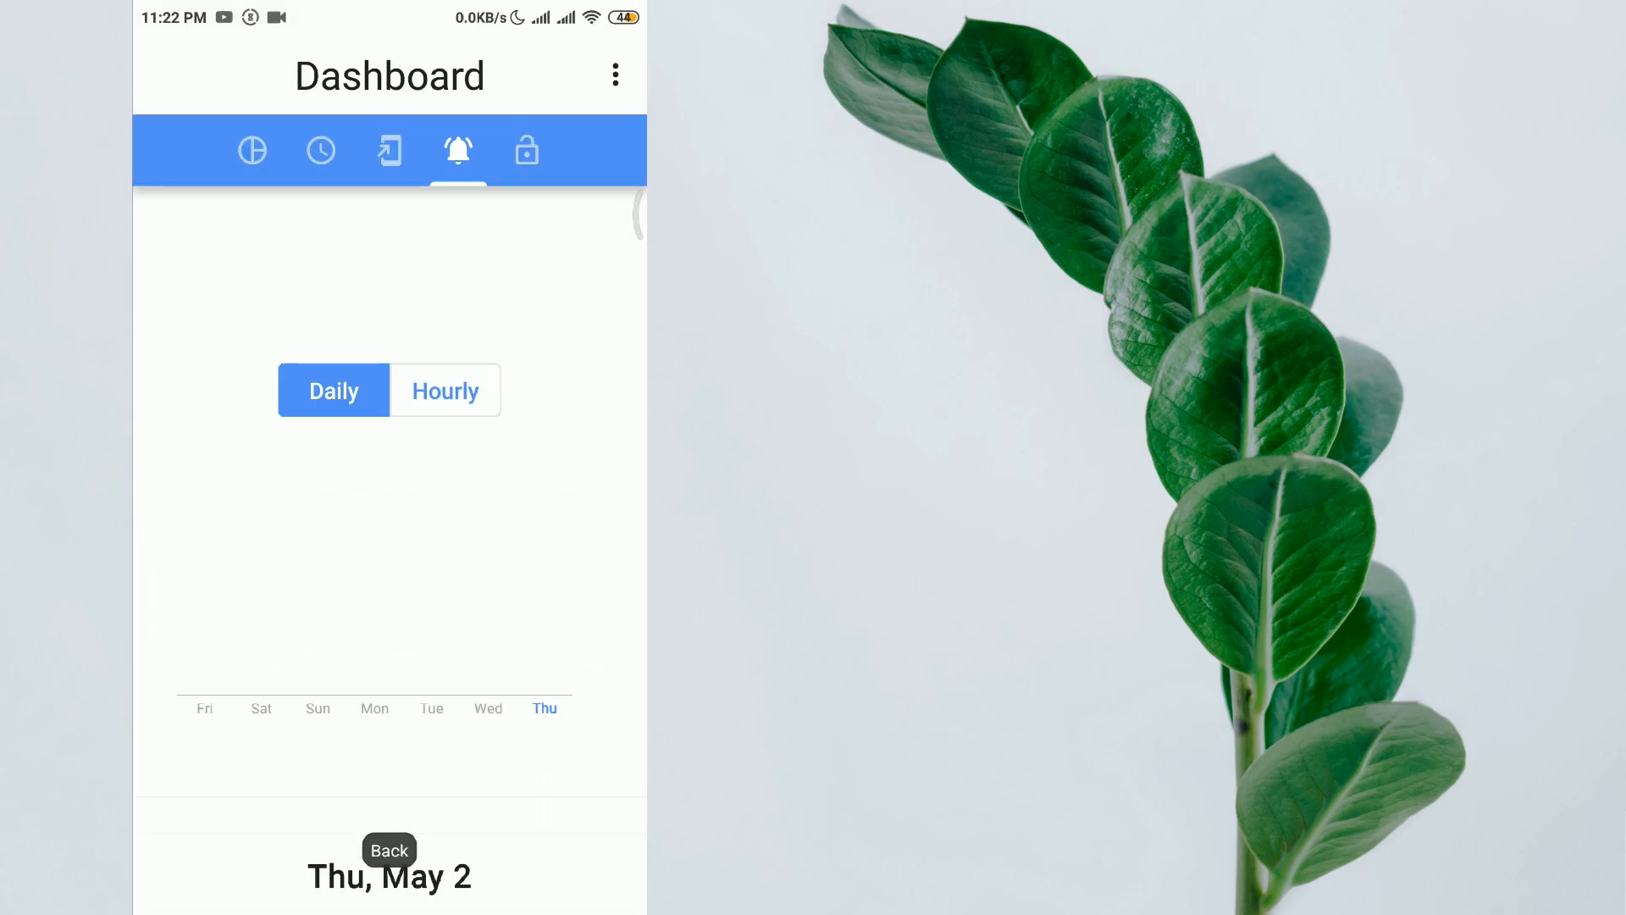
click(457, 151)
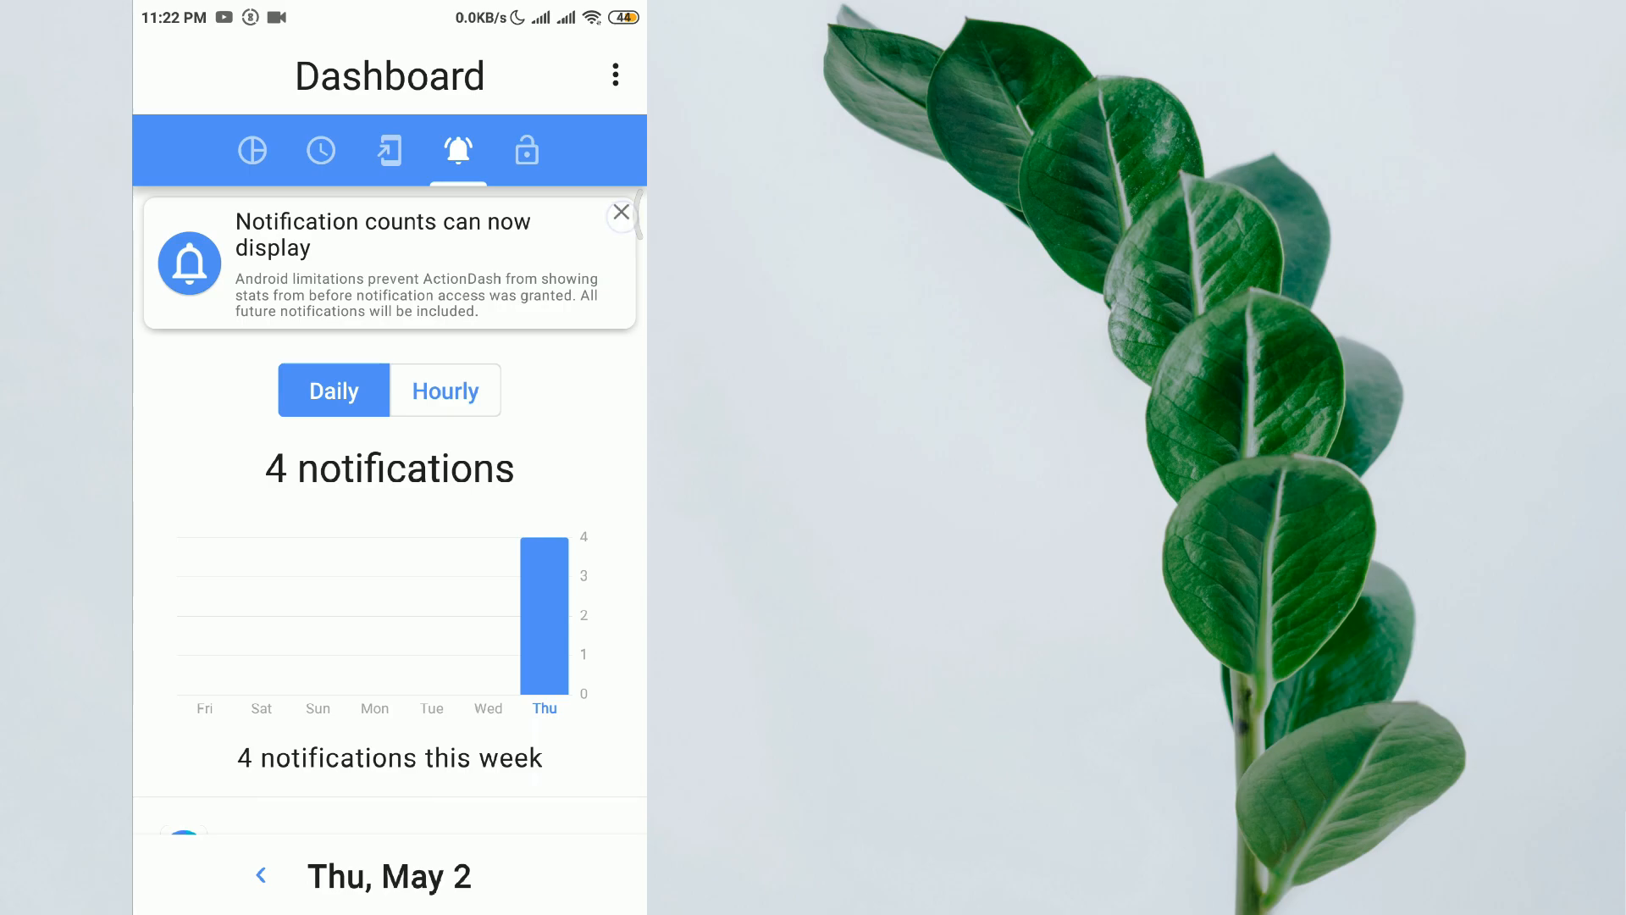
scroll(down, 3)
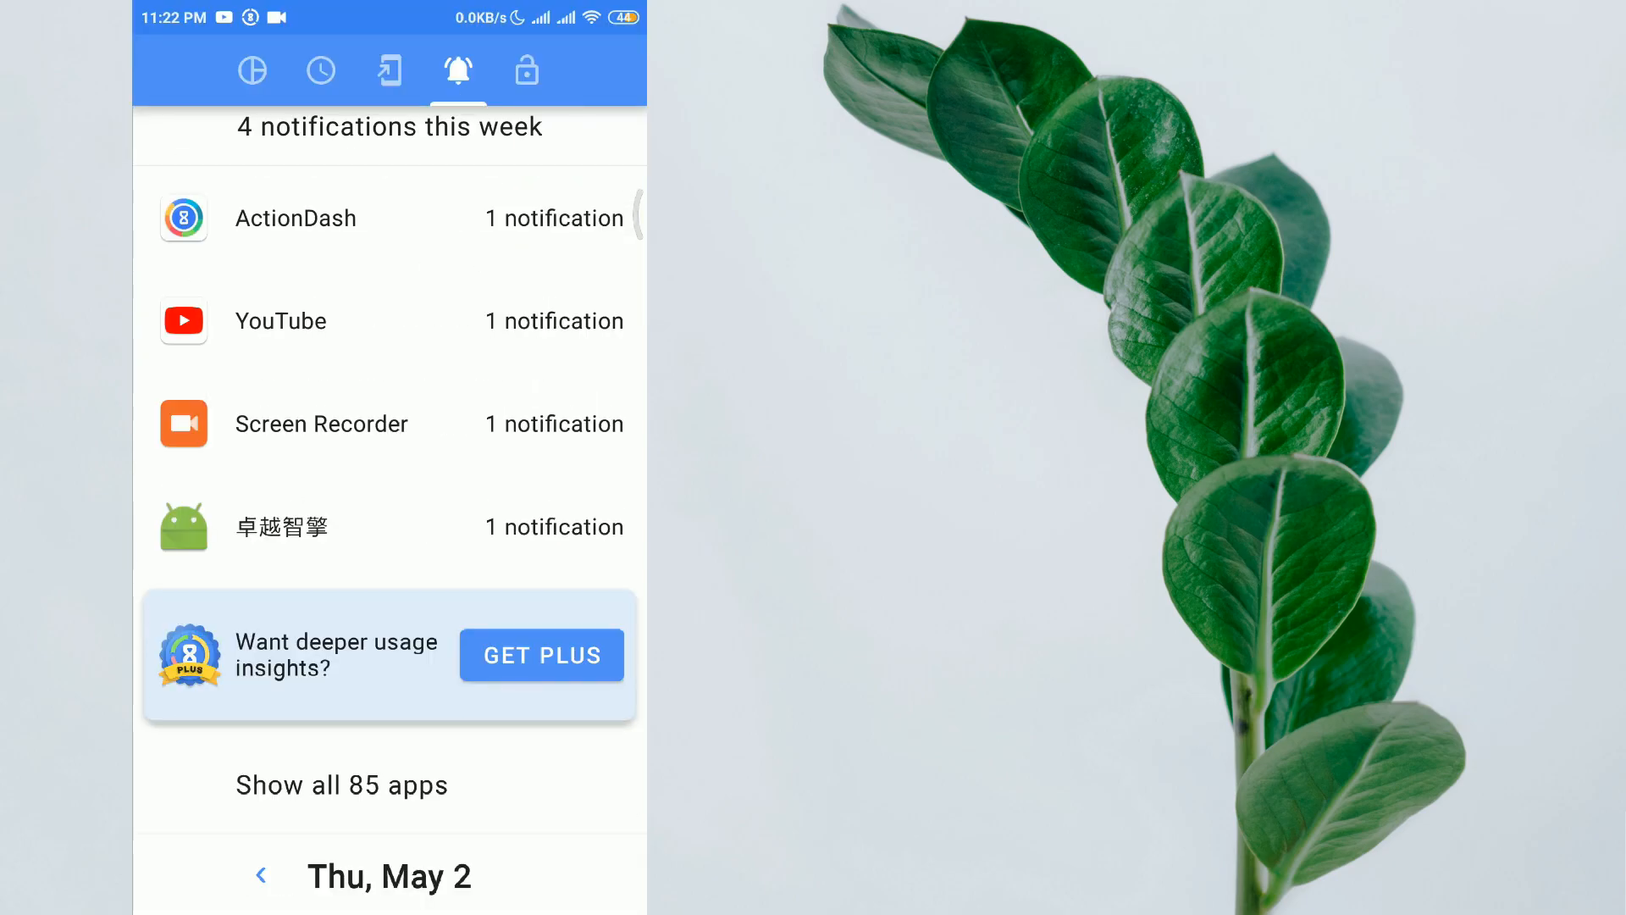
scroll(down, 3)
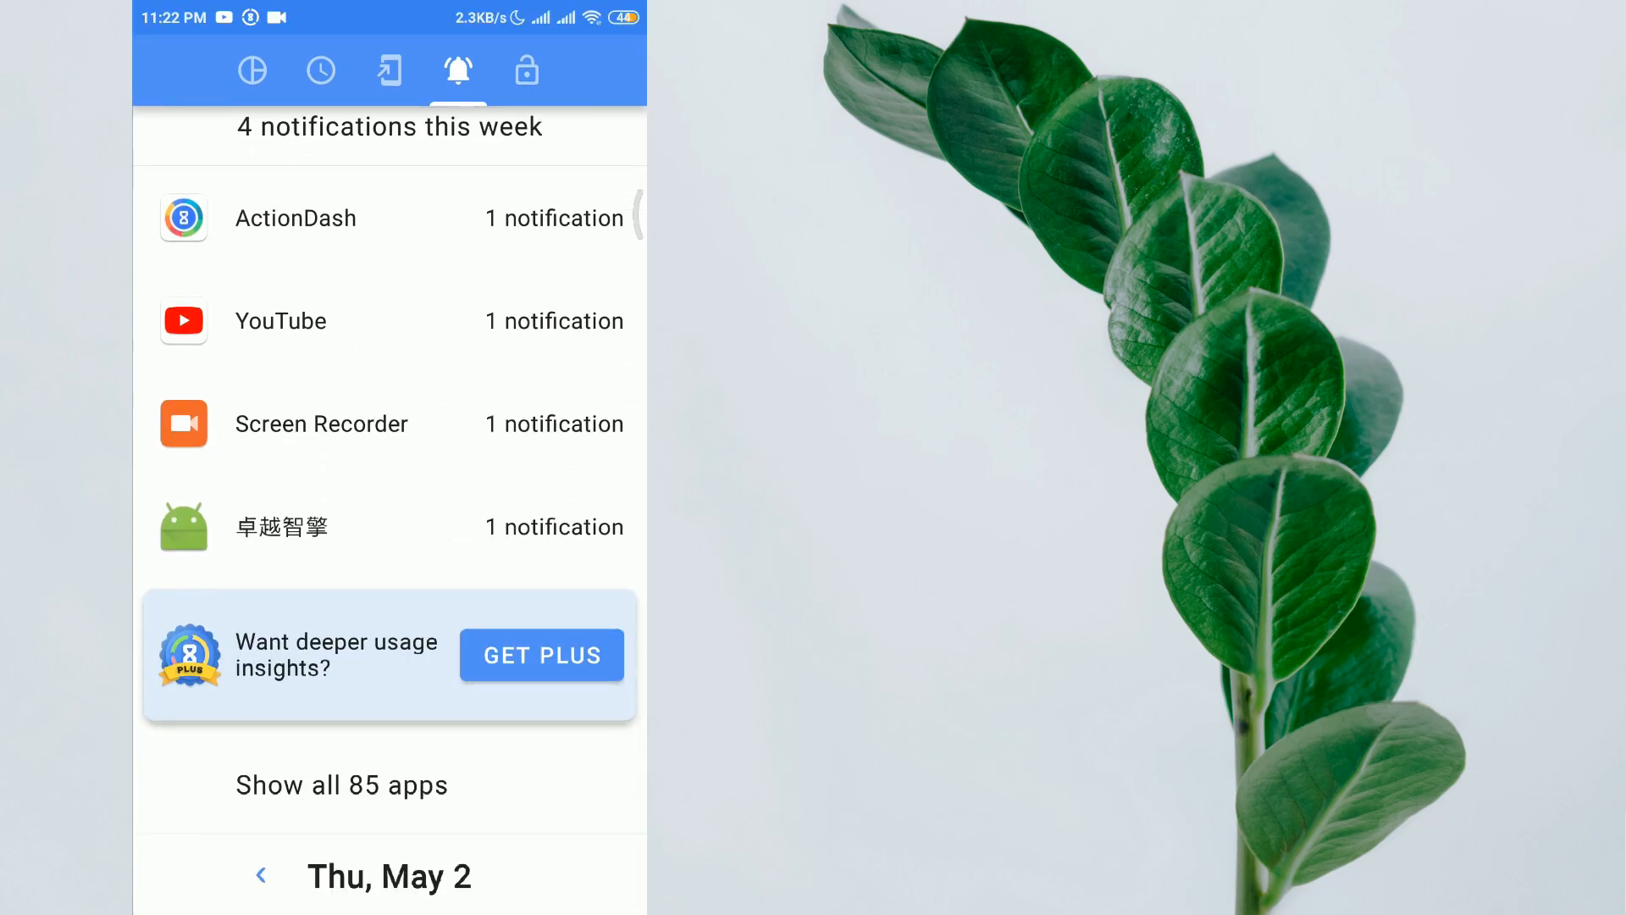
scroll(down, 3)
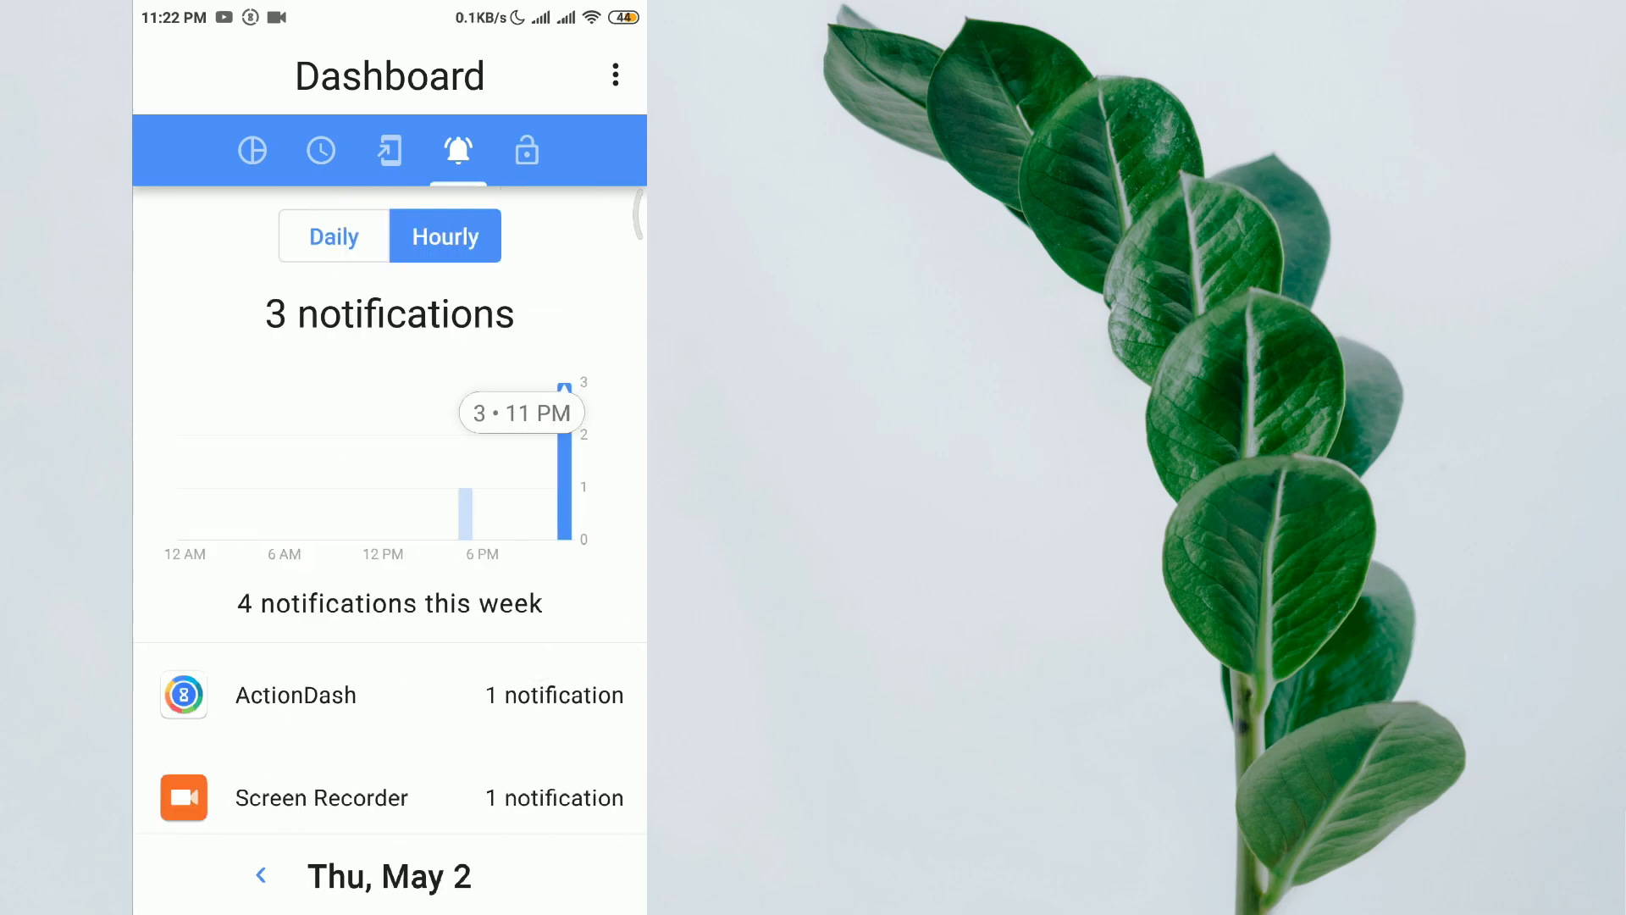
click(334, 236)
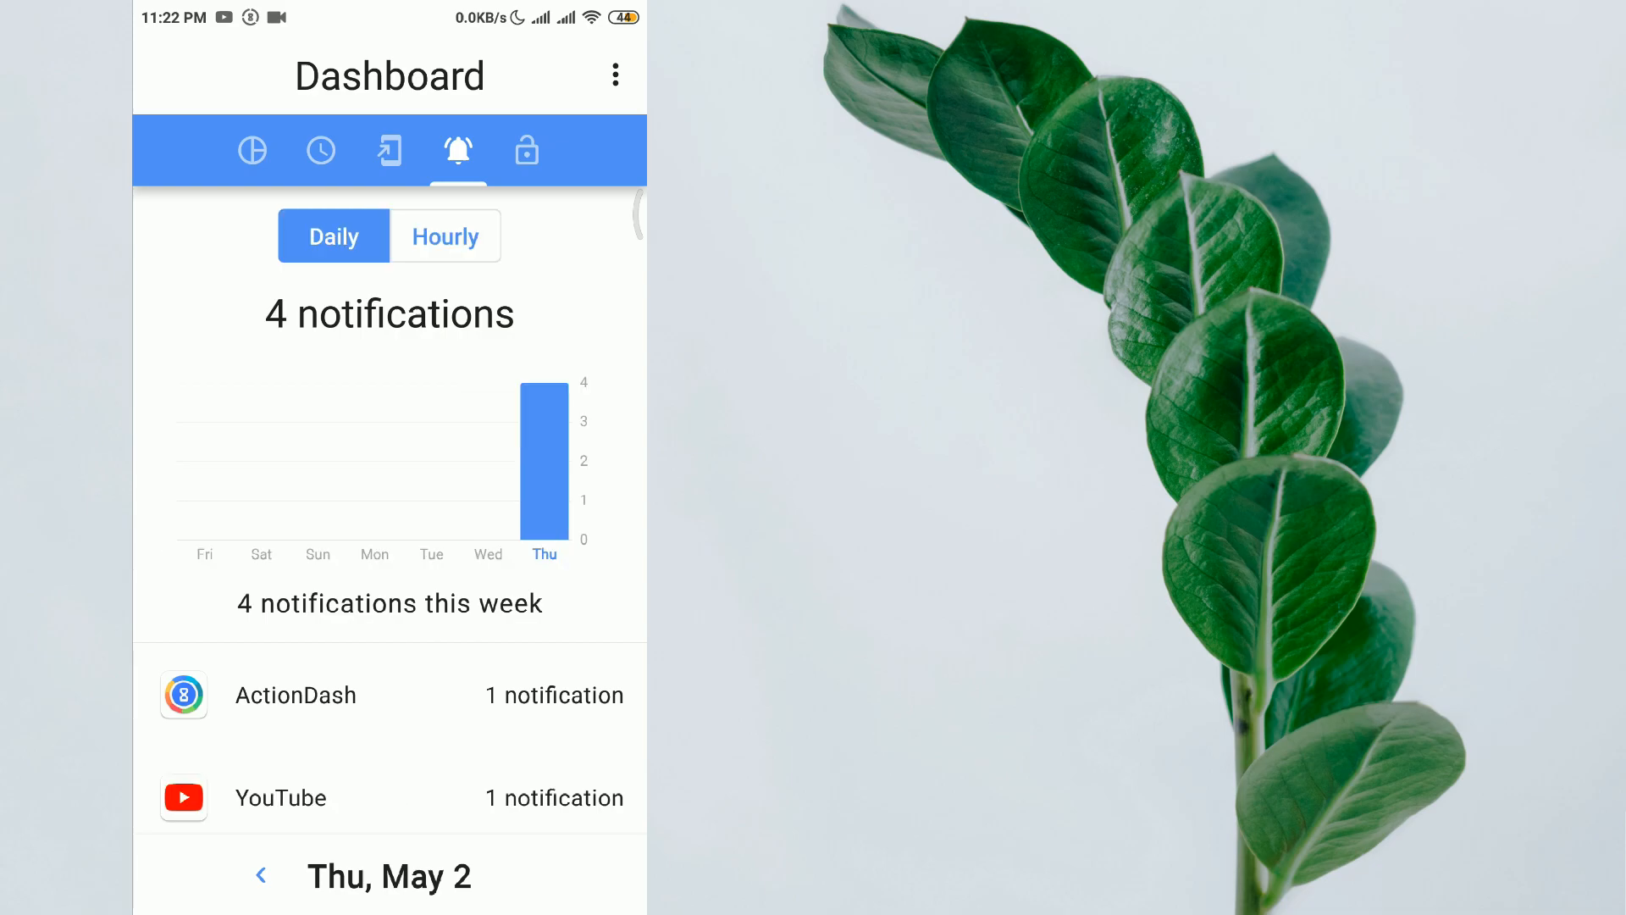
- Check unlock counts with daily totals and app launches, then return to the usage overview
click(527, 151)
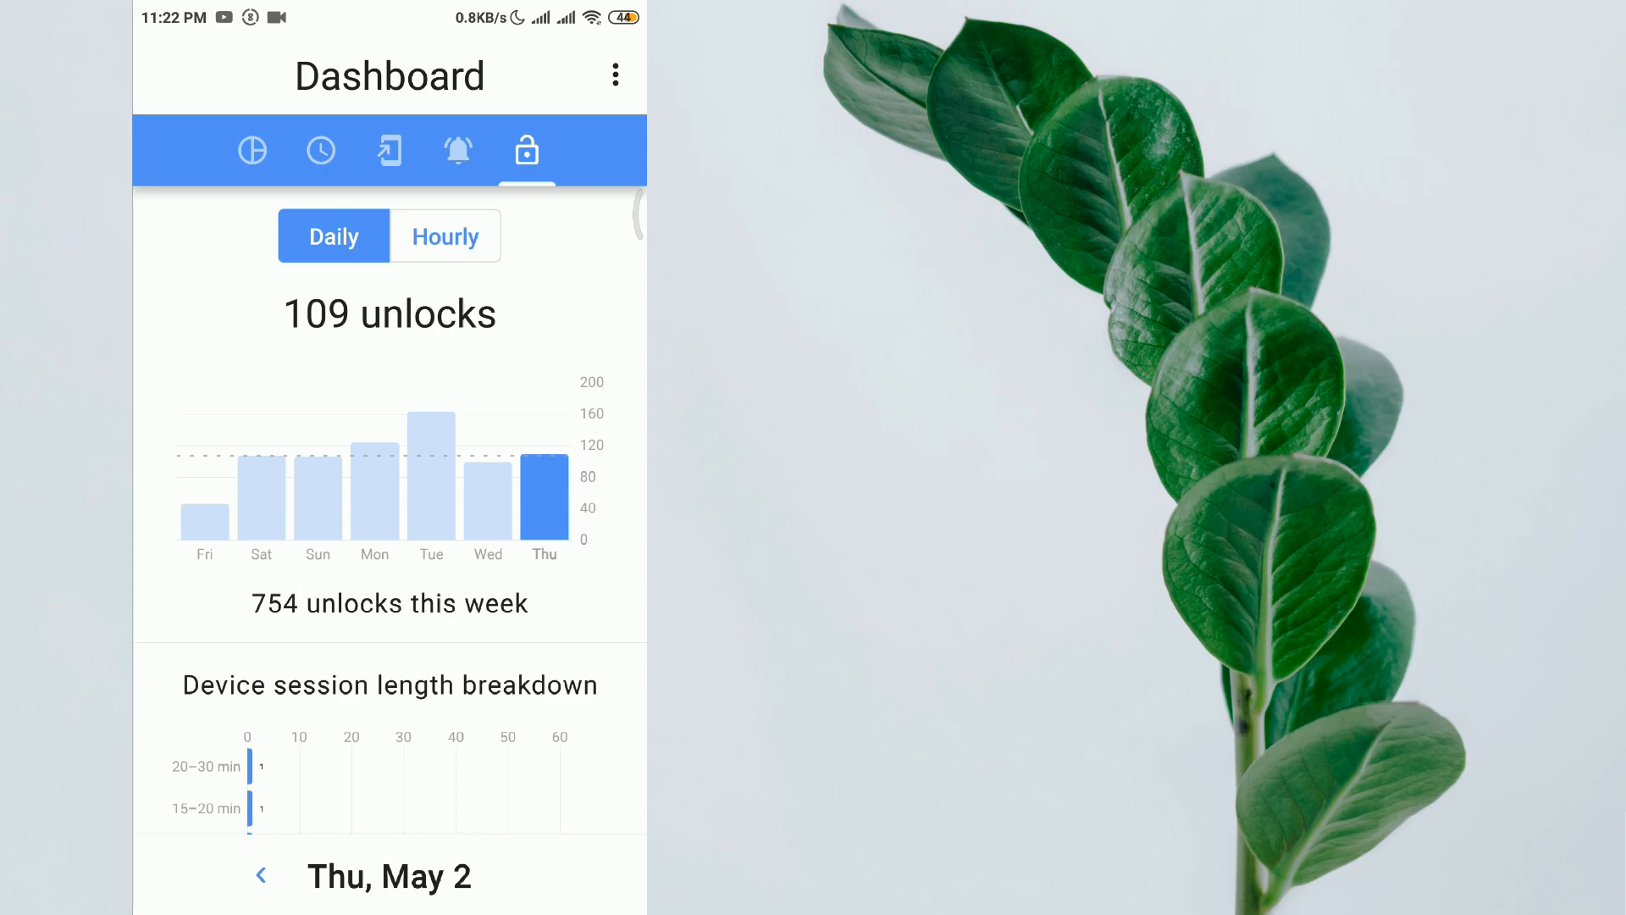
click(446, 235)
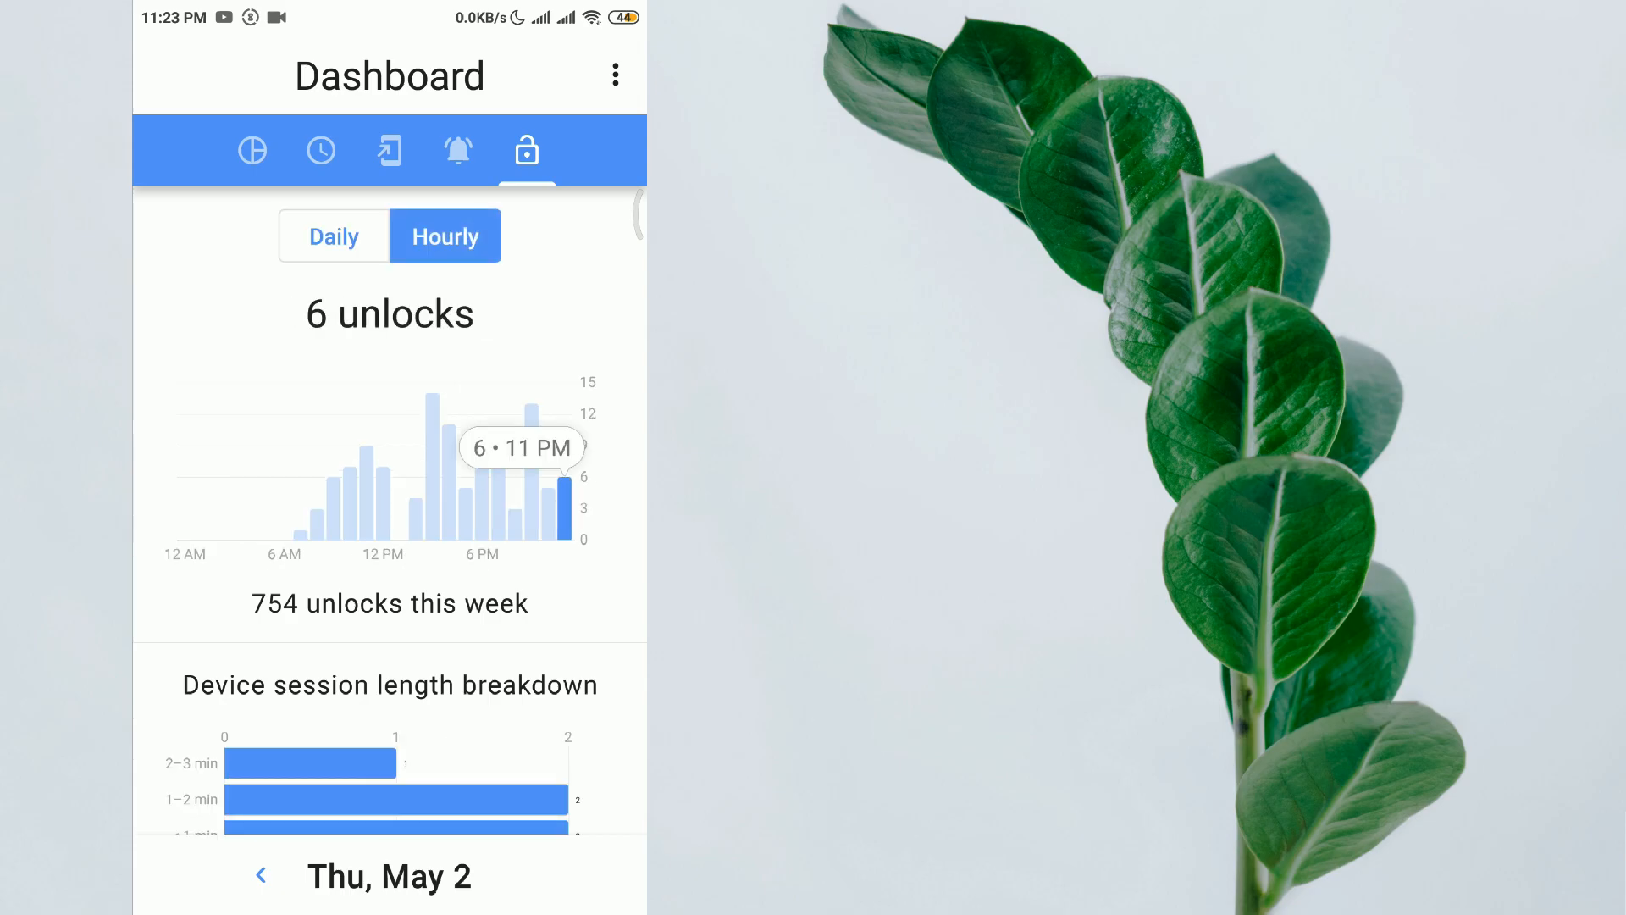
click(334, 236)
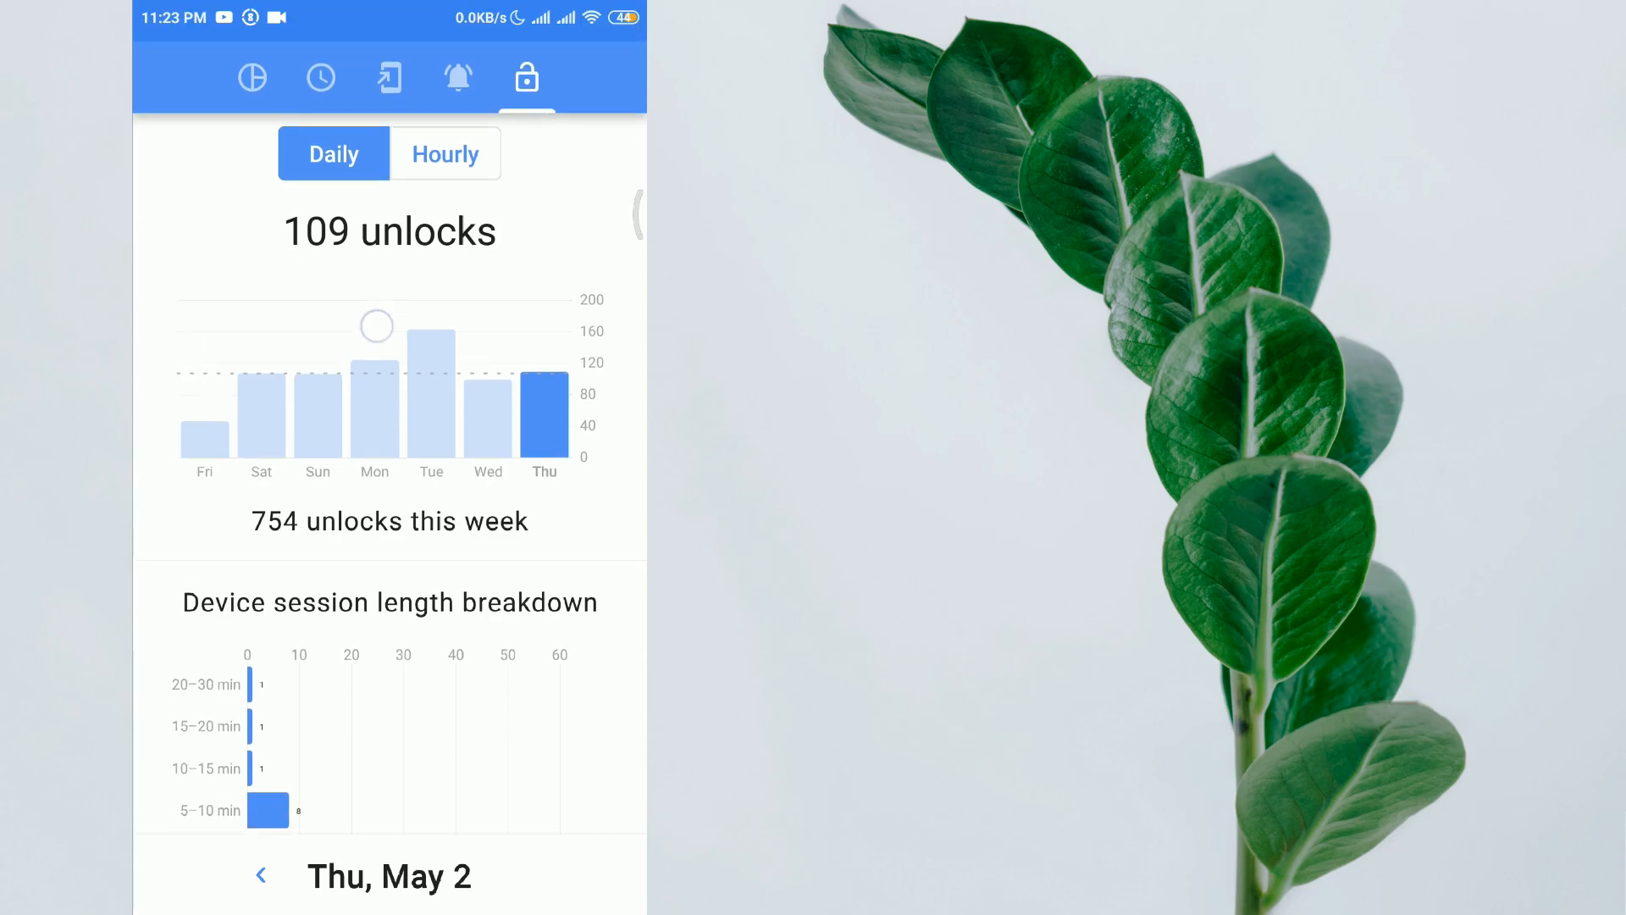
scroll(down, 3)
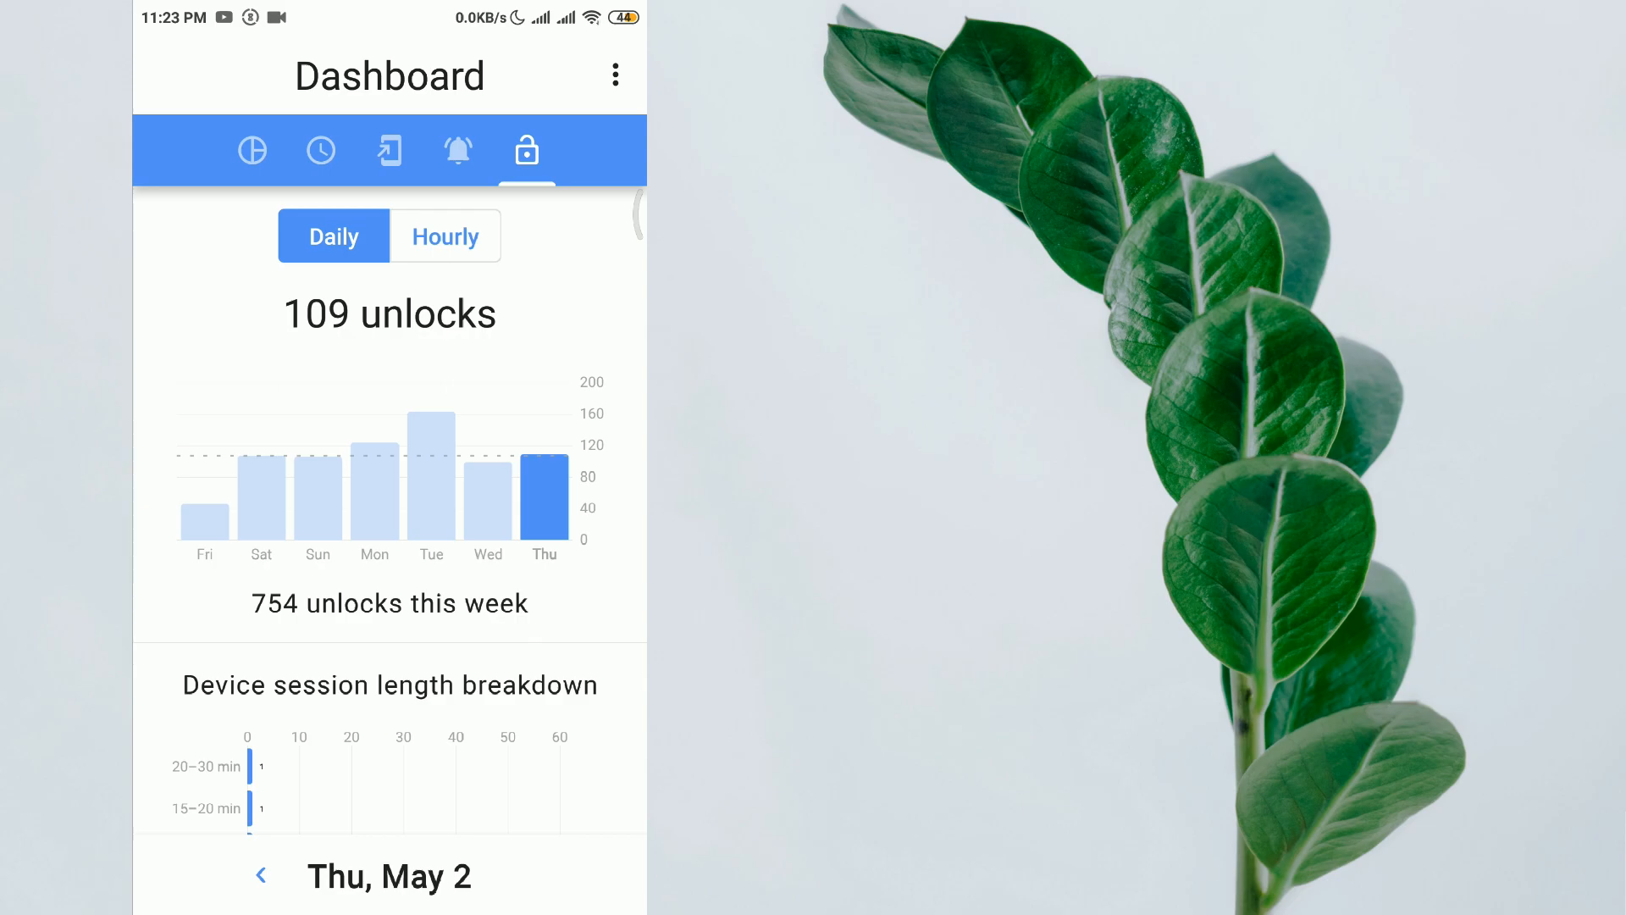
click(390, 151)
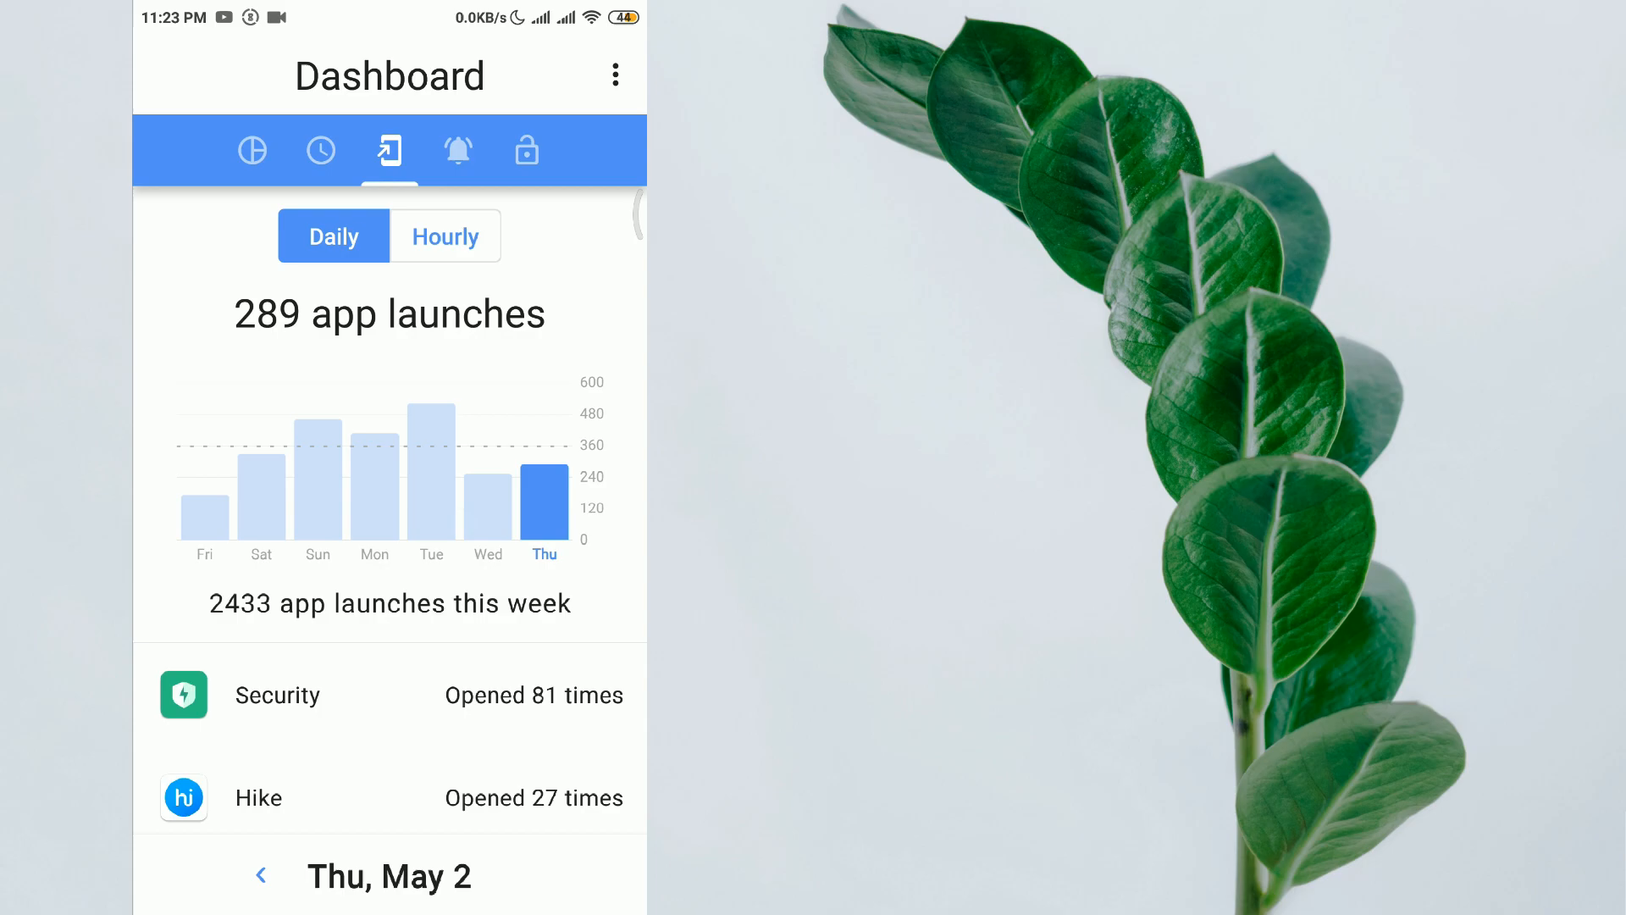
click(251, 151)
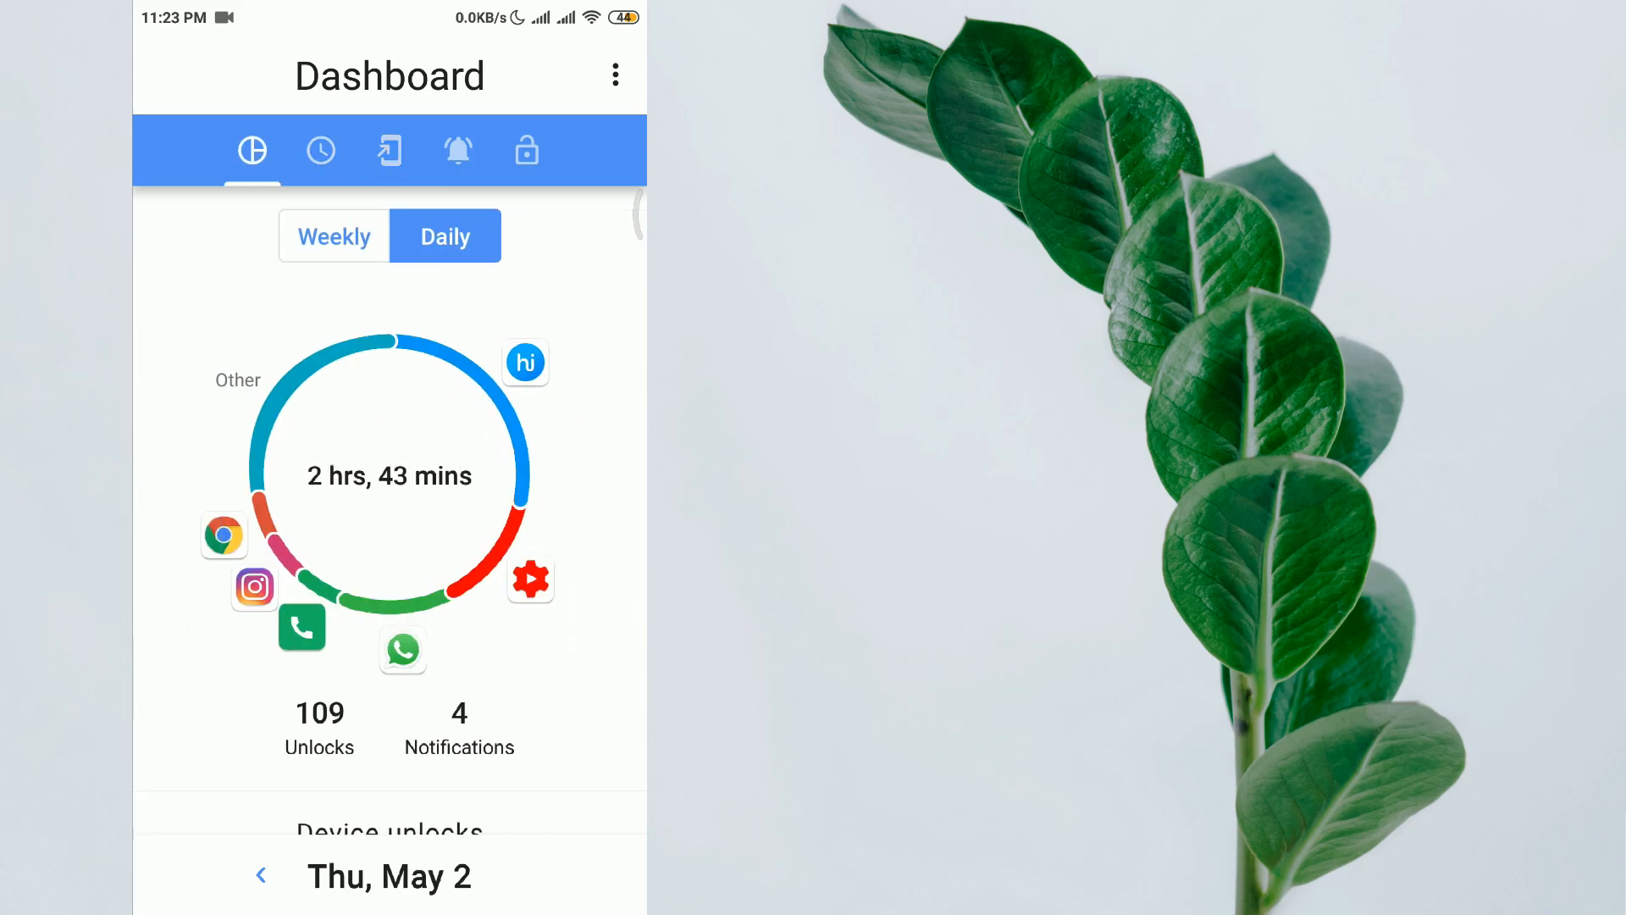
click(261, 876)
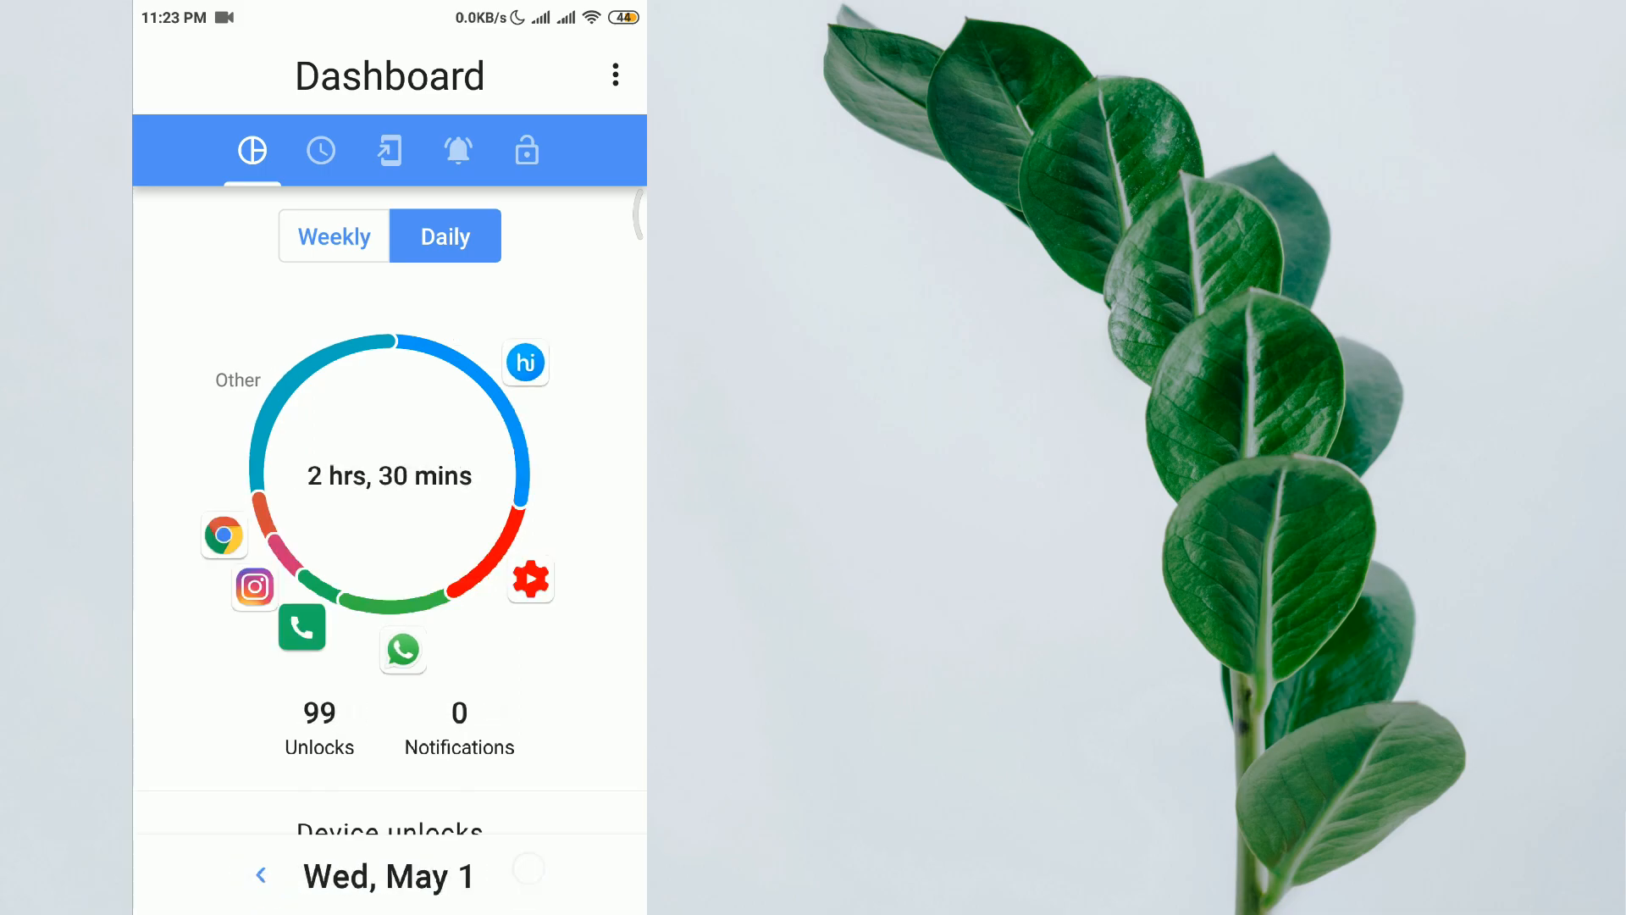
click(527, 874)
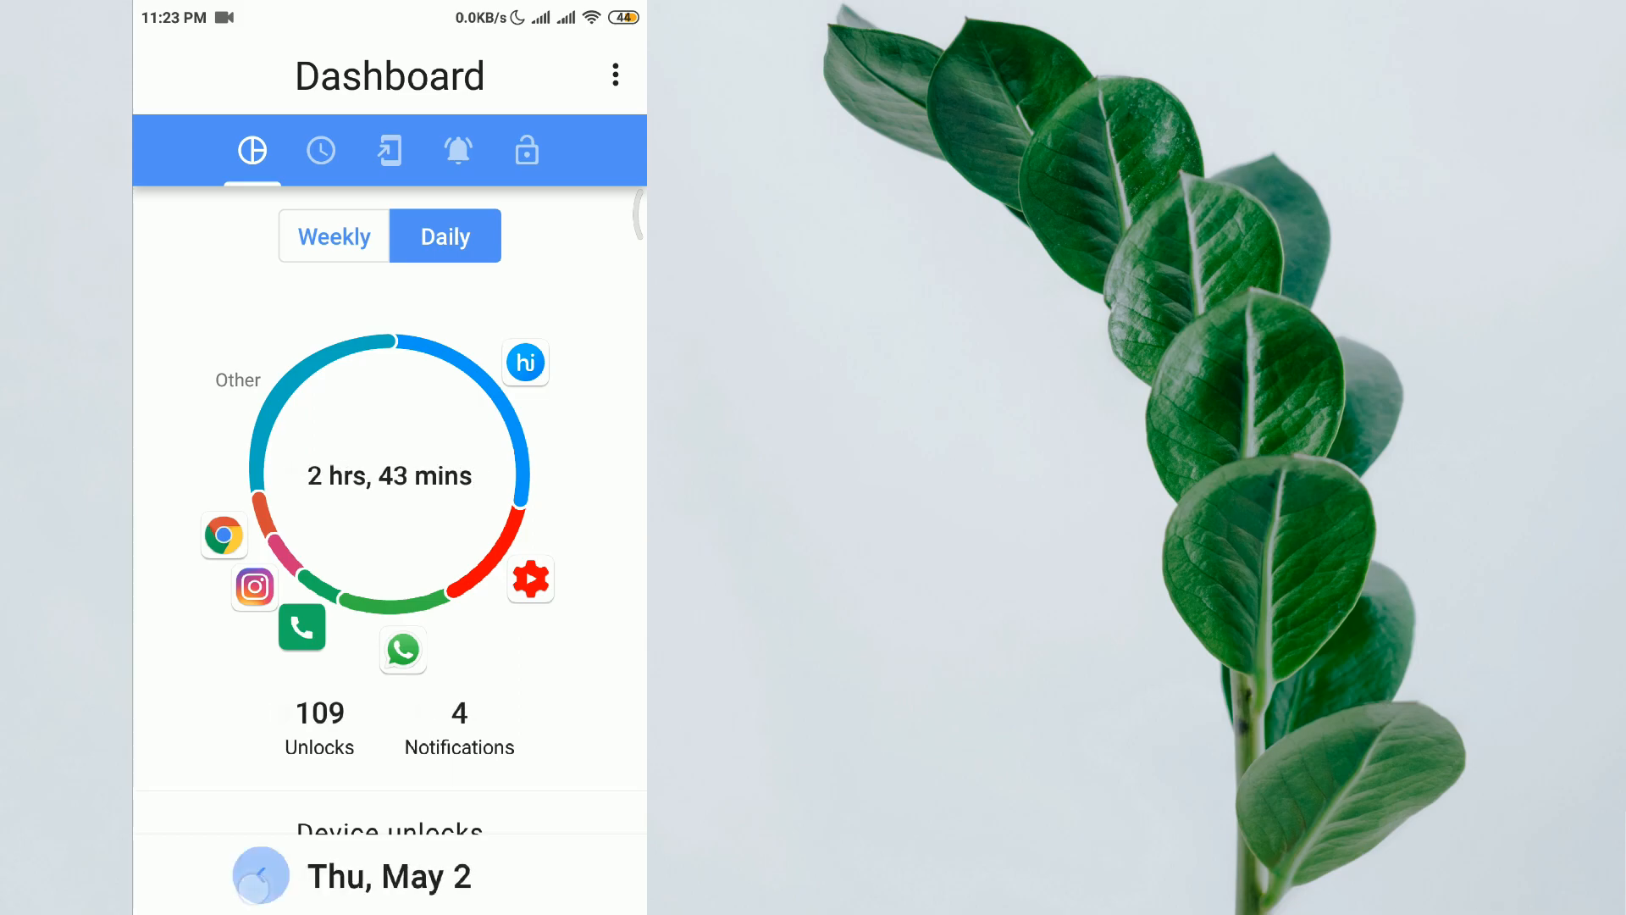
click(261, 875)
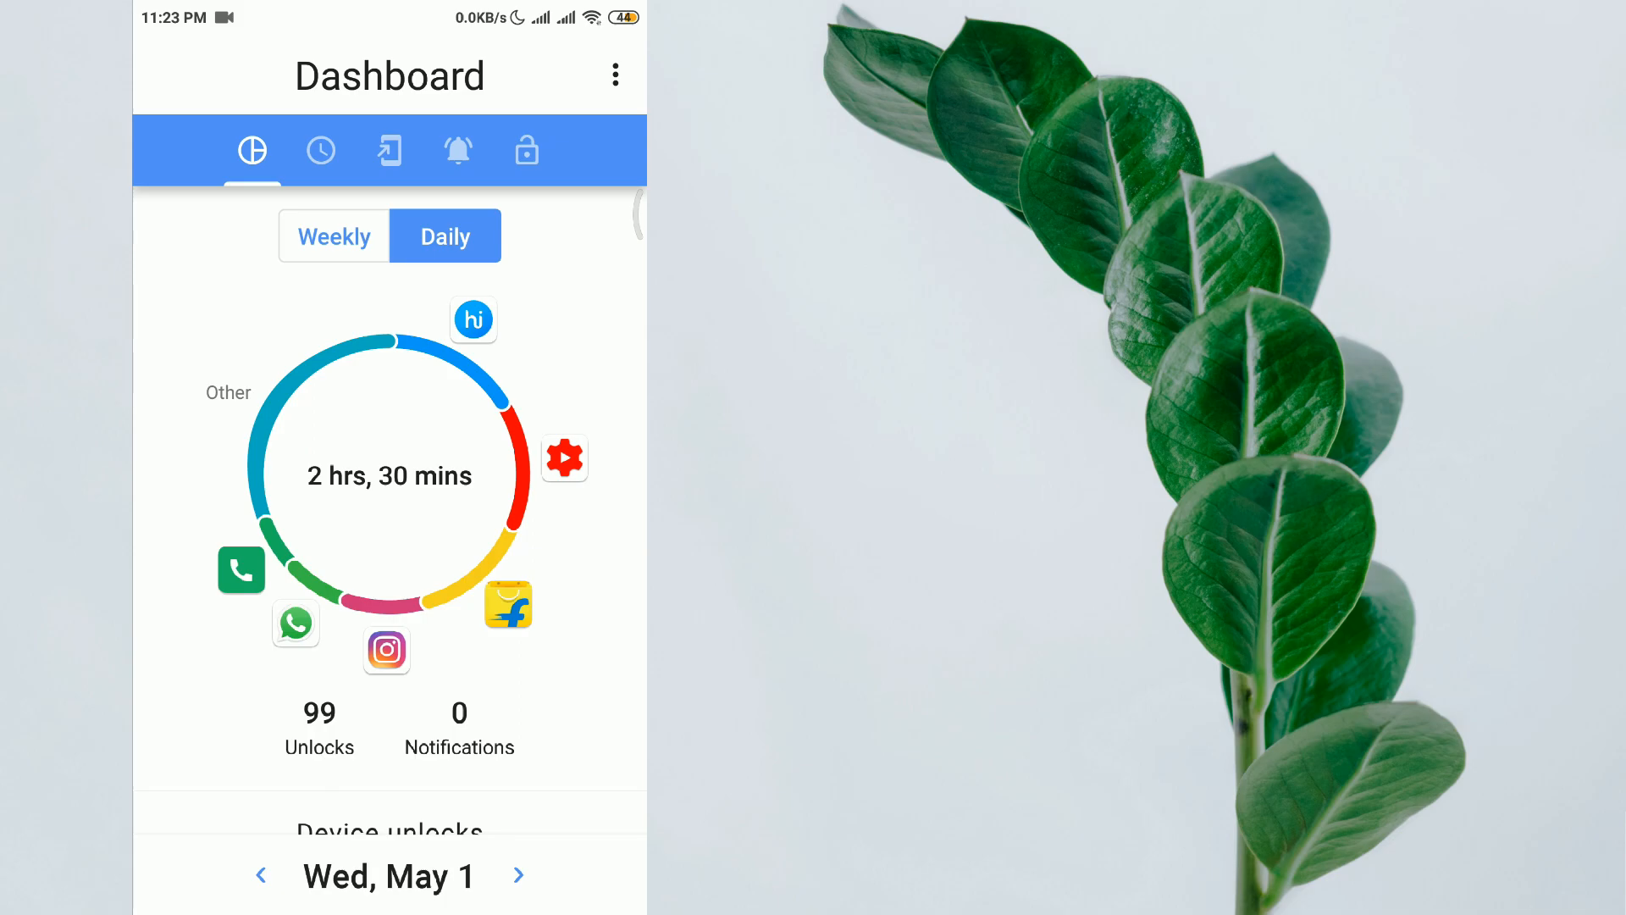
click(518, 875)
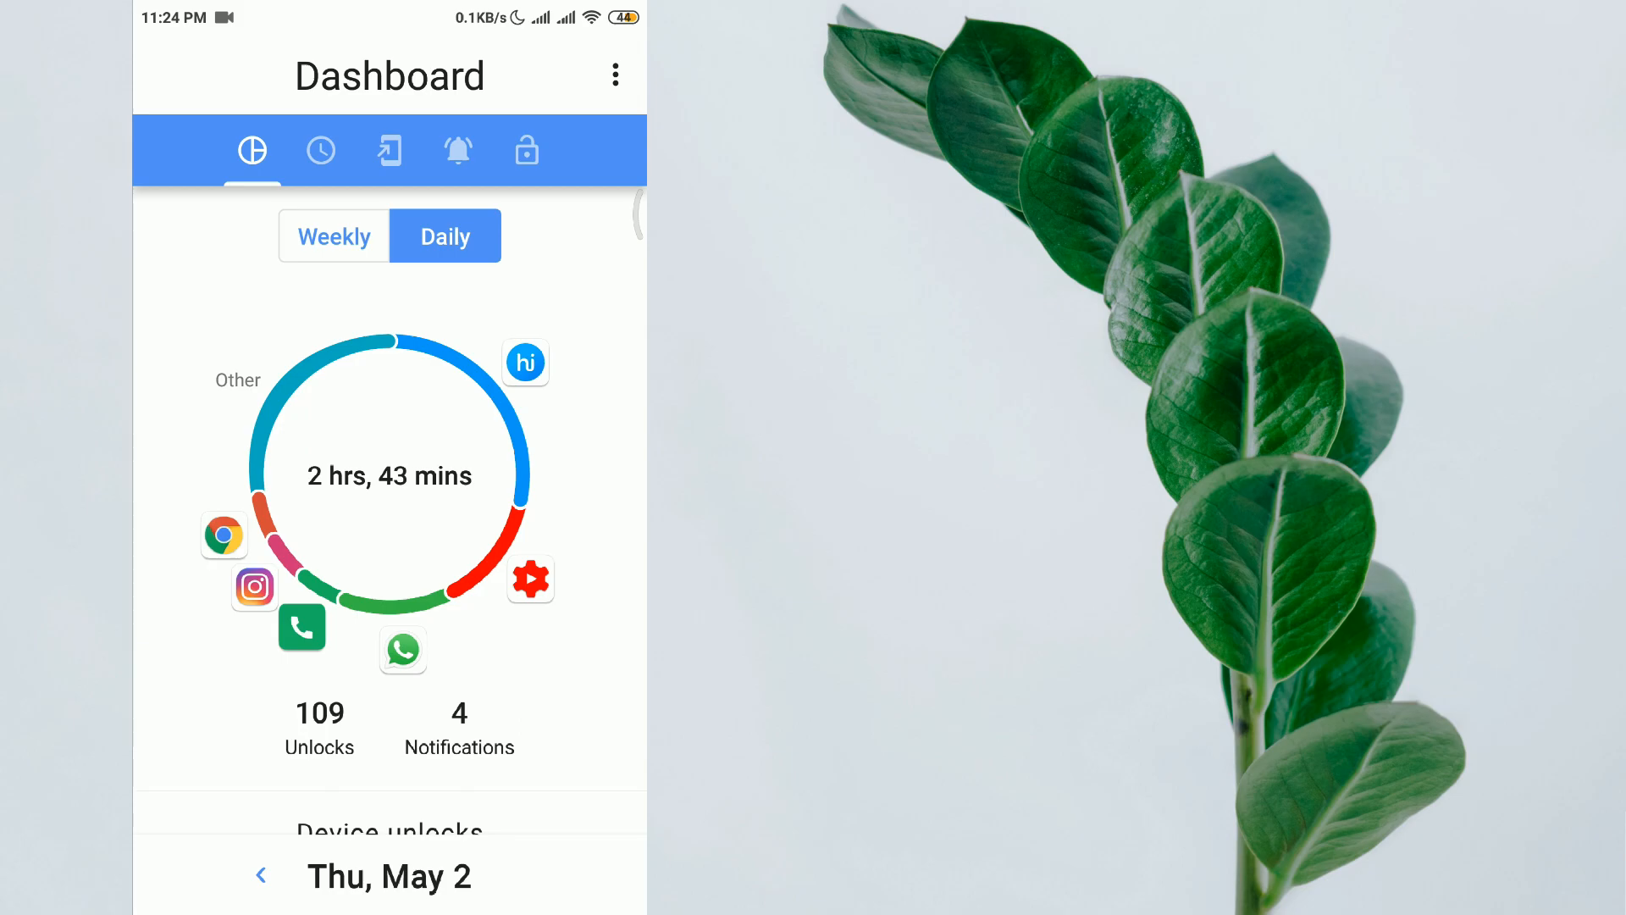
click(334, 235)
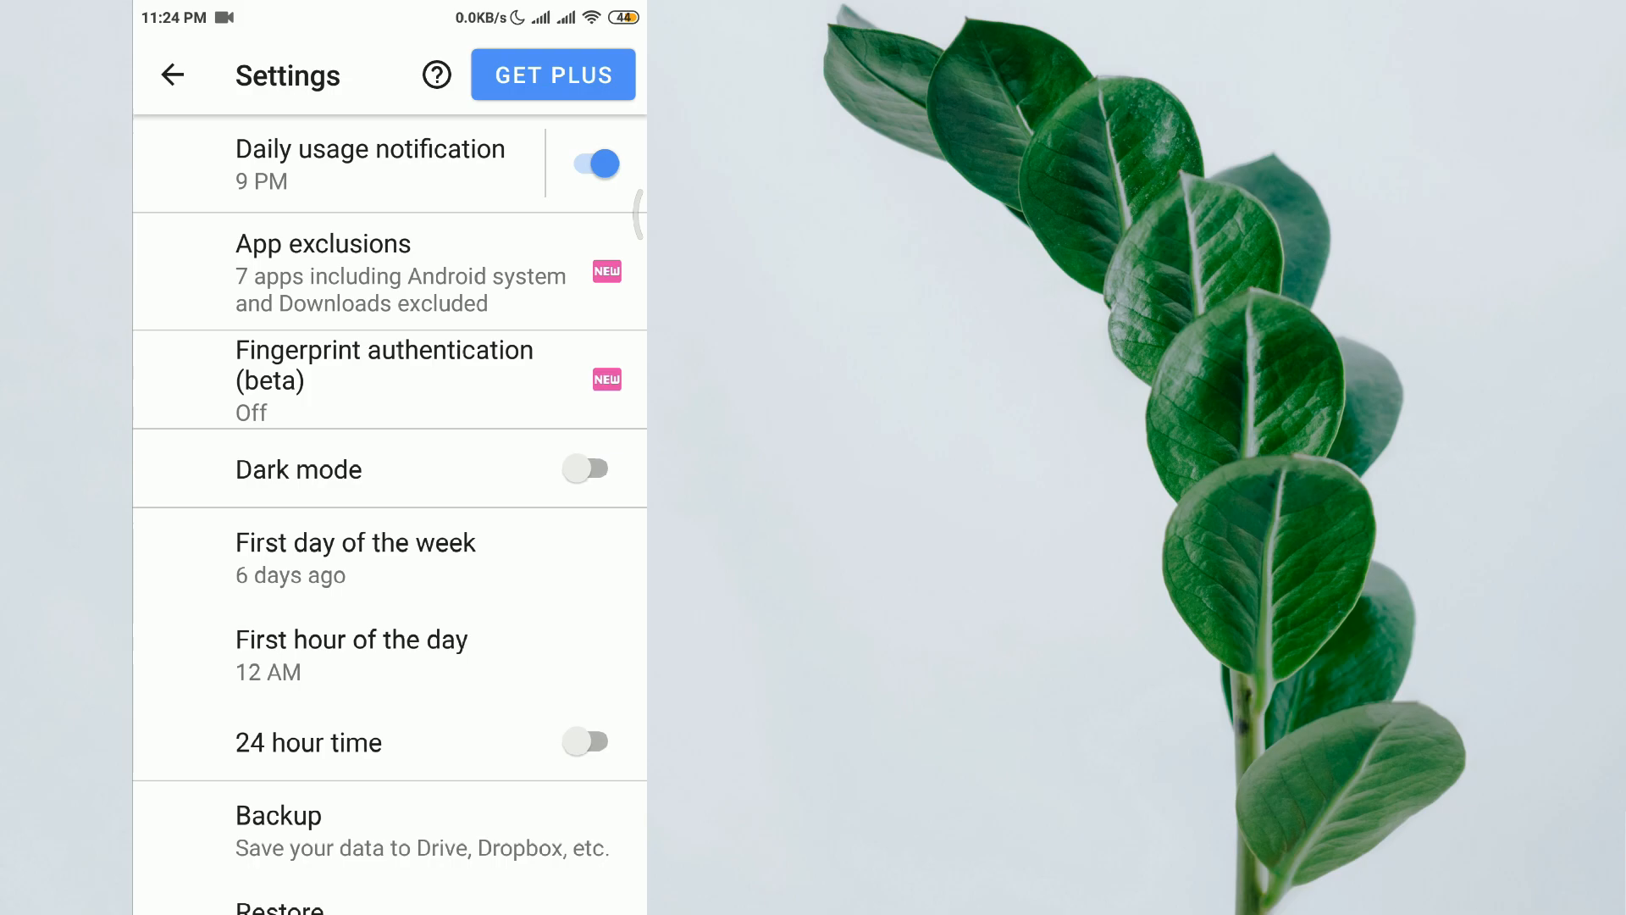
- Bring up the ActionDash Plus upgrade offer
click(552, 75)
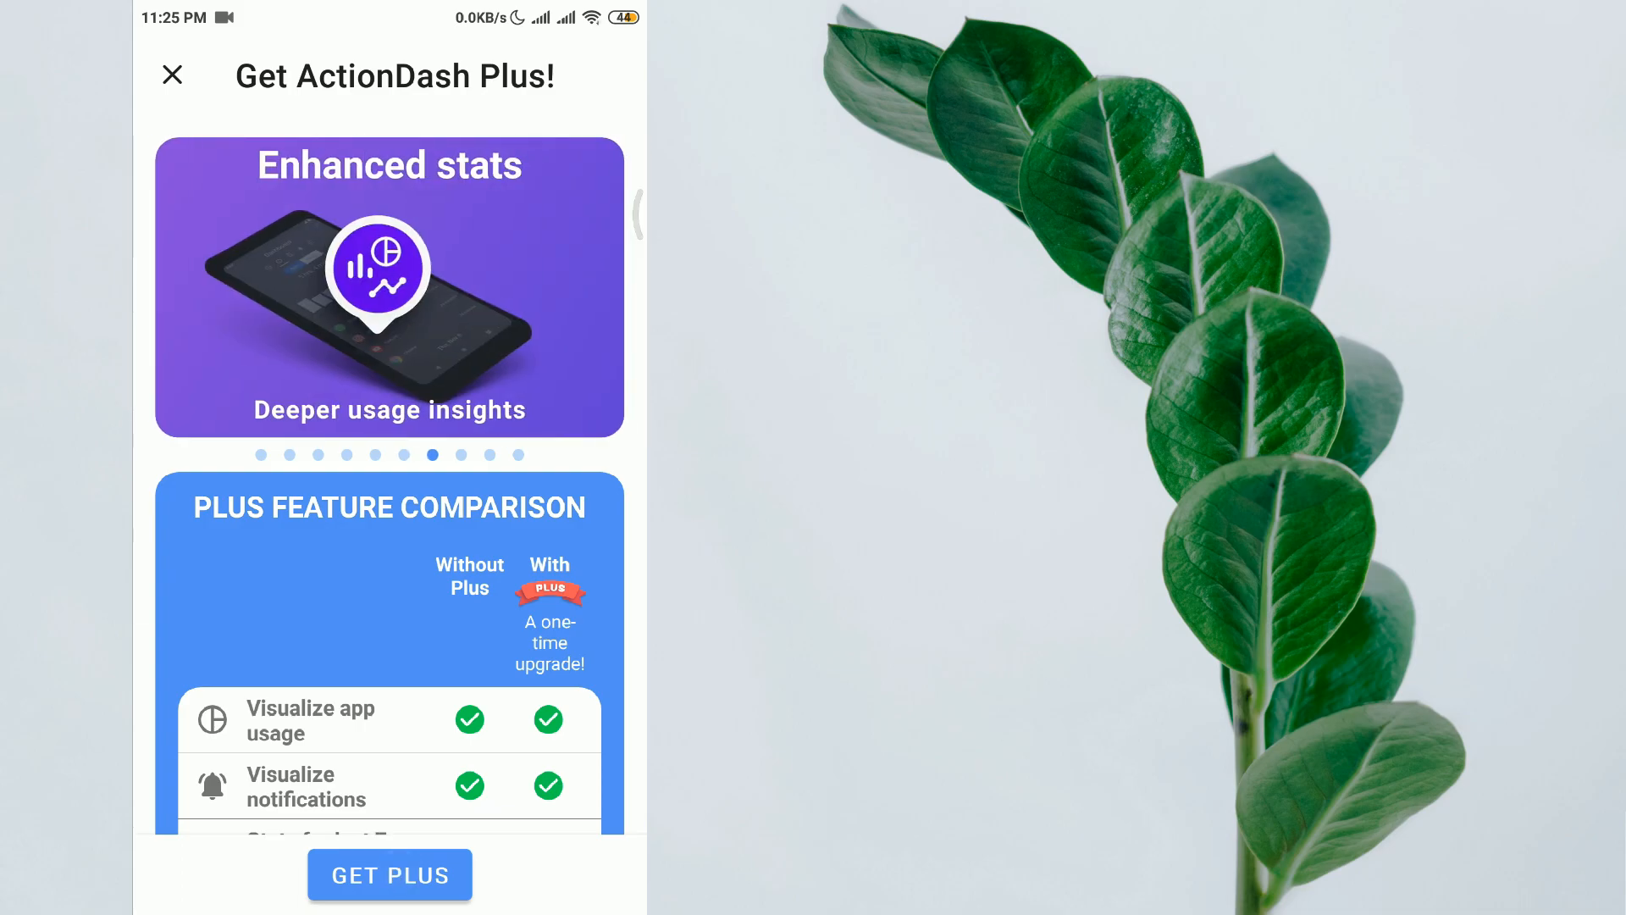
- View the ₹100 Plus purchase sheet, dismiss it, scroll the comparison and close the offer
click(390, 874)
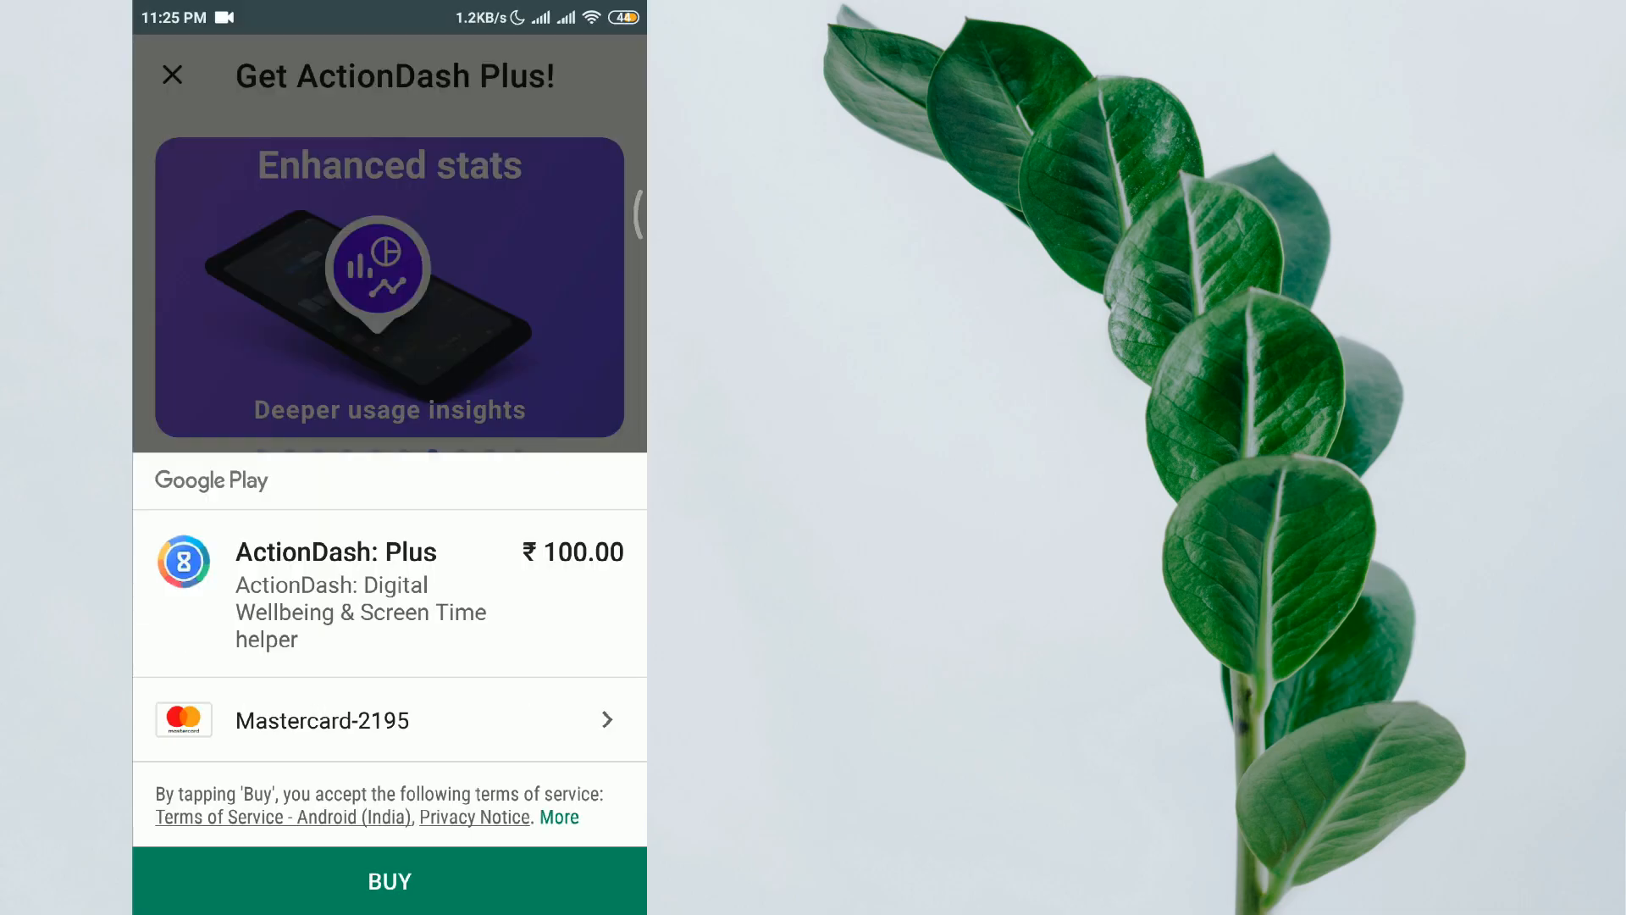
click(173, 74)
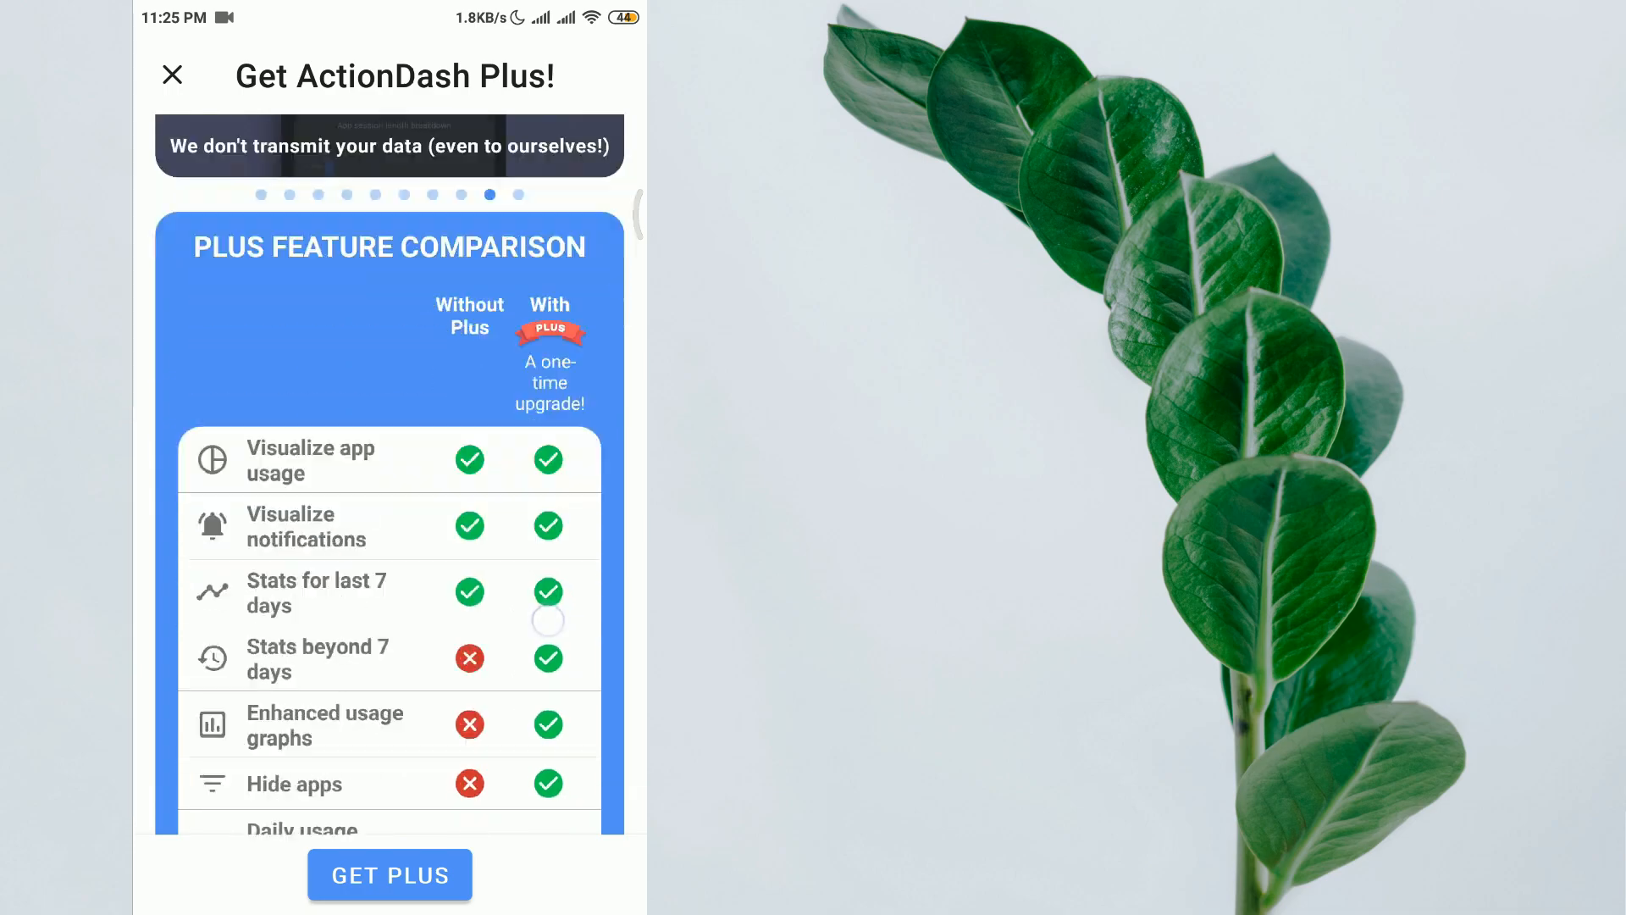
scroll(up, 3)
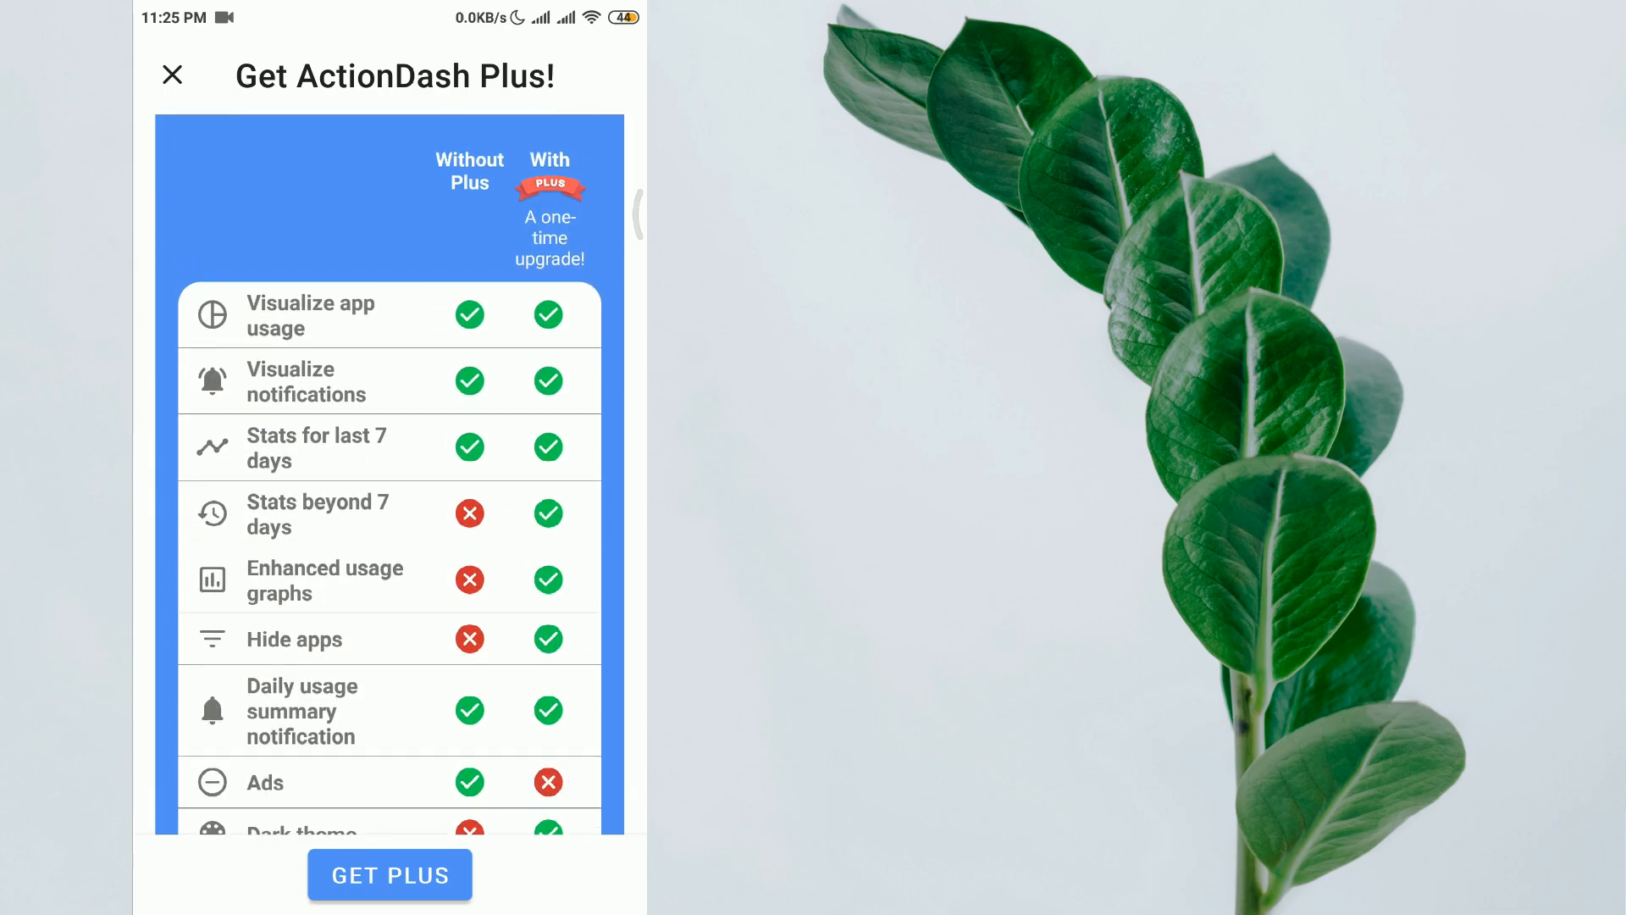
scroll(down, 3)
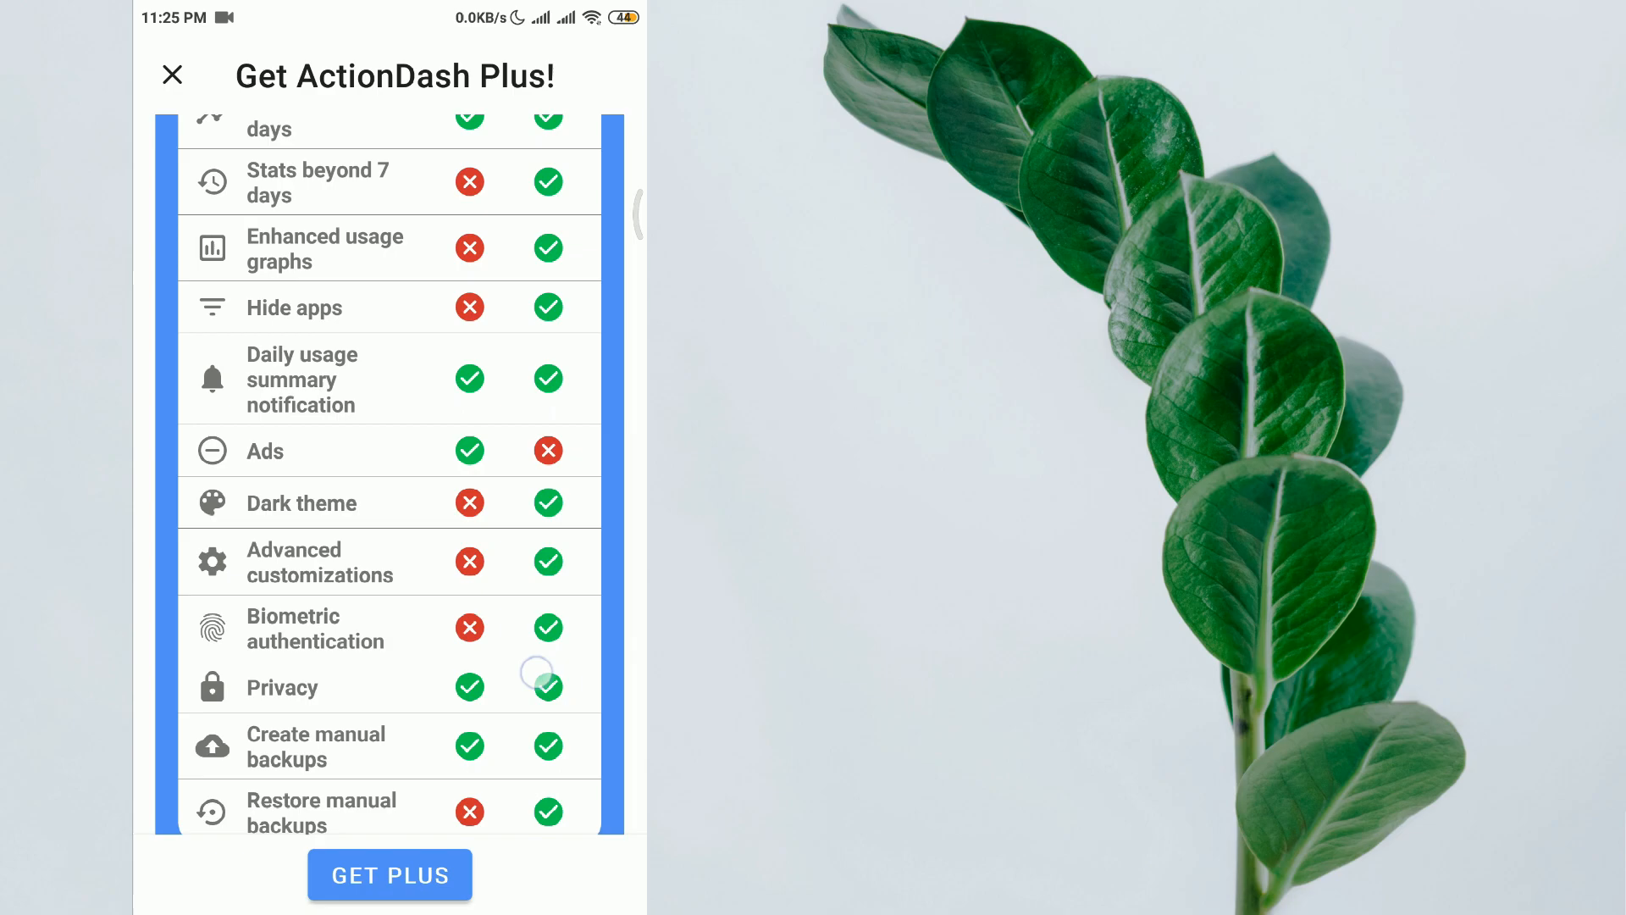
scroll(down, 3)
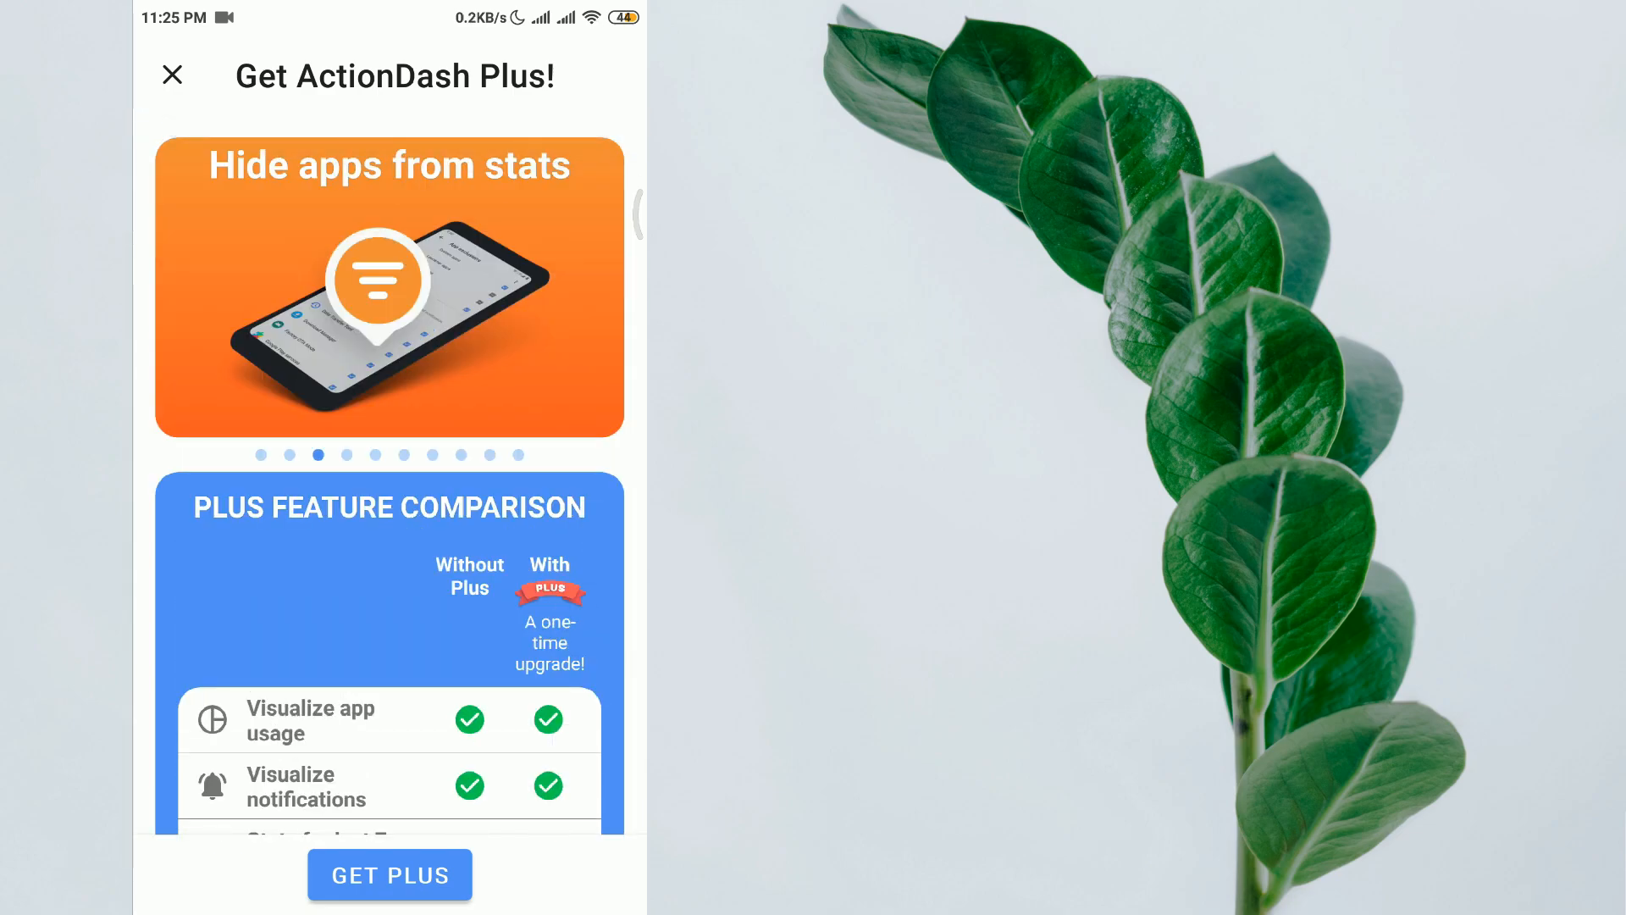
click(173, 75)
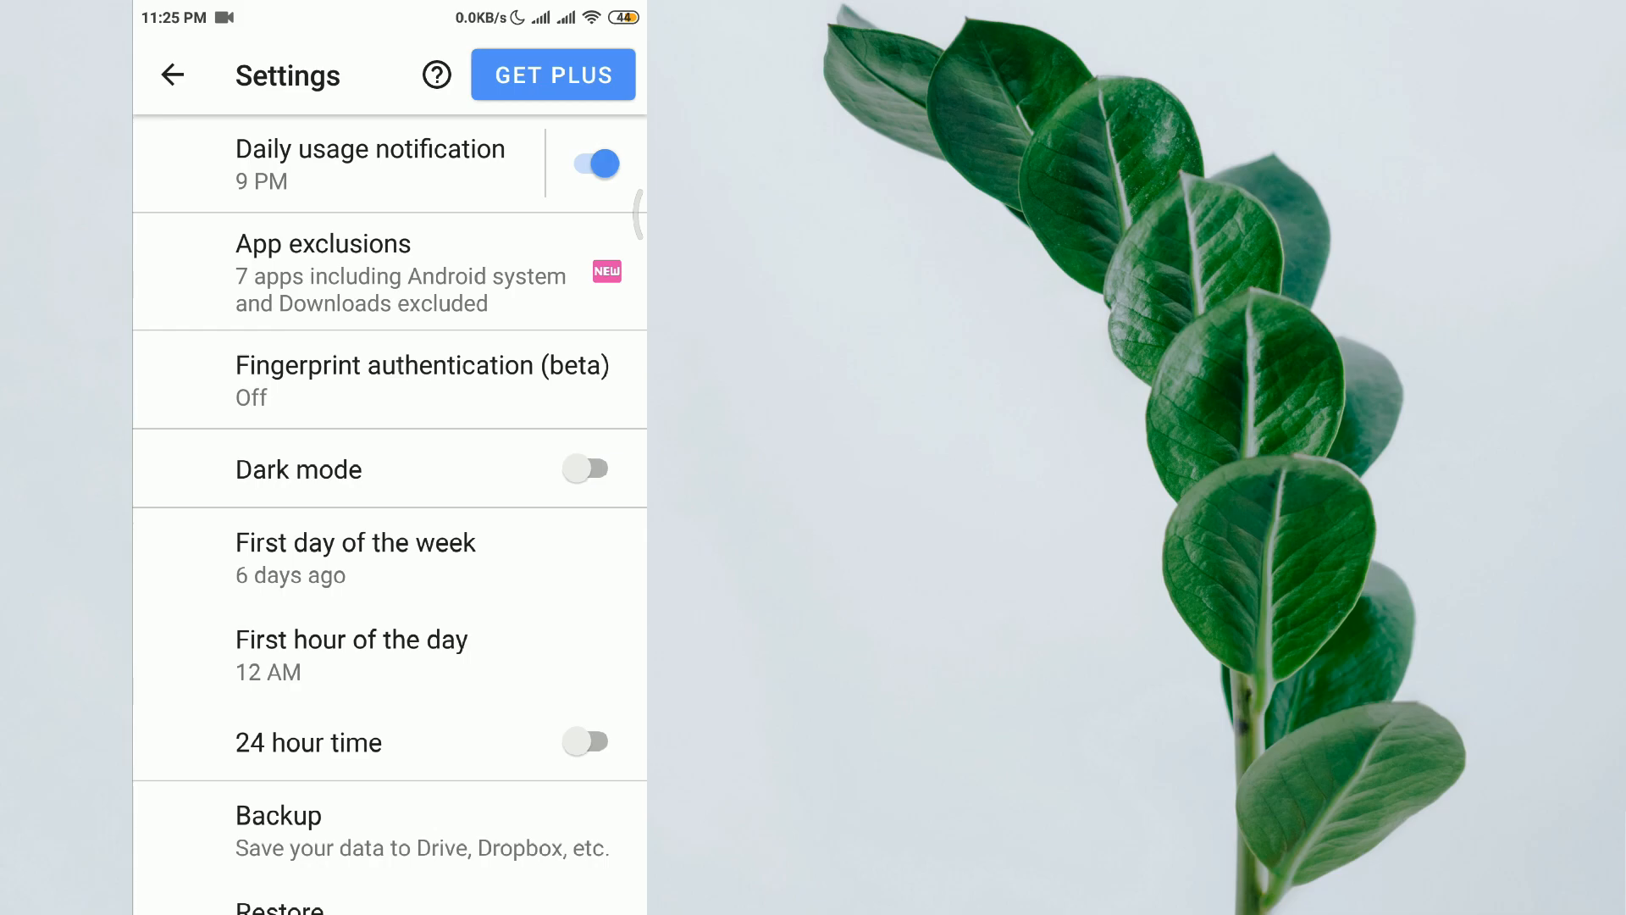
- Set the daily usage notification to 11 PM and return to the dashboard
click(369, 164)
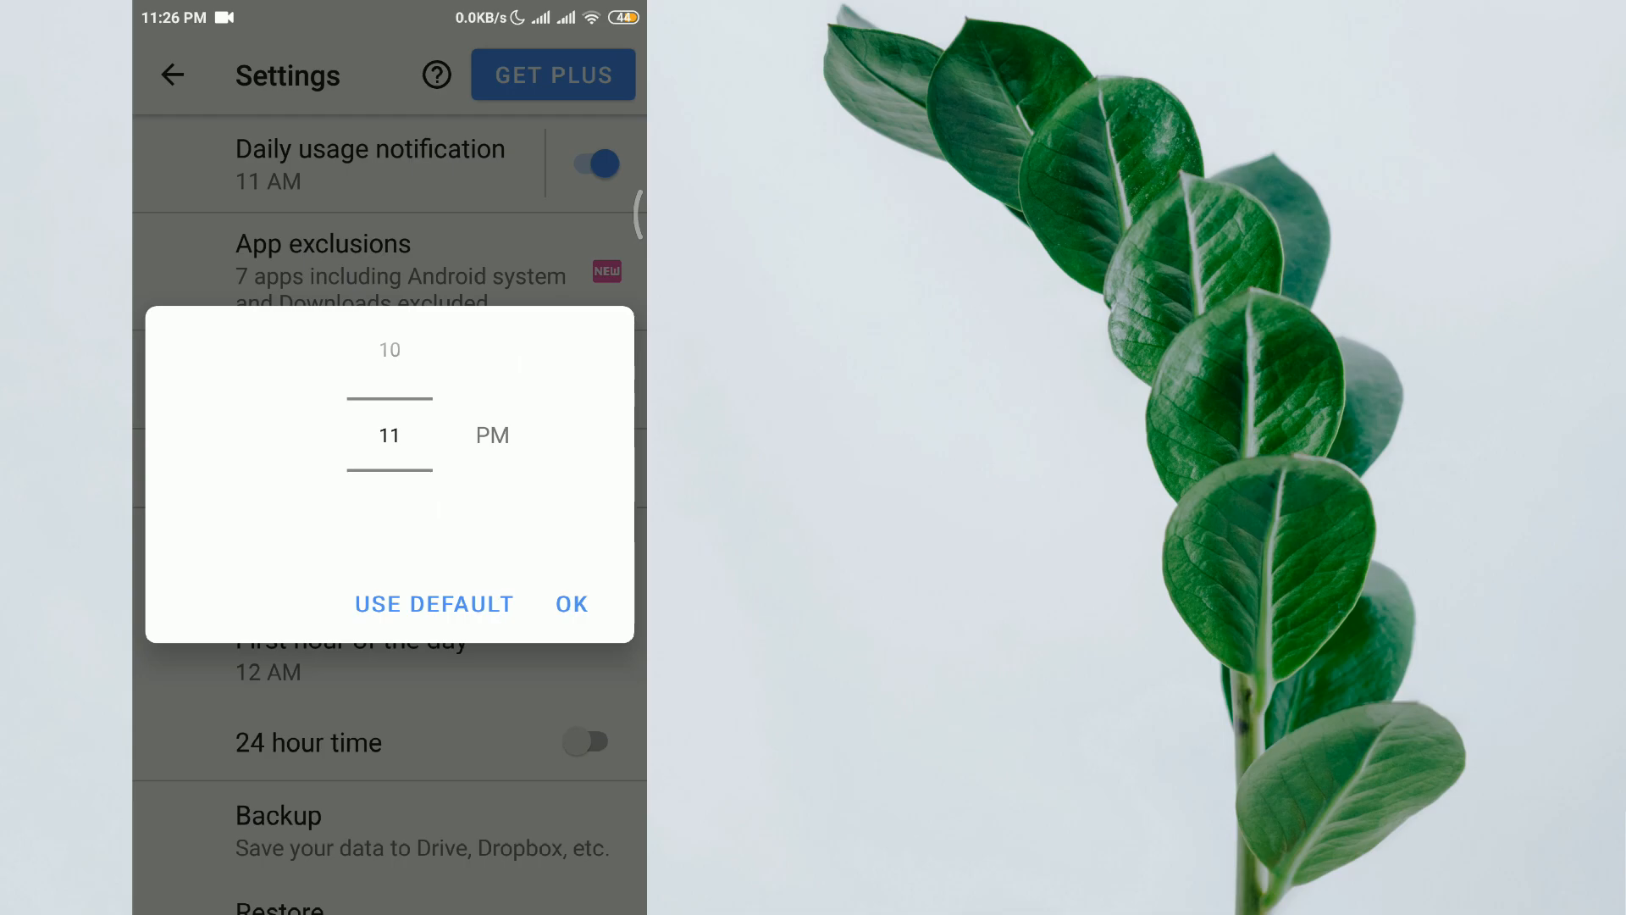
click(571, 603)
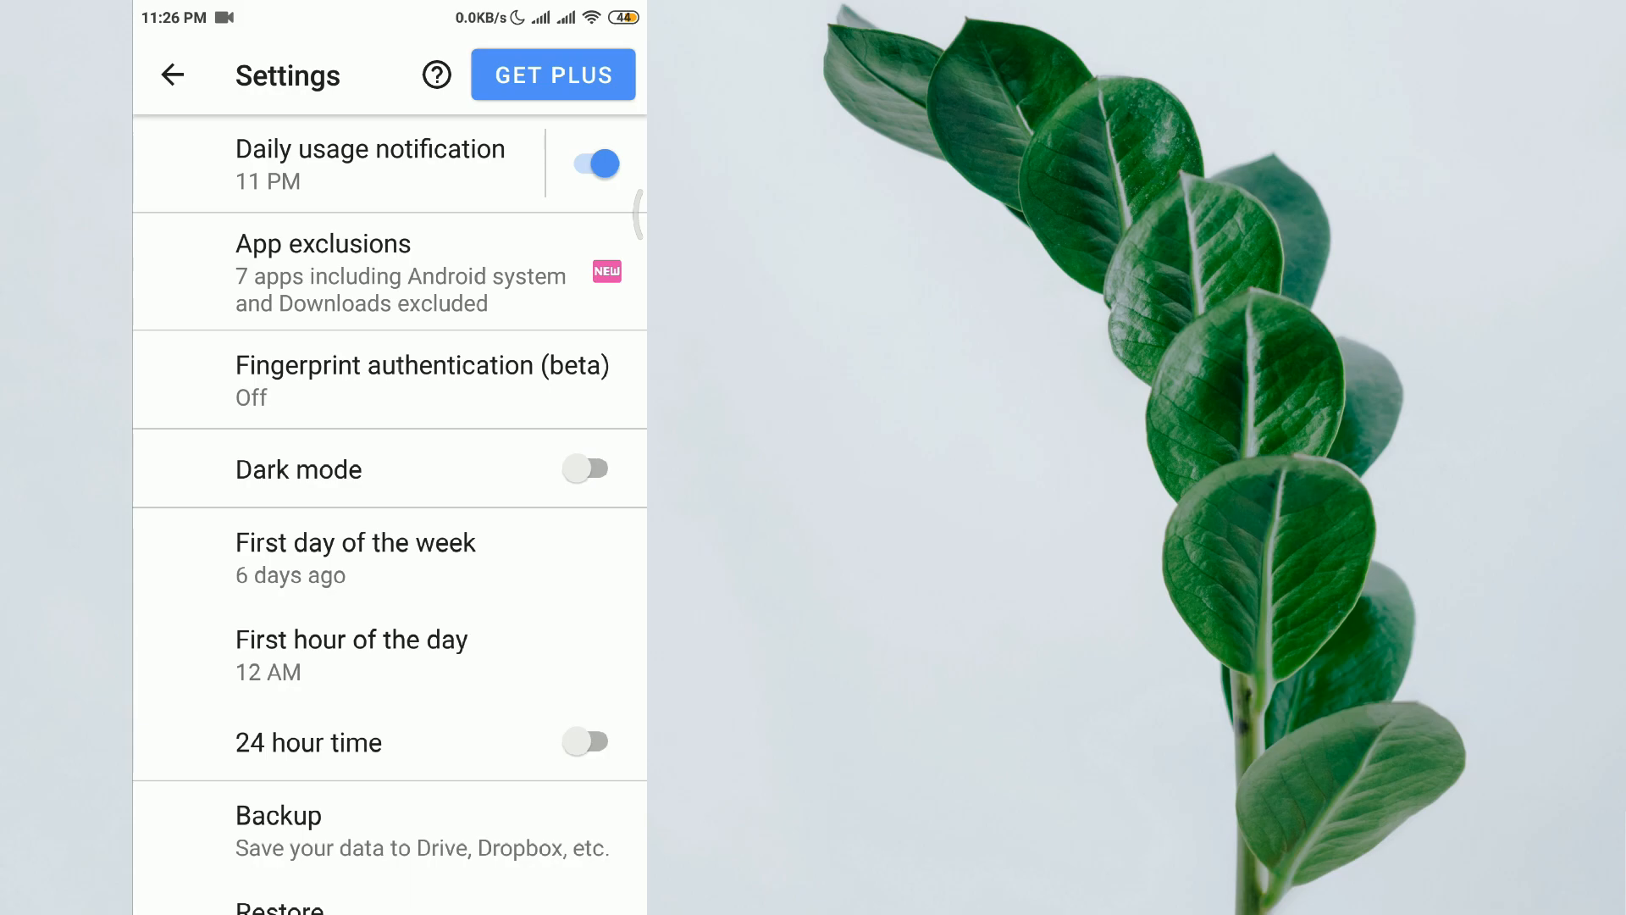
scroll(up, 3)
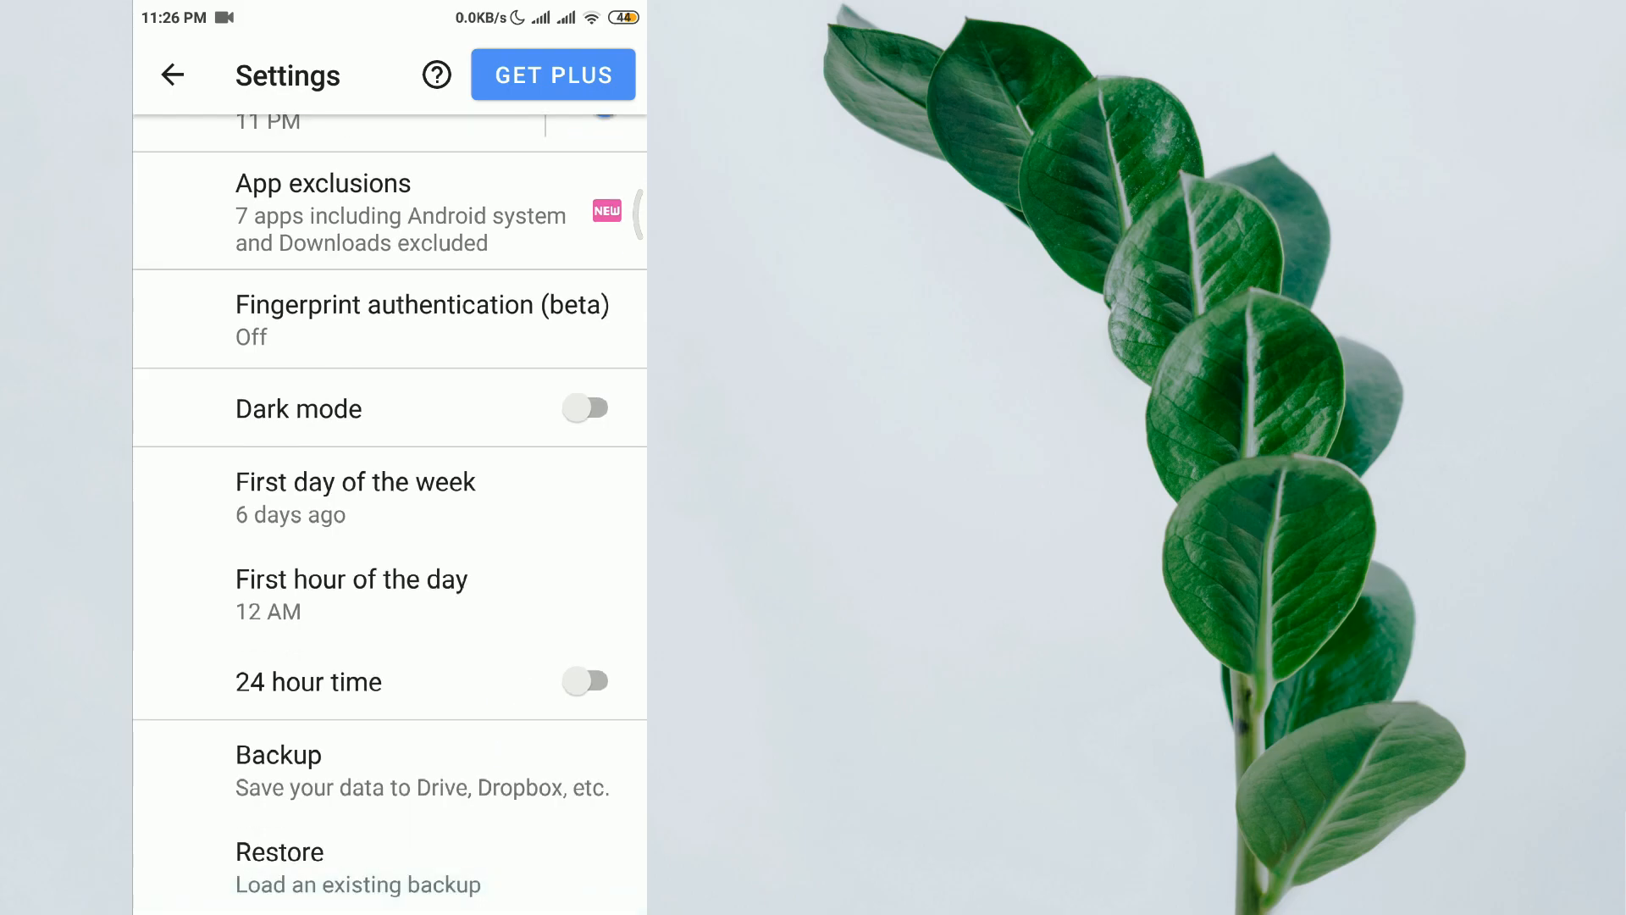
click(173, 74)
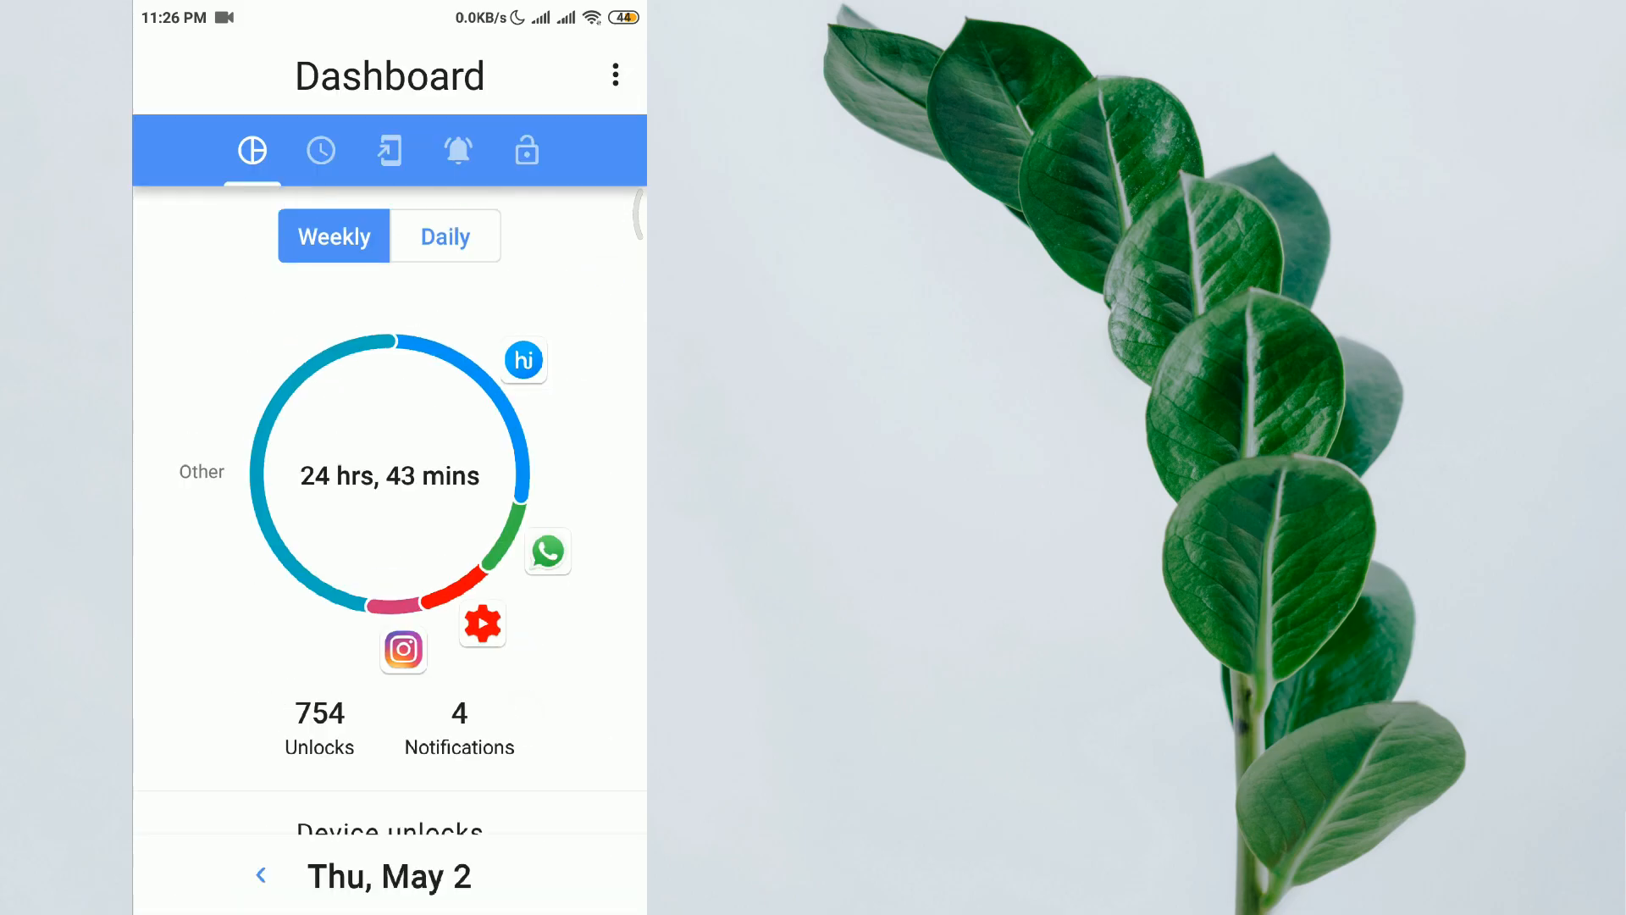
- Check Instagram's usage detail, then open WhatsApp's screen-time statistics
click(403, 650)
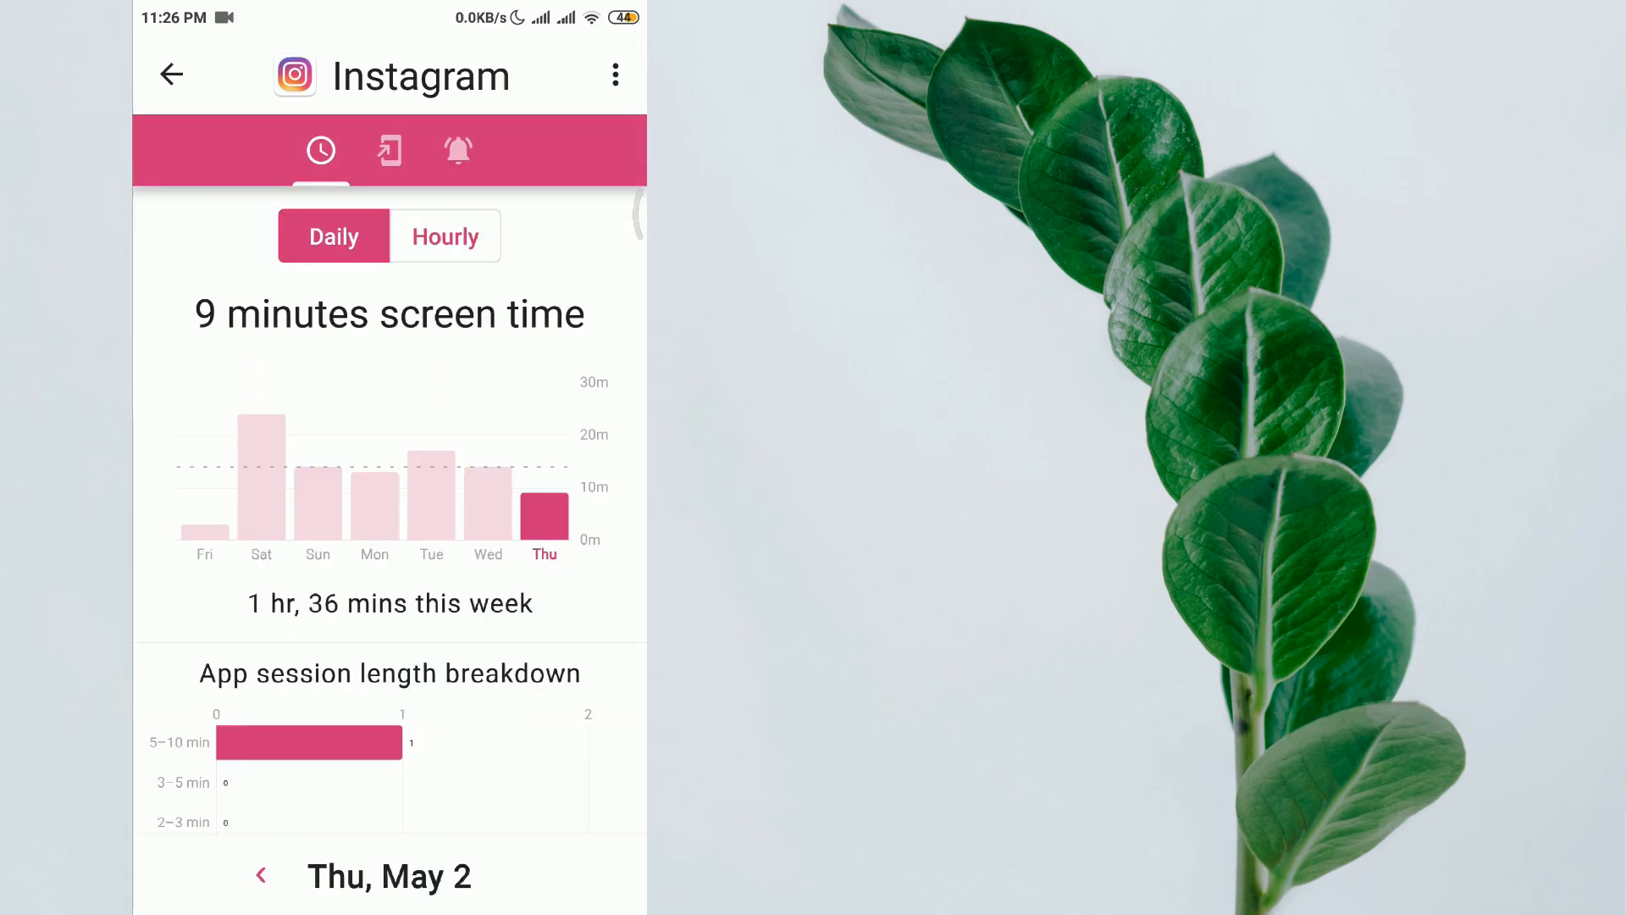
click(171, 73)
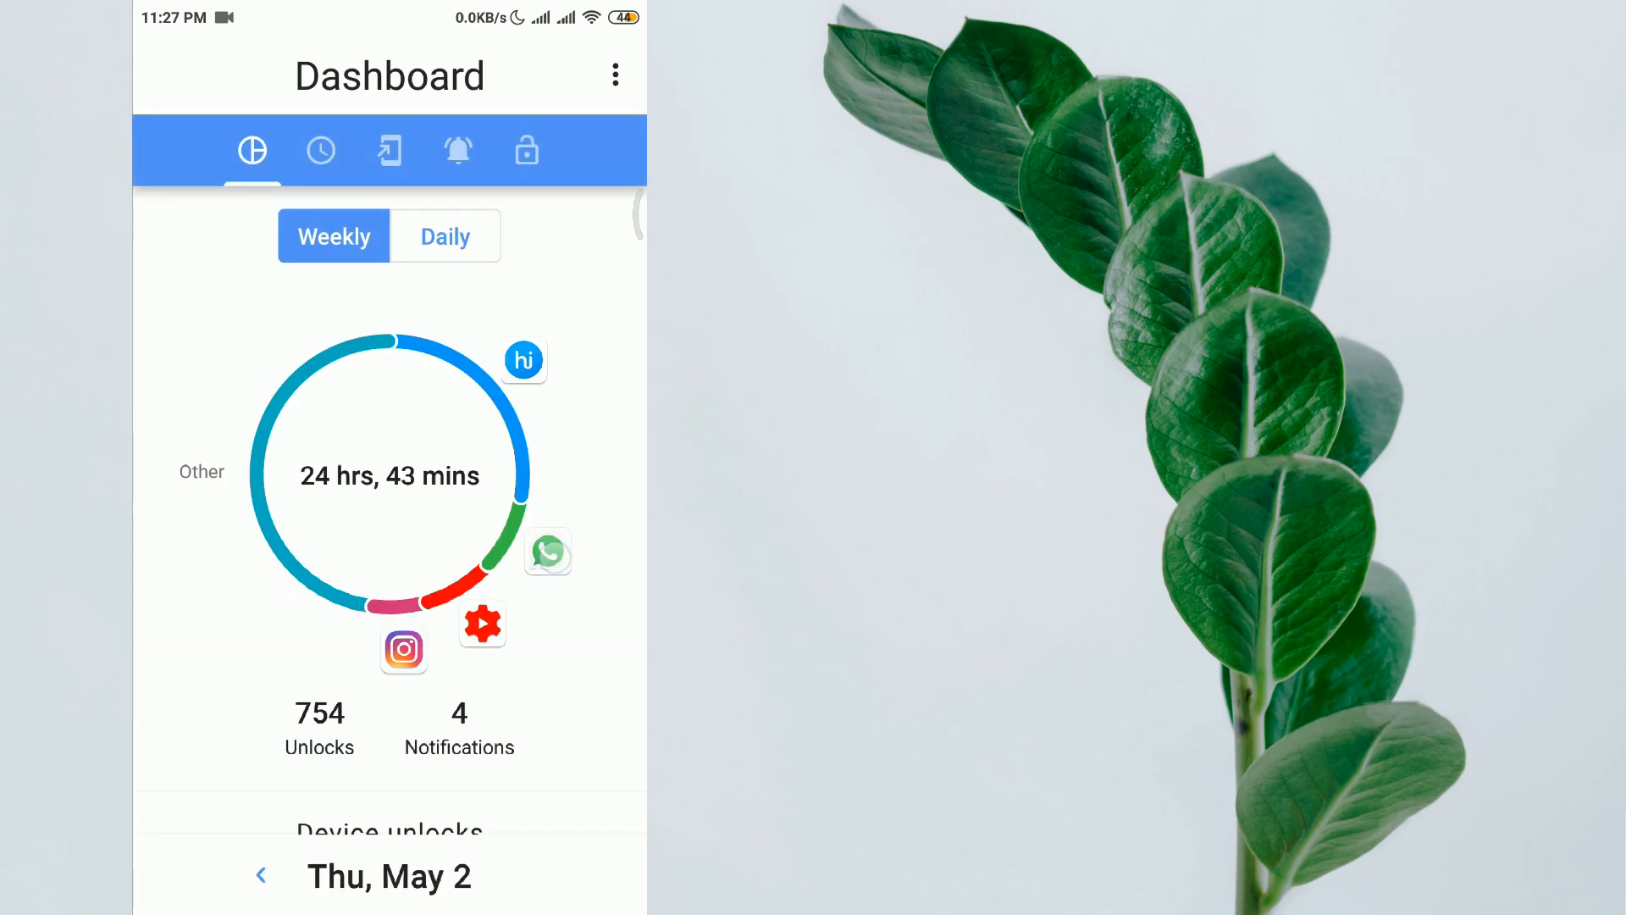
click(548, 550)
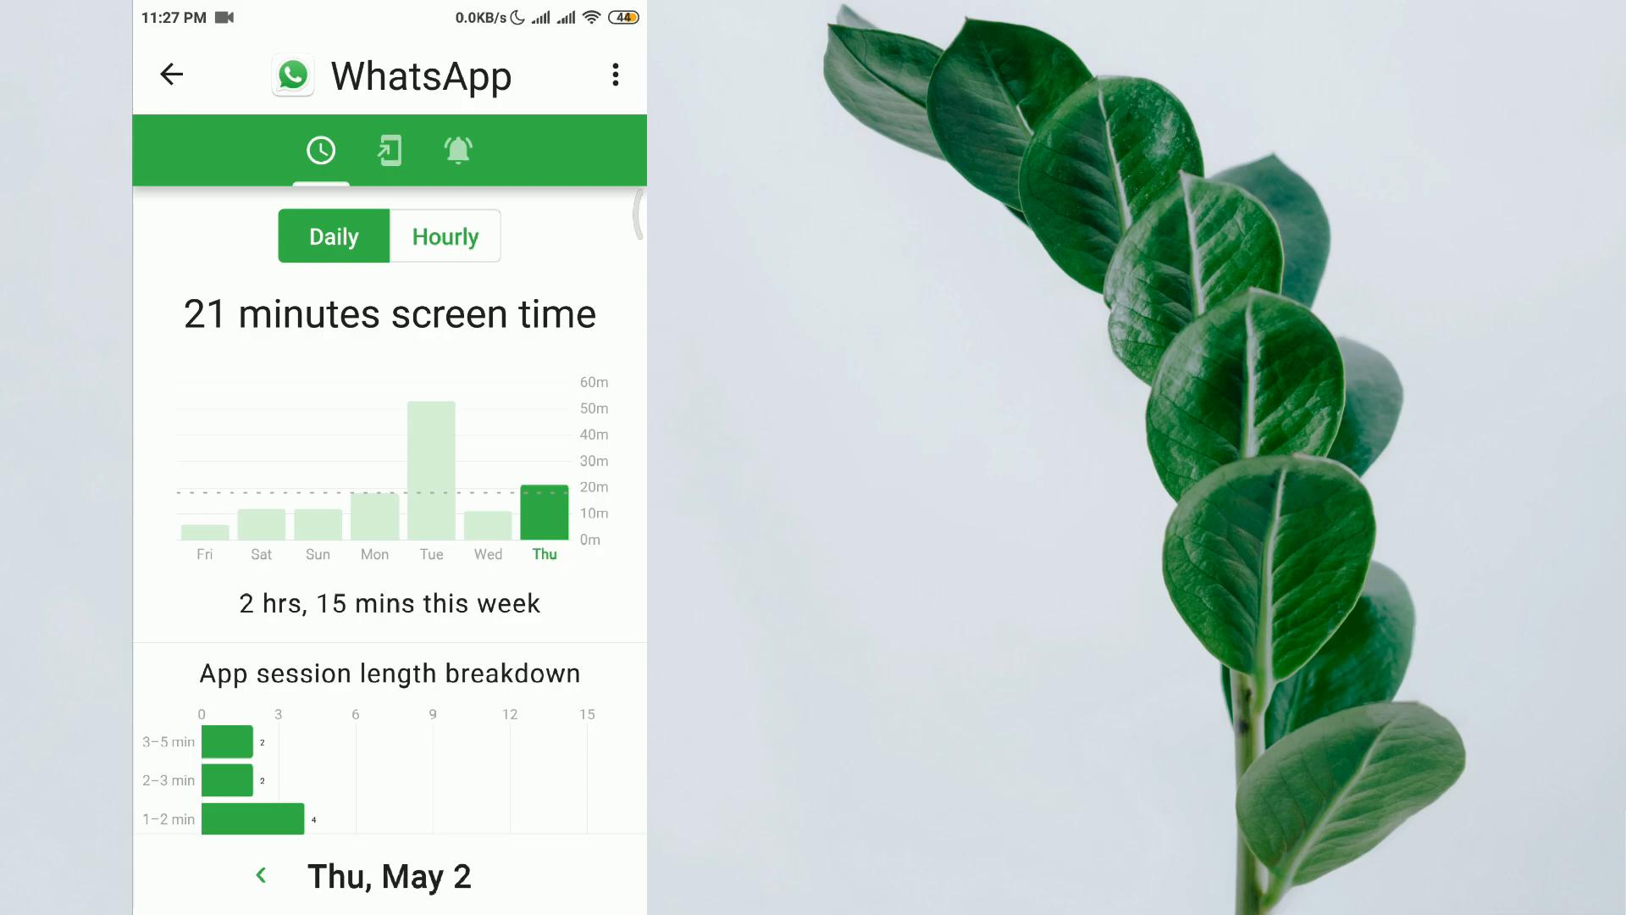
- Check WhatsApp's notifications (0) and launches (23 today, 177 this week), then return to the weekly dashboard
scroll(up, 3)
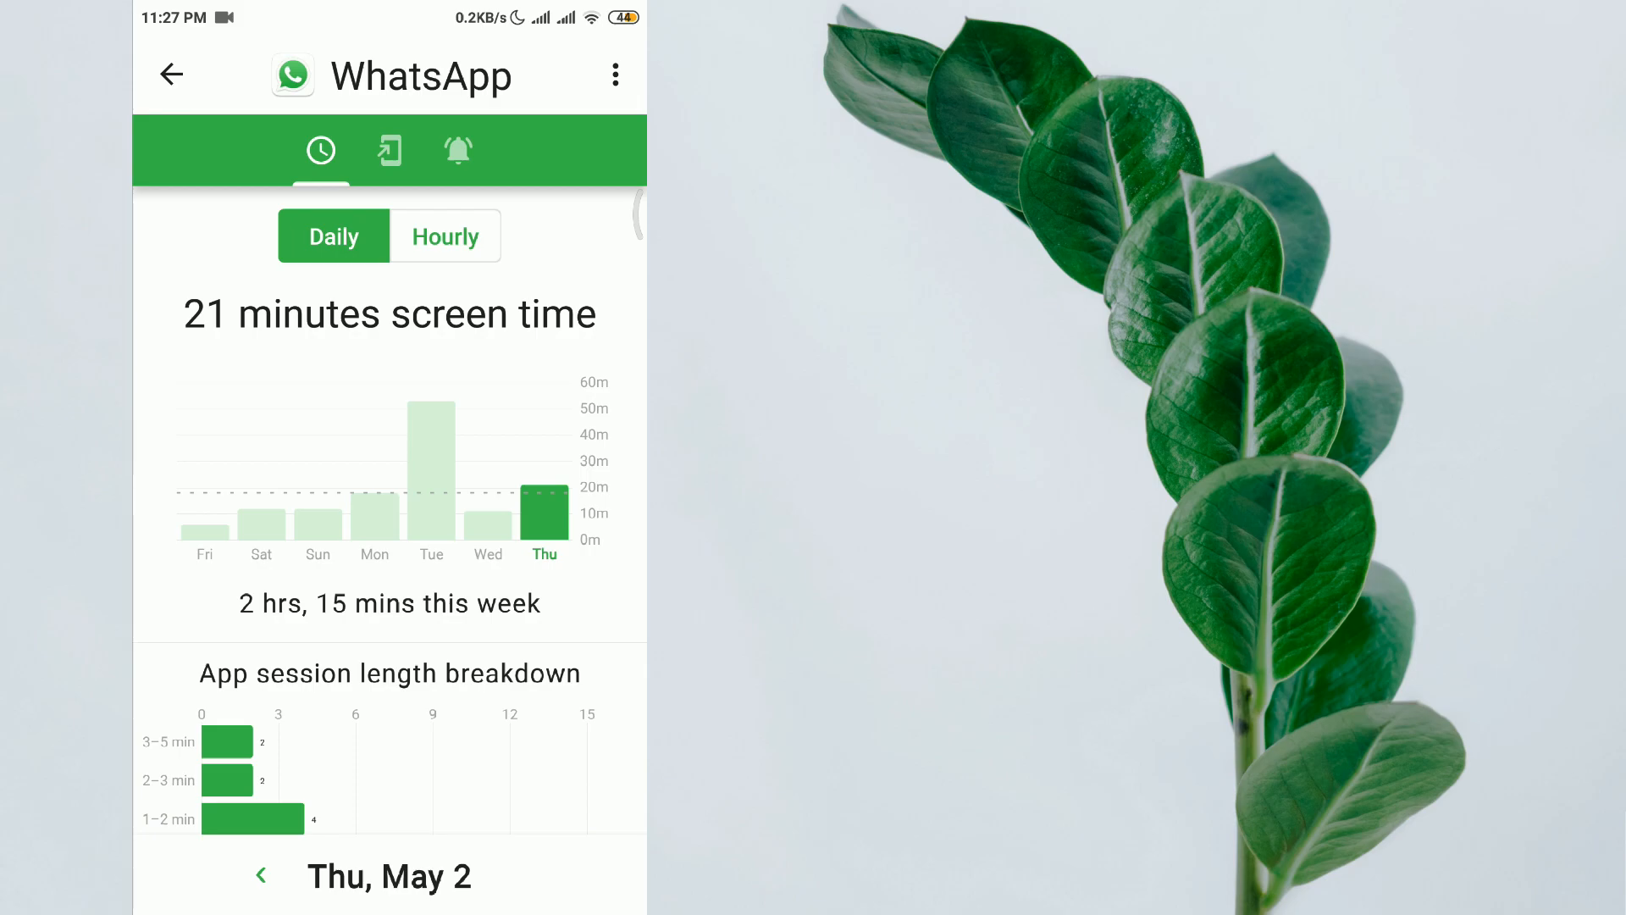
click(456, 151)
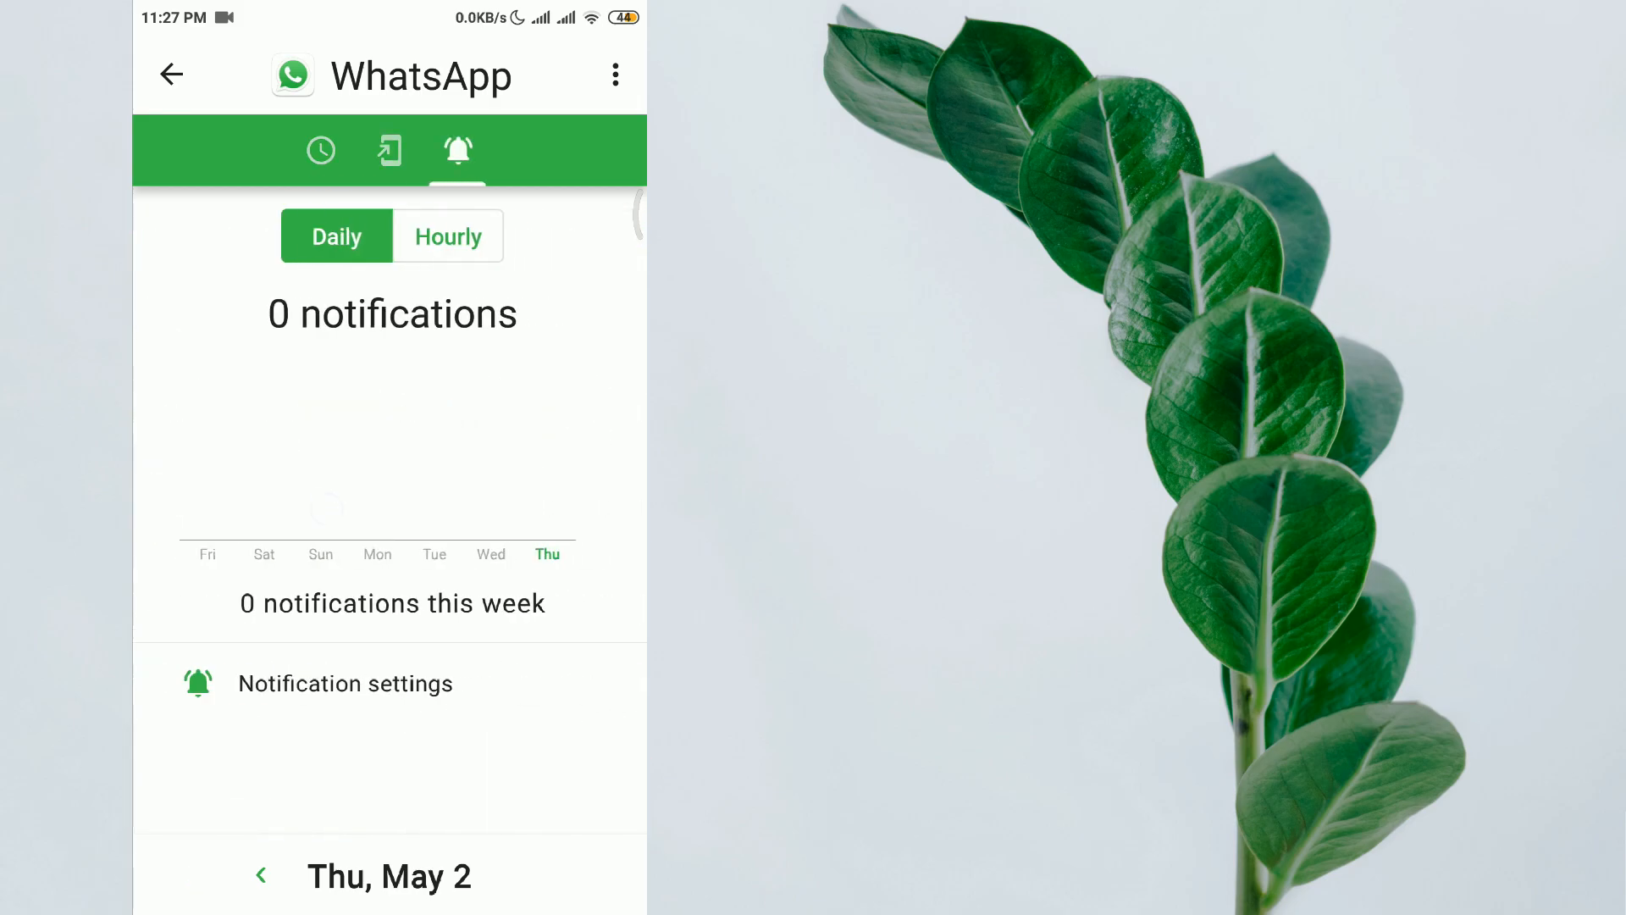
click(390, 150)
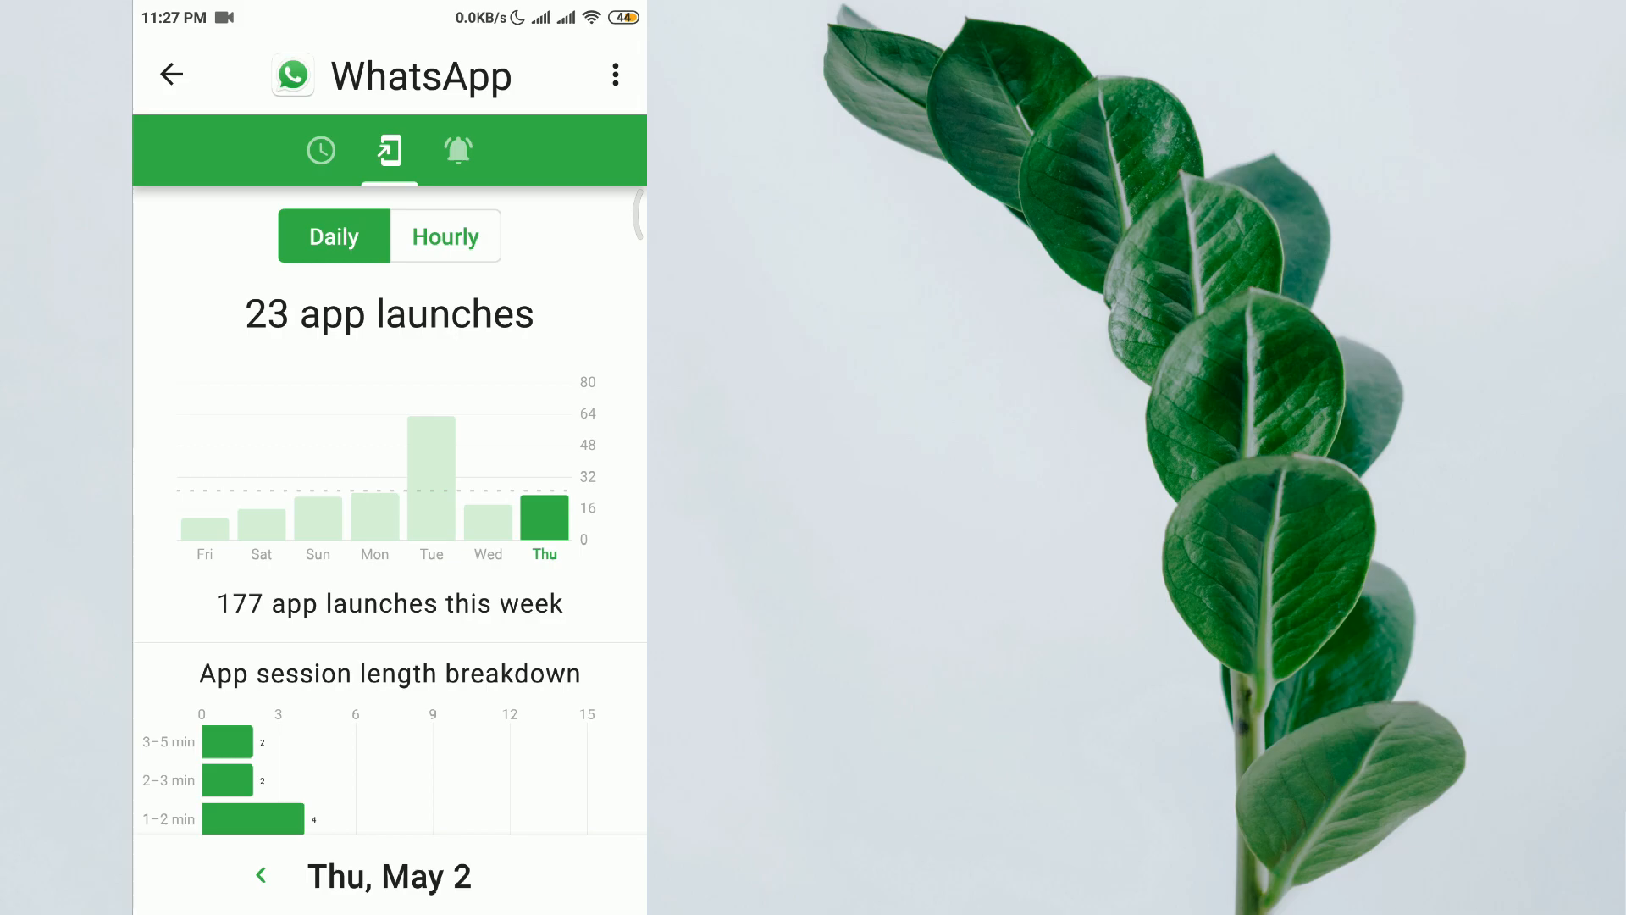
click(320, 151)
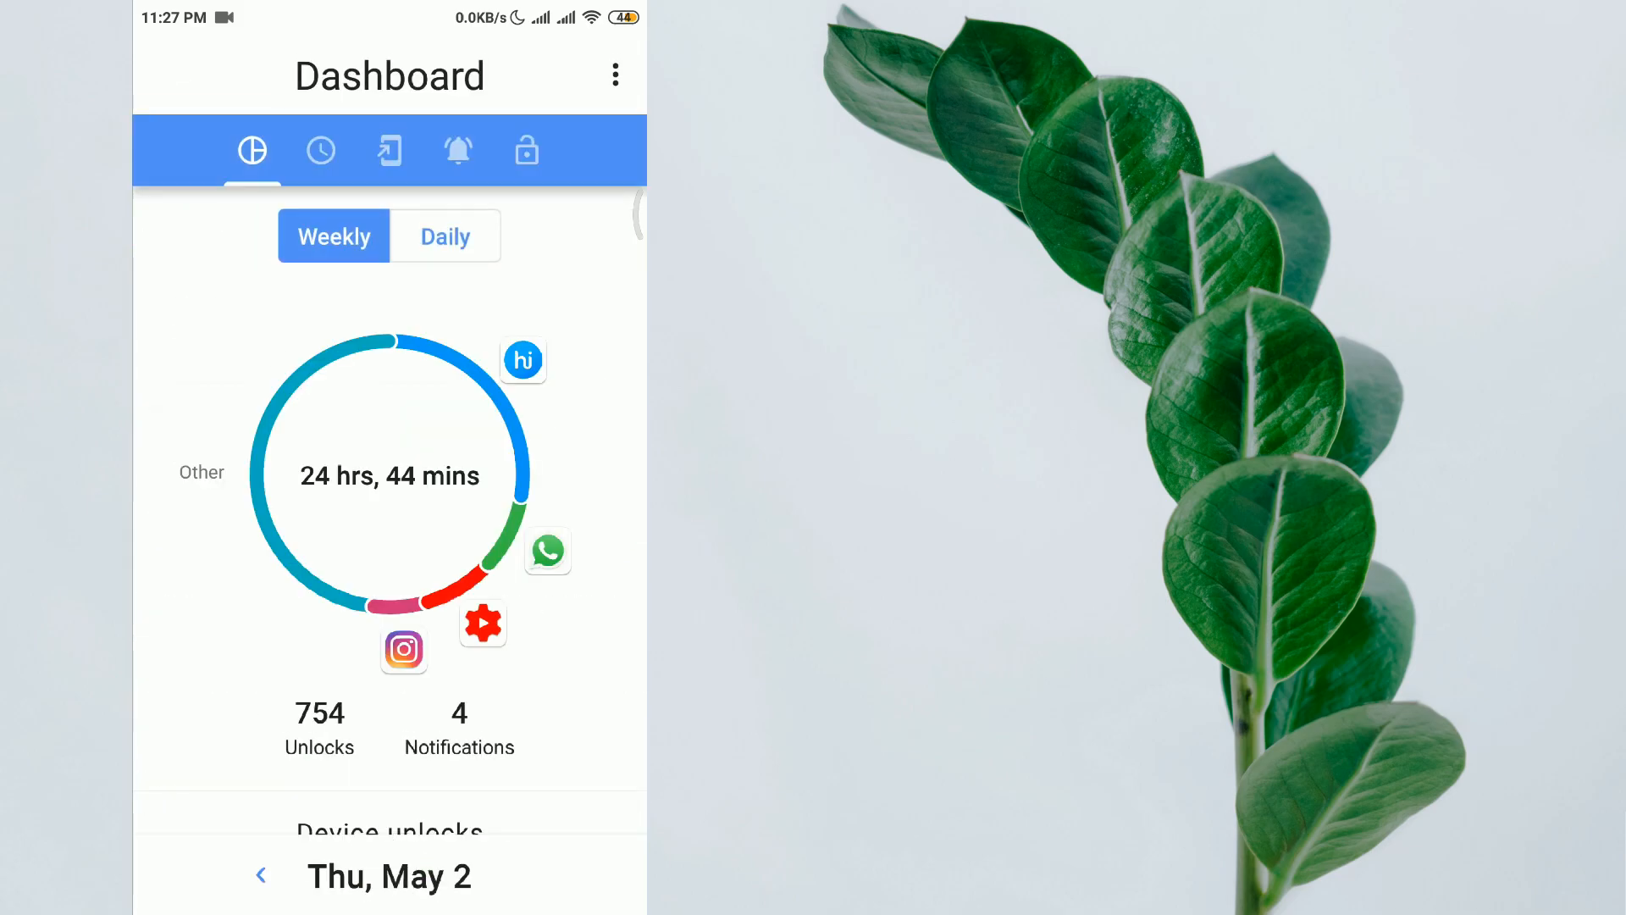
- Exit ActionDash to the phone's home screen showing its icon
key(HOME)
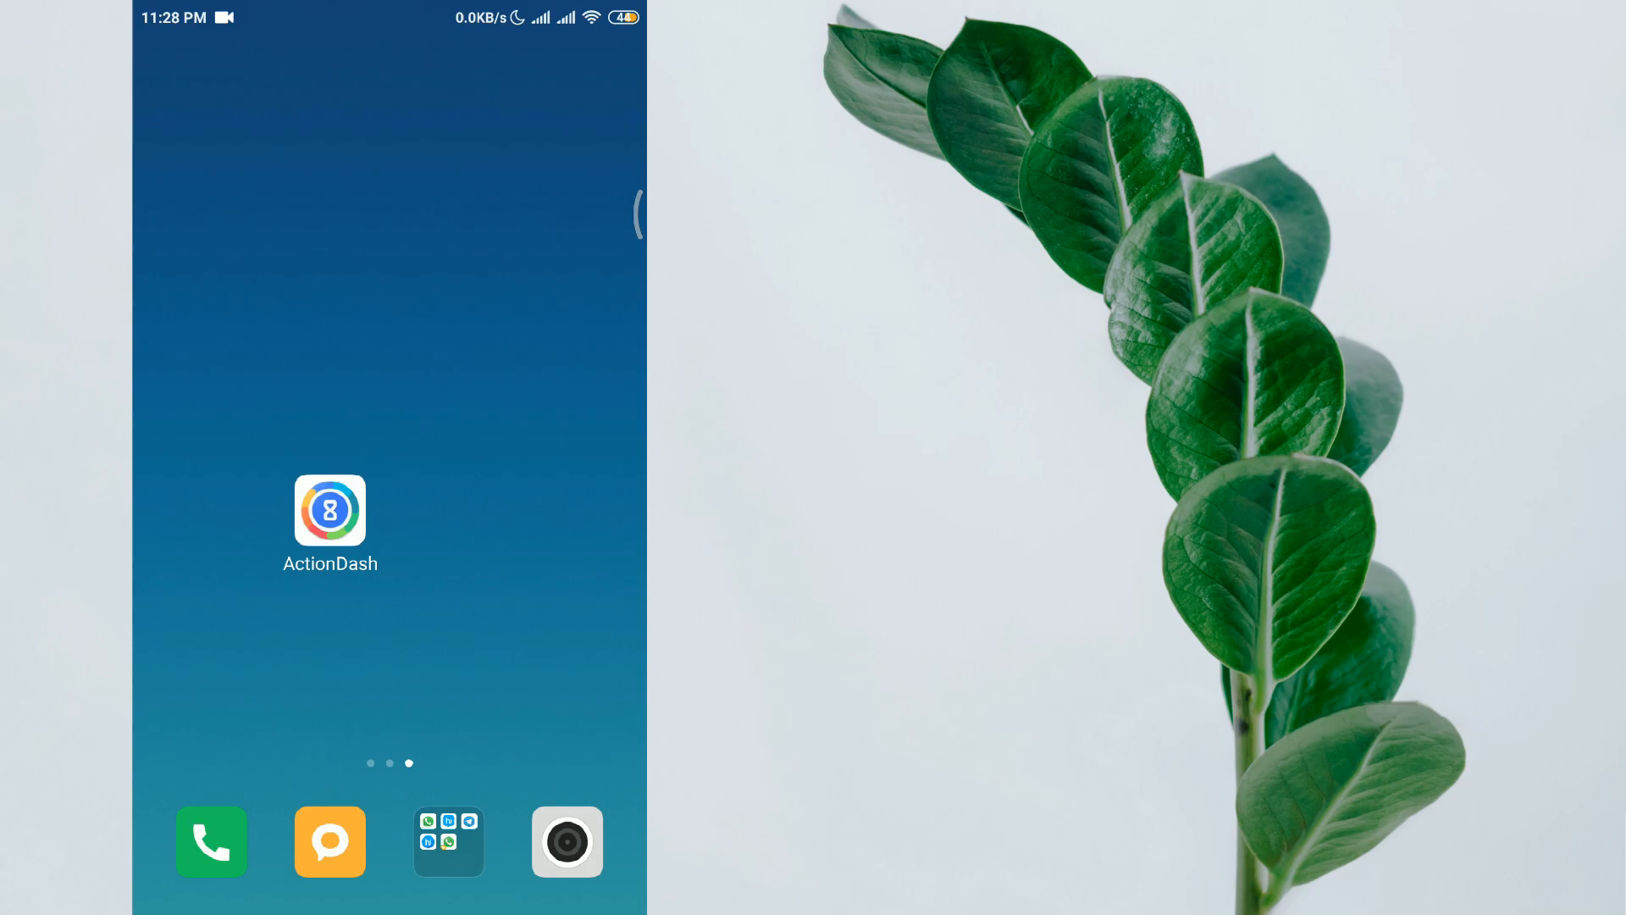
click(423, 600)
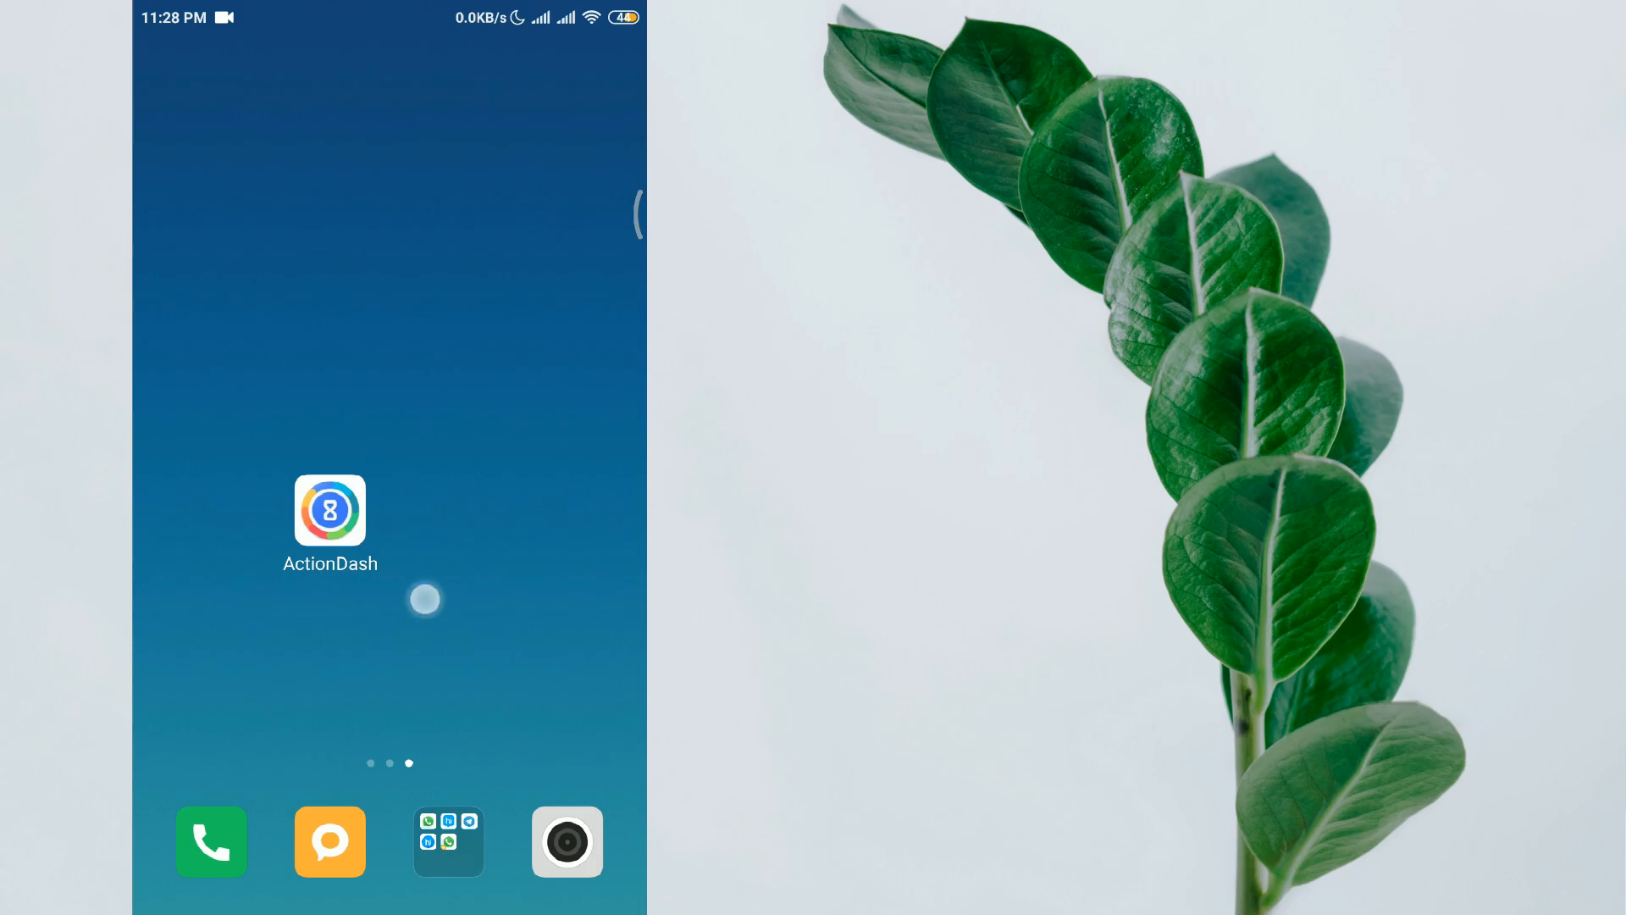